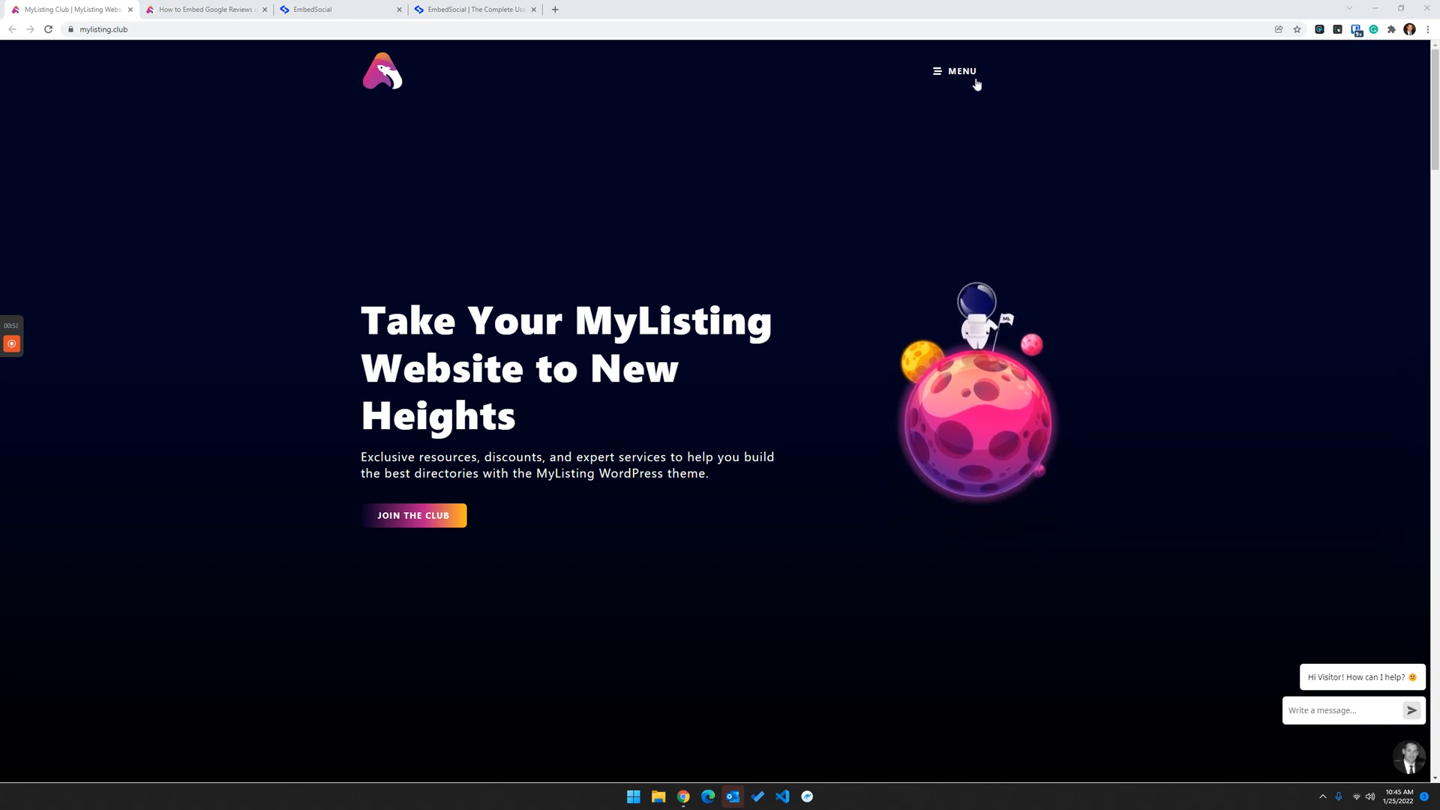
Navigate via the menu to MyListing Resources and the guides collection
left_click(961, 70)
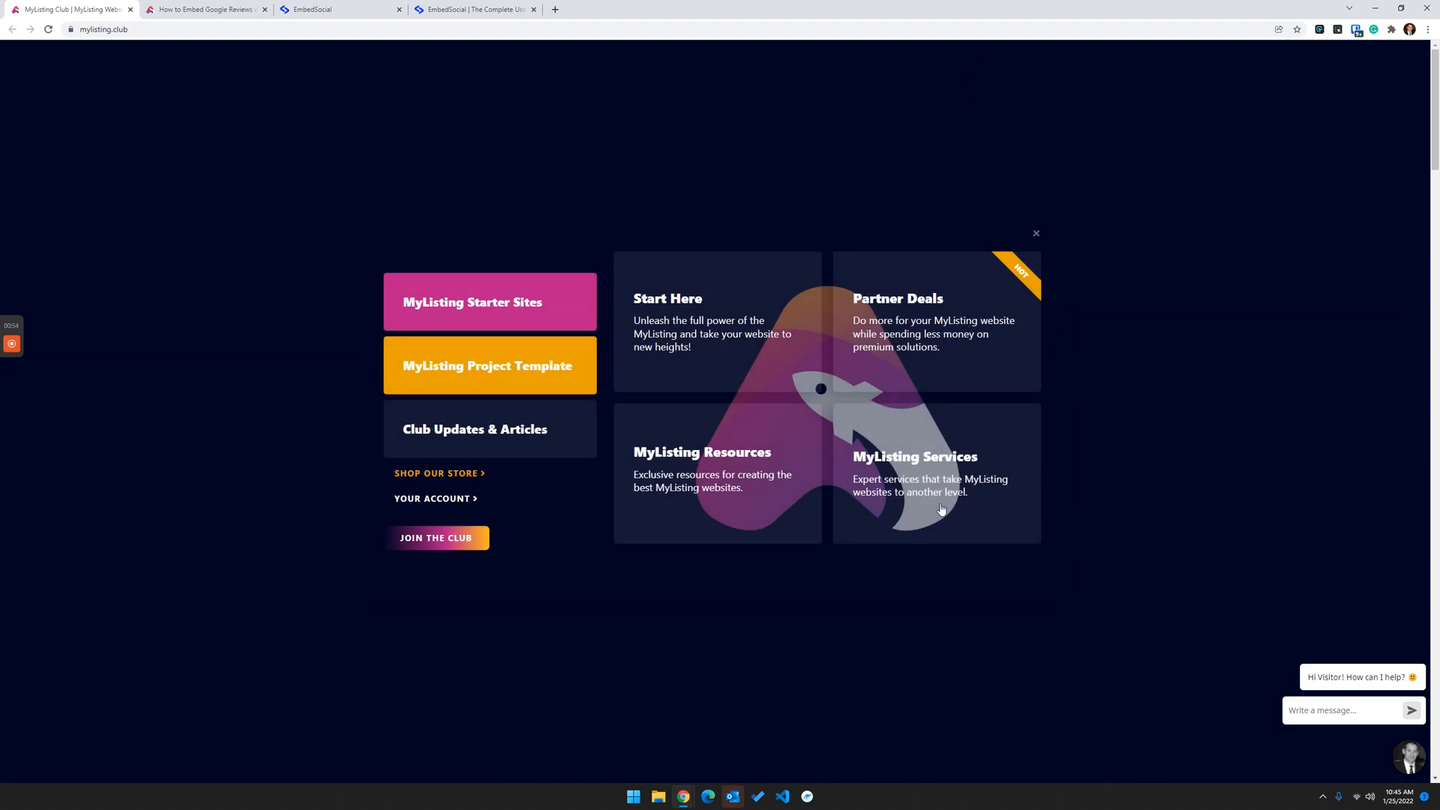
left_click(702, 451)
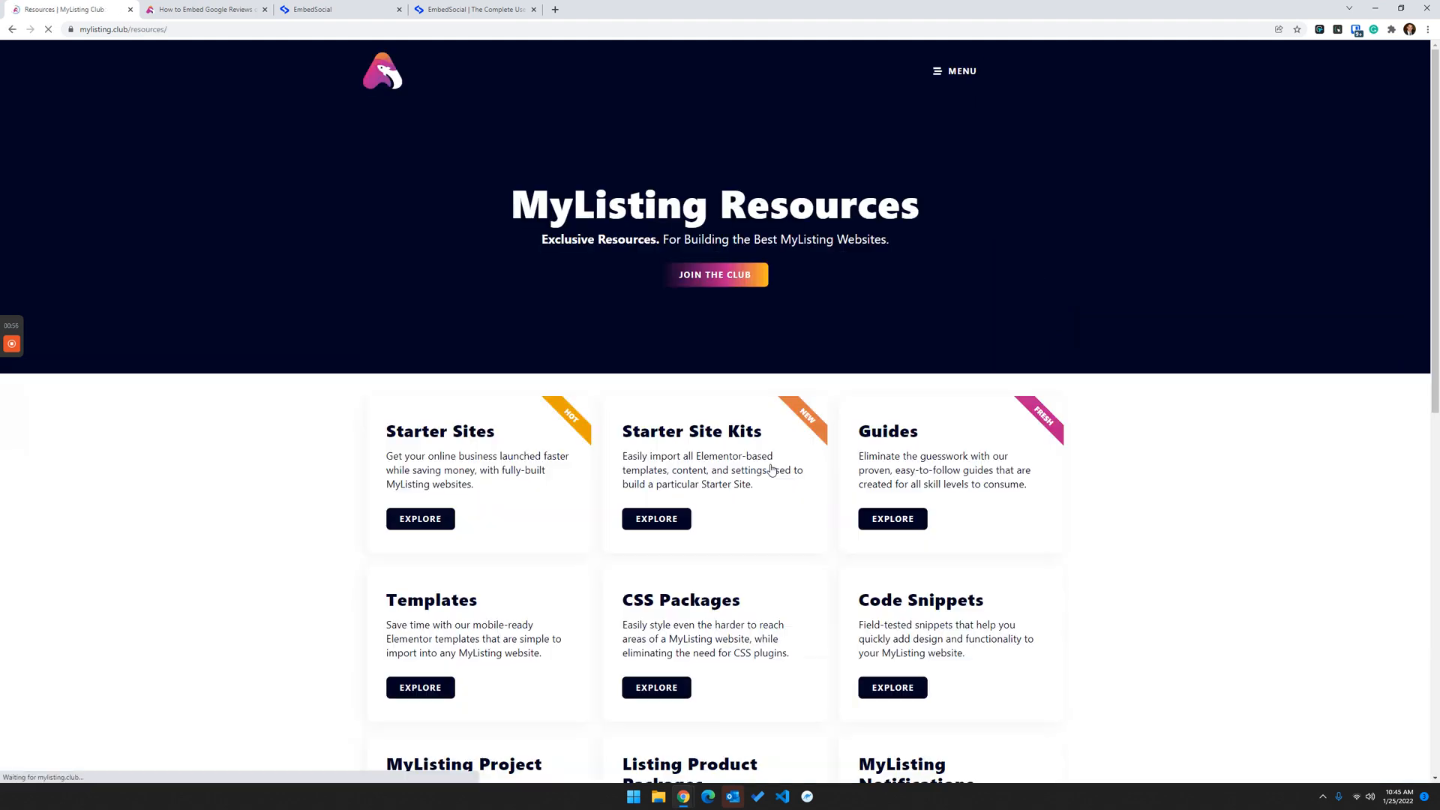
left_click(891, 518)
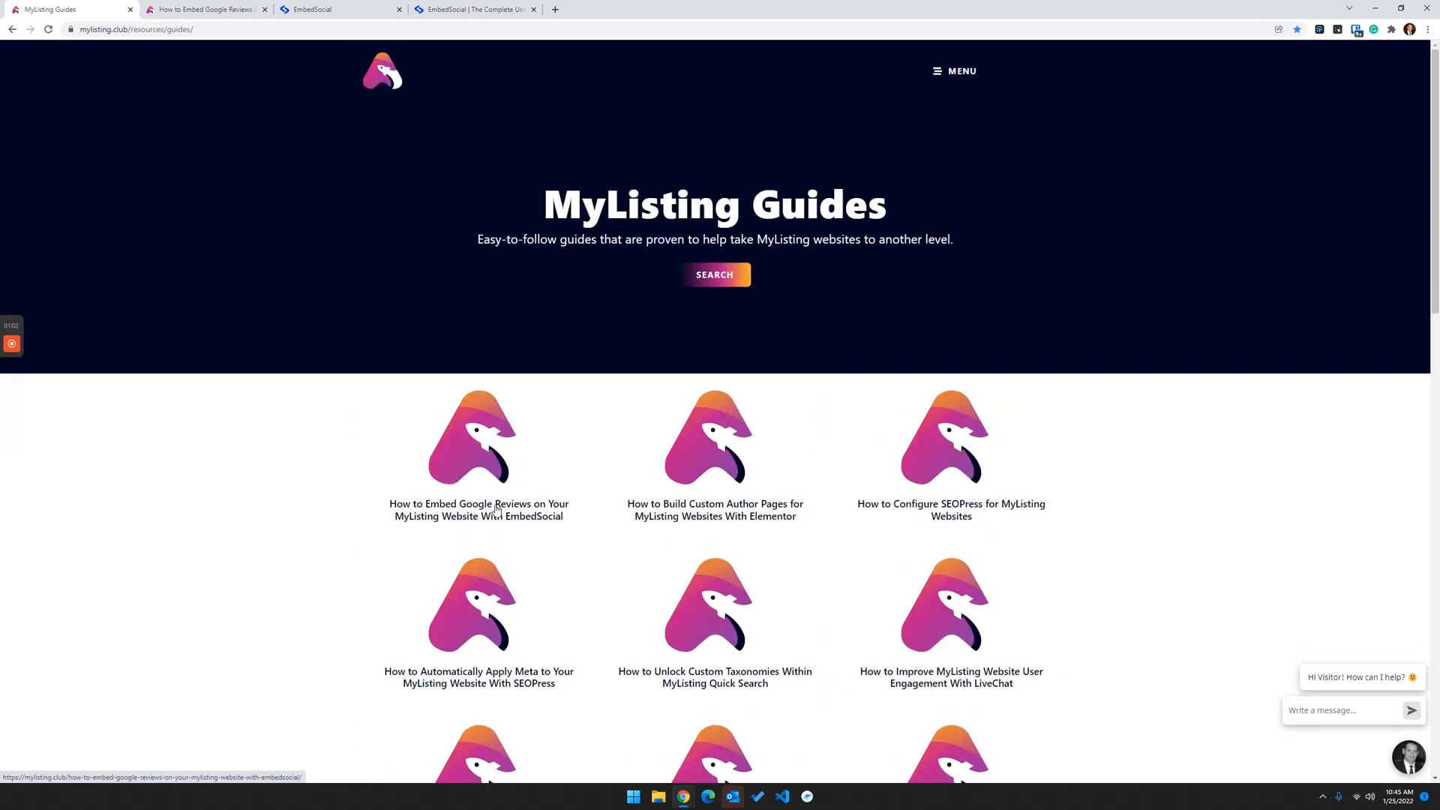
mouse_move(335, 122)
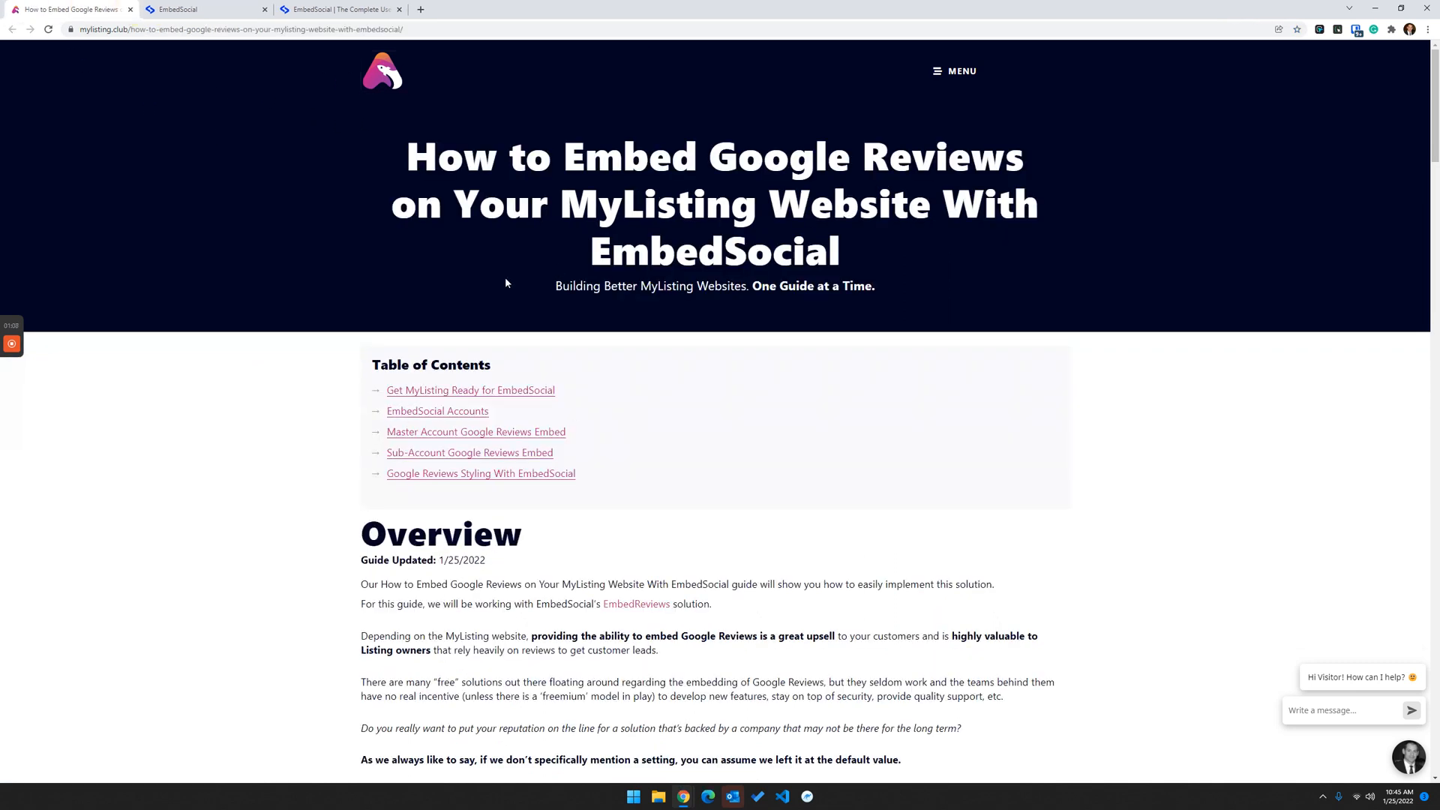
mouse_move(243, 549)
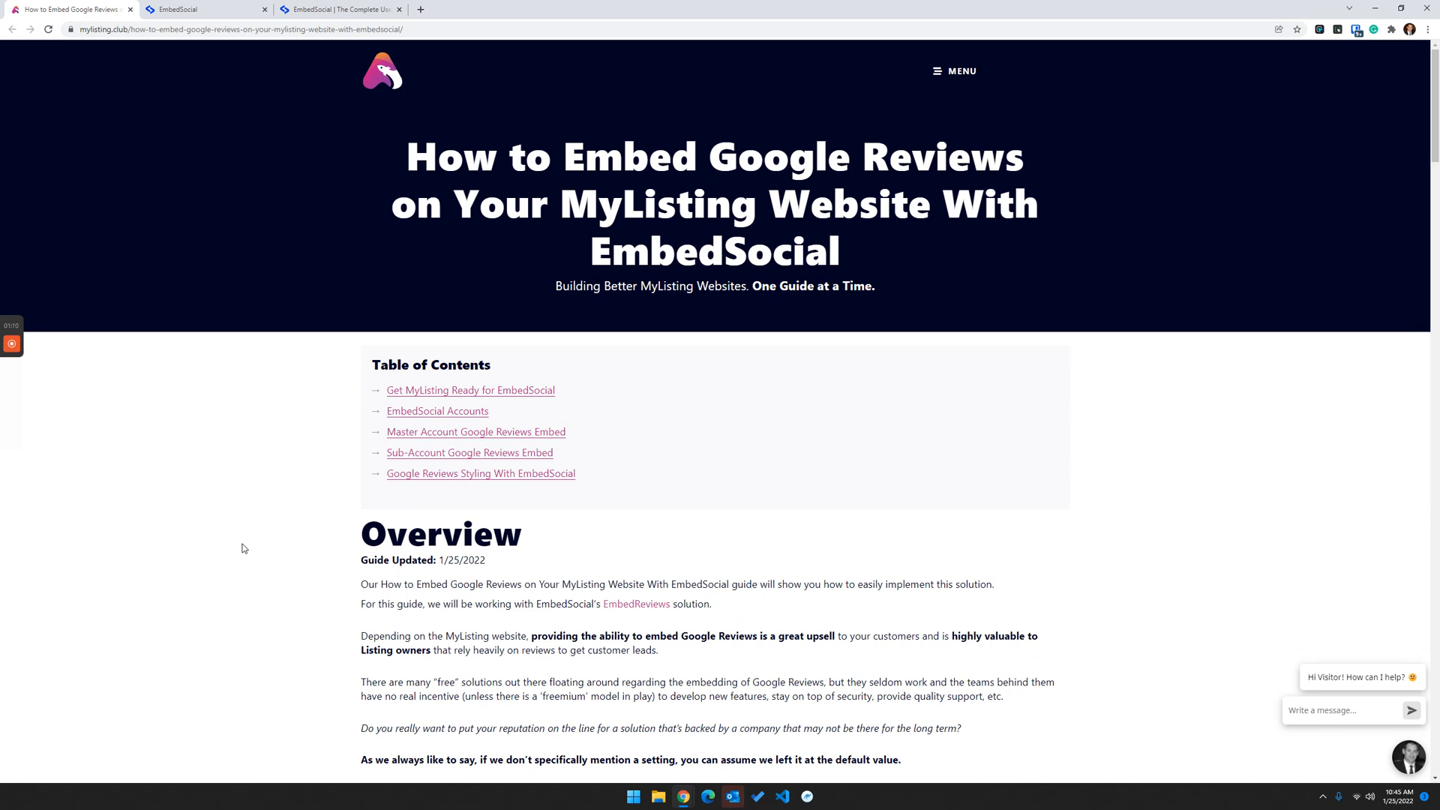
Scroll the Google Reviews EmbedSocial guide down to its Sub-Account section
scroll("down", 3)
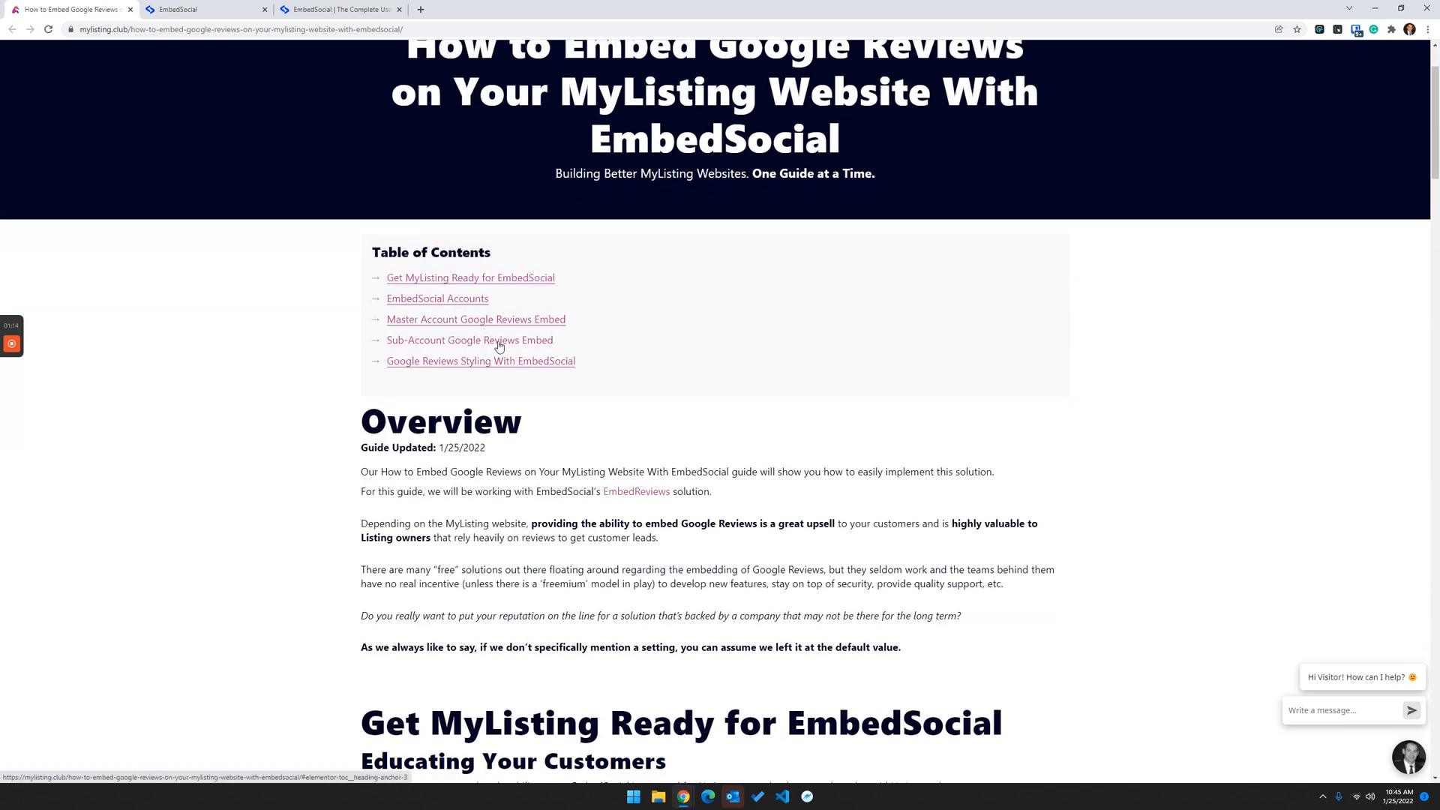
scroll("down", 3)
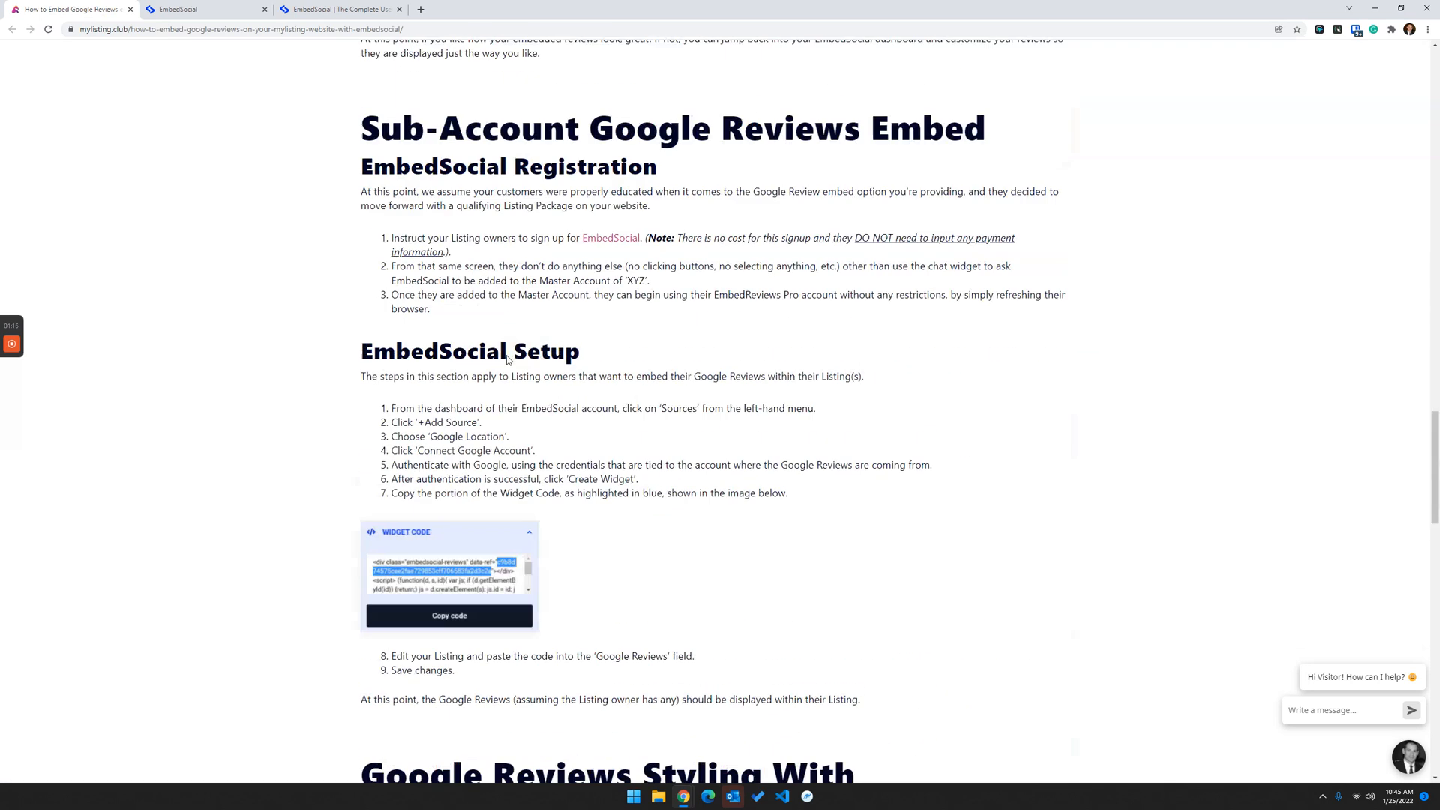
scroll("down", 3)
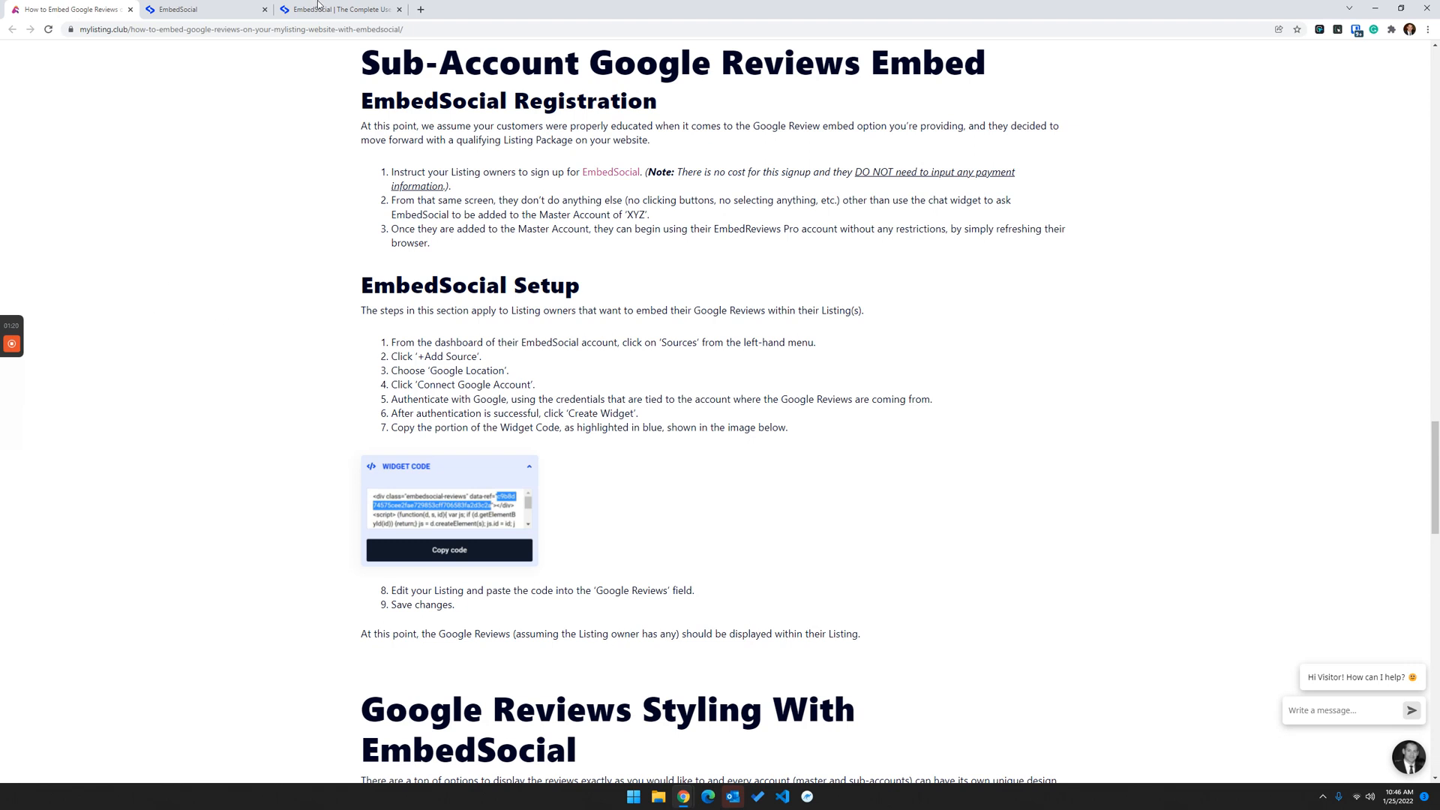
Switch to the EmbedSocial home page and look through its UGC and reviews overview
left_click(340, 9)
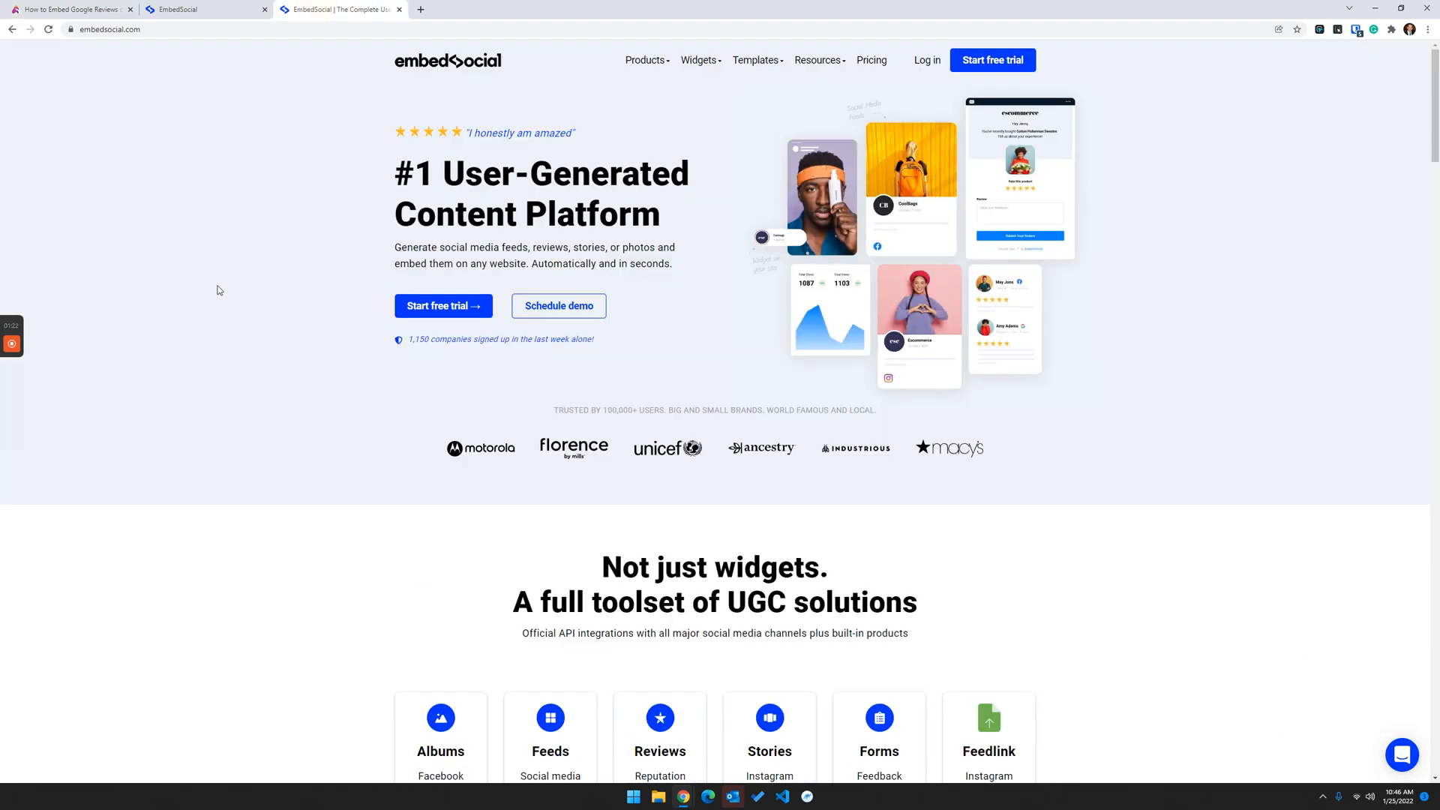
mouse_move(245, 282)
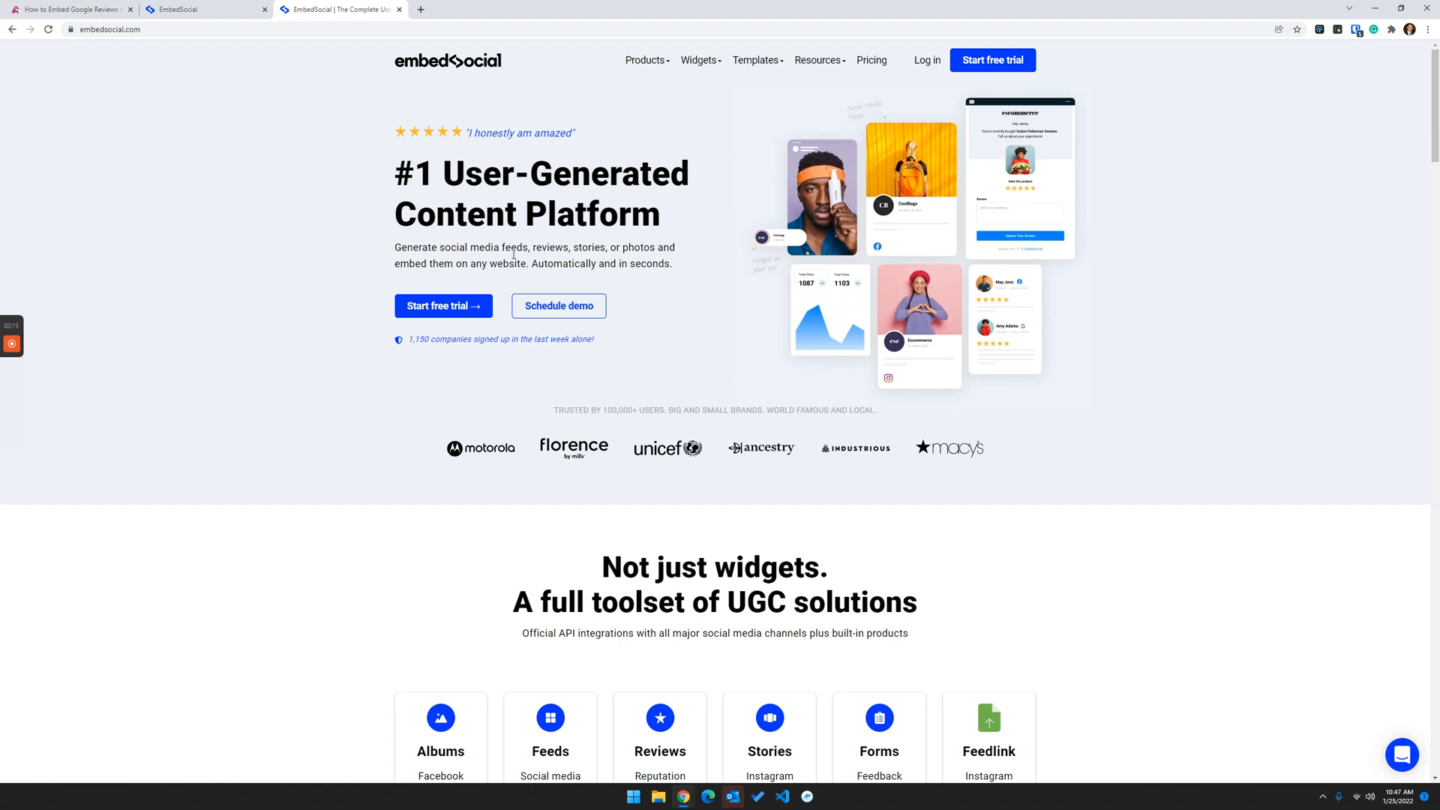
scroll("down", 3)
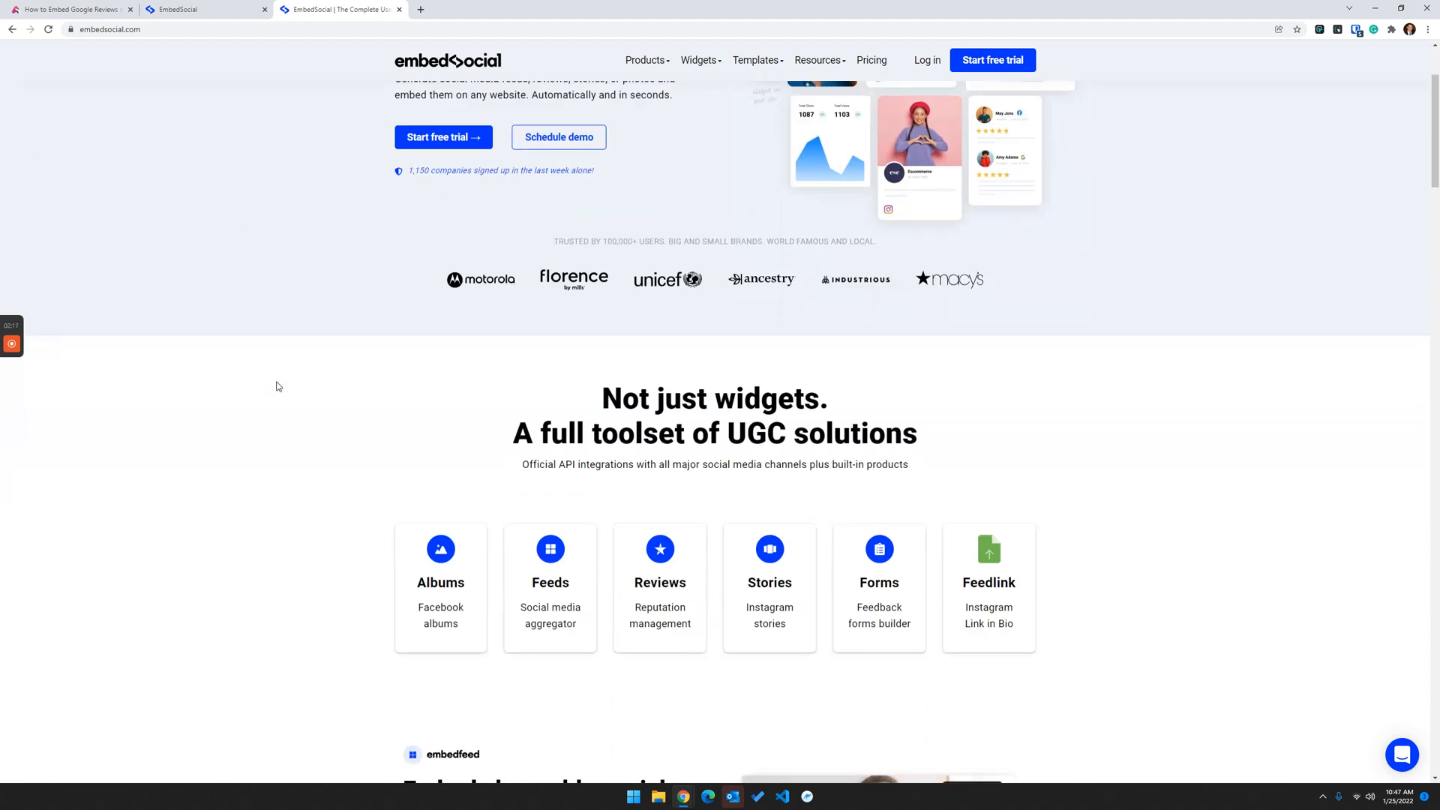
scroll("down", 3)
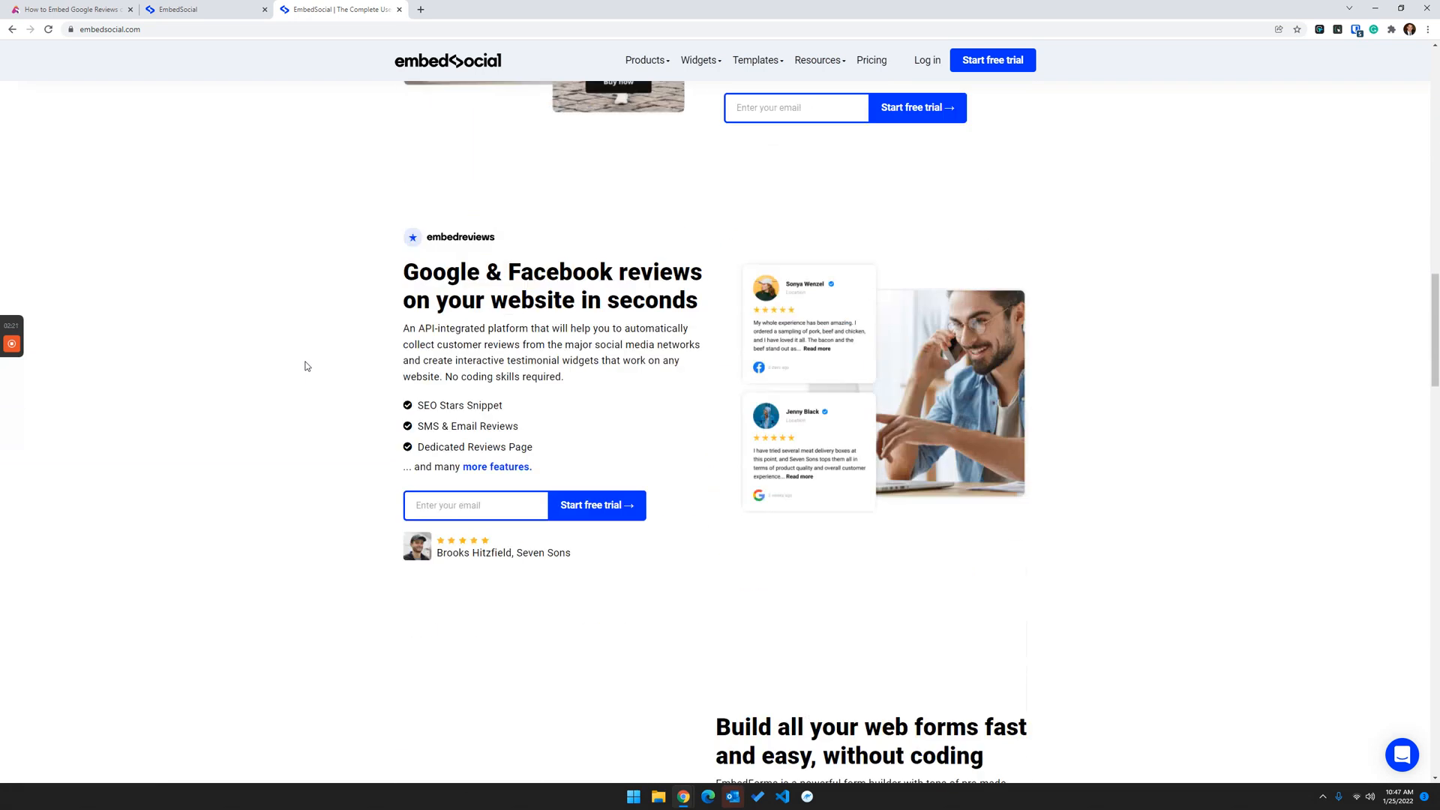
scroll("up", 3)
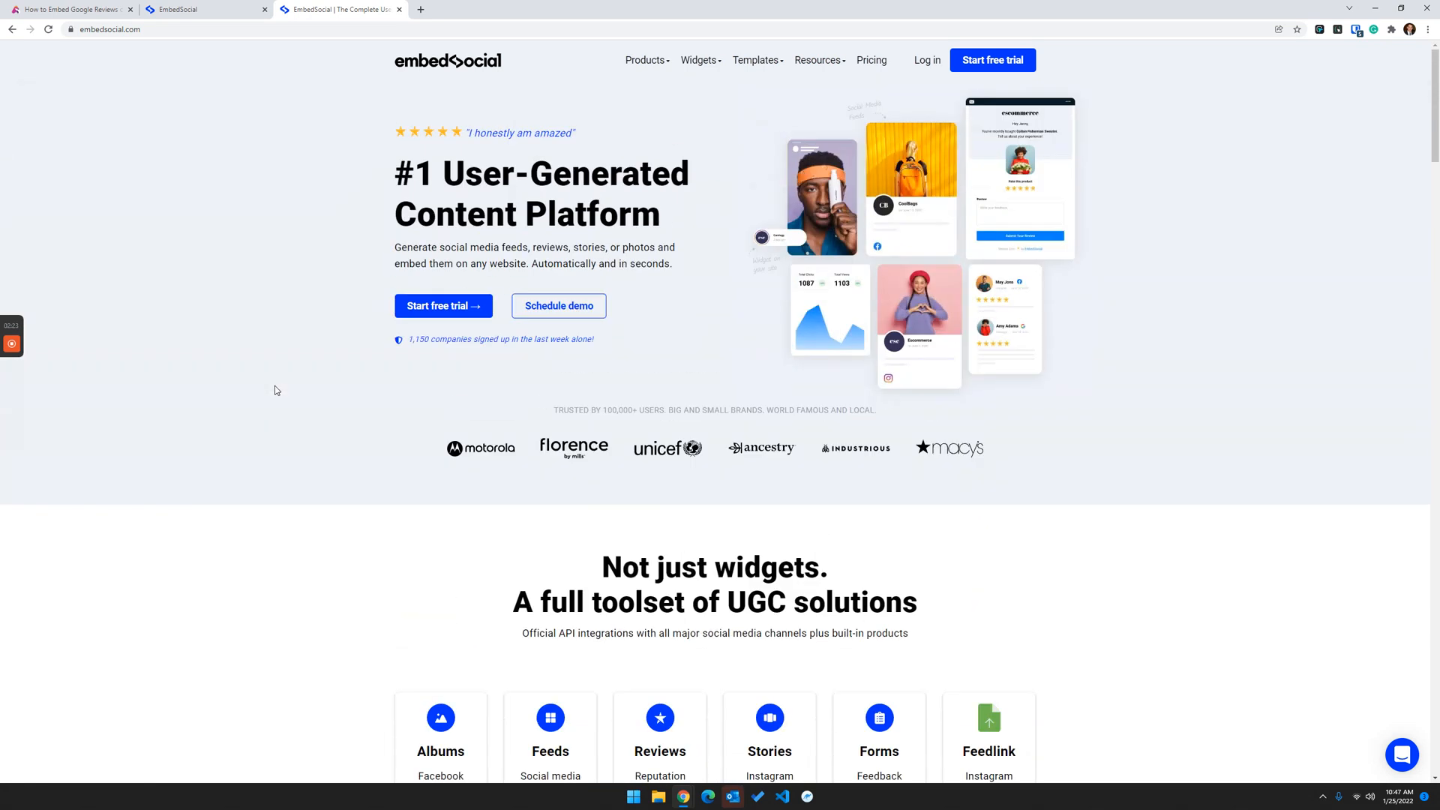
mouse_move(687, 432)
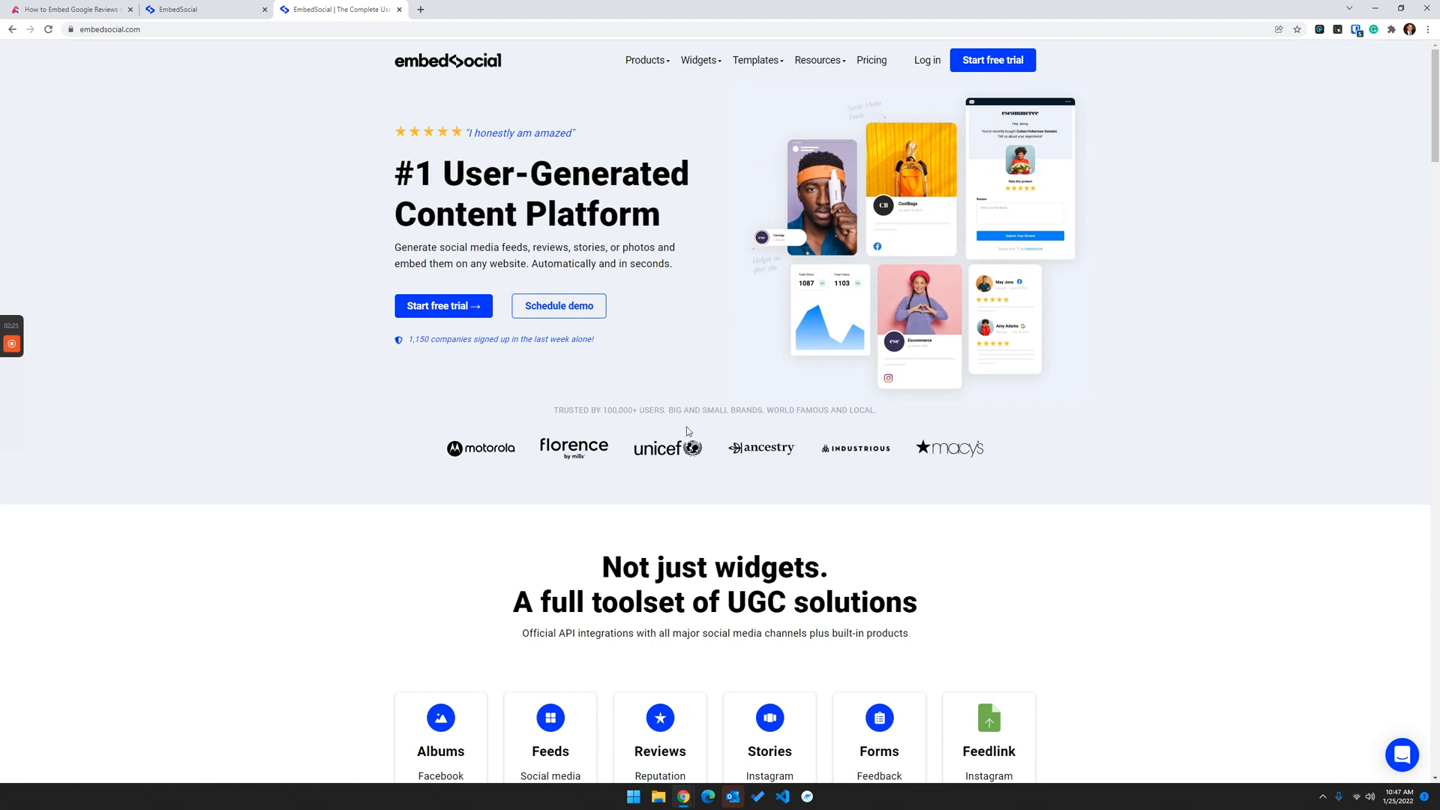
mouse_move(610, 592)
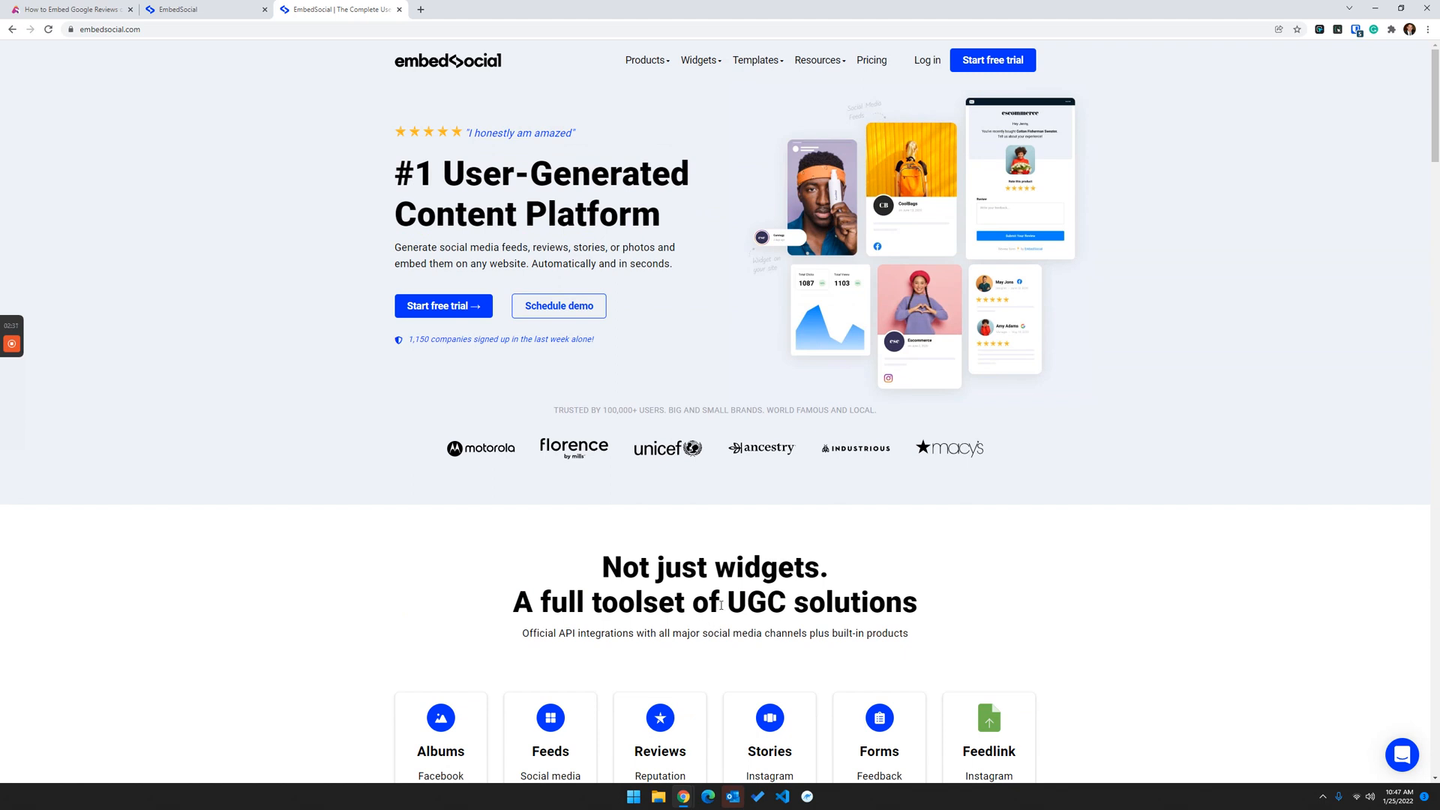
mouse_move(378, 25)
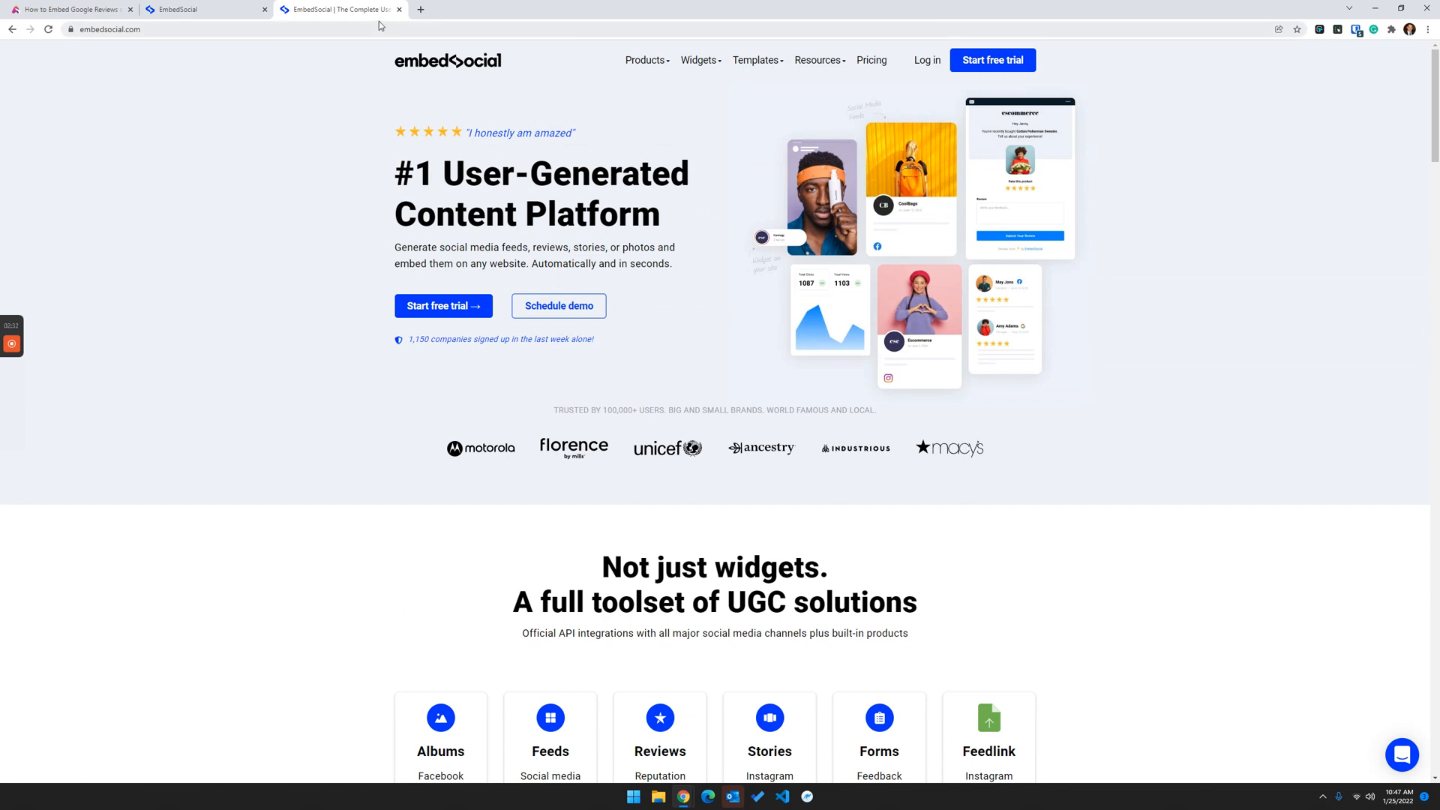
Close the EmbedSocial home page, view the Reviews dashboard, and bring up the private-window option
left_click(399, 10)
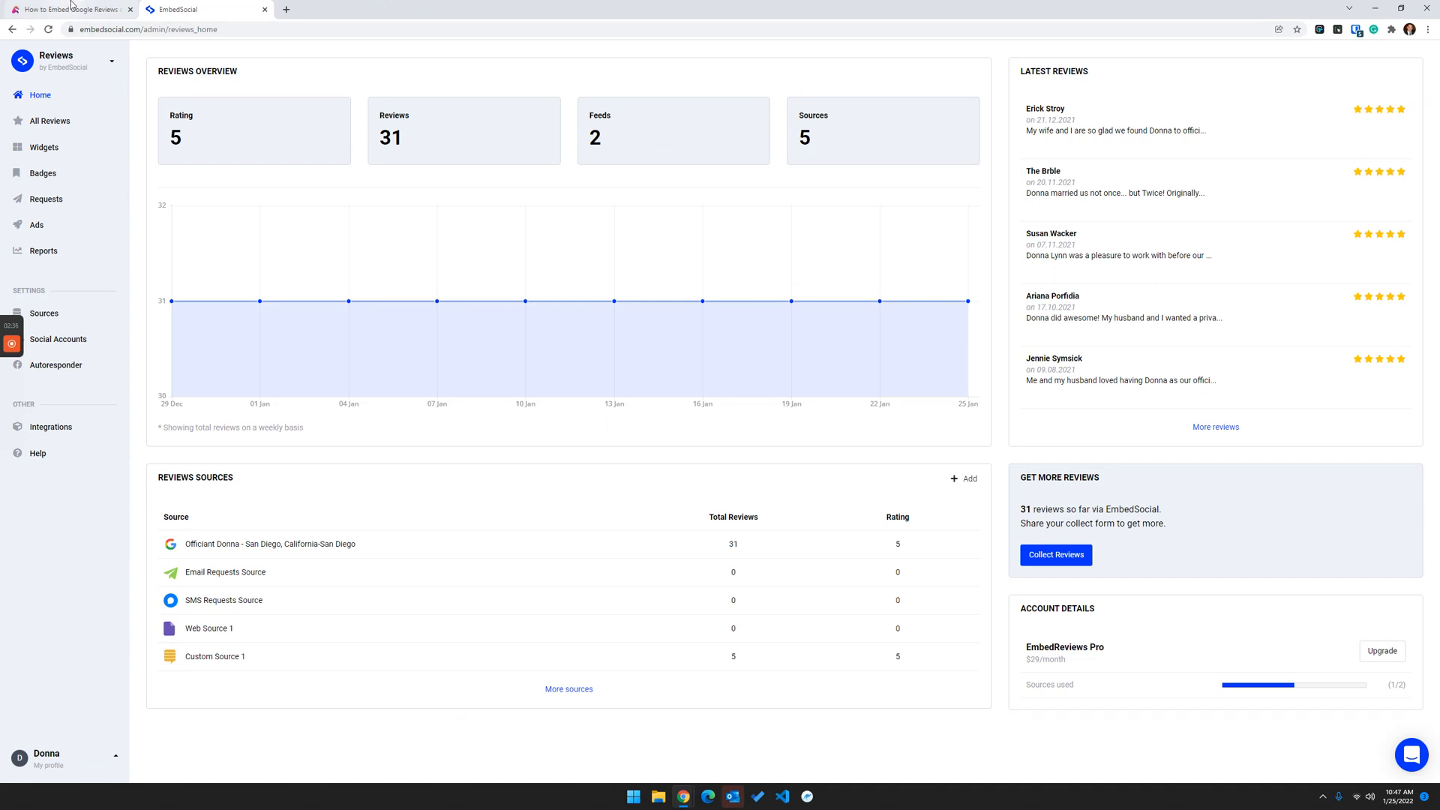
left_click(69, 9)
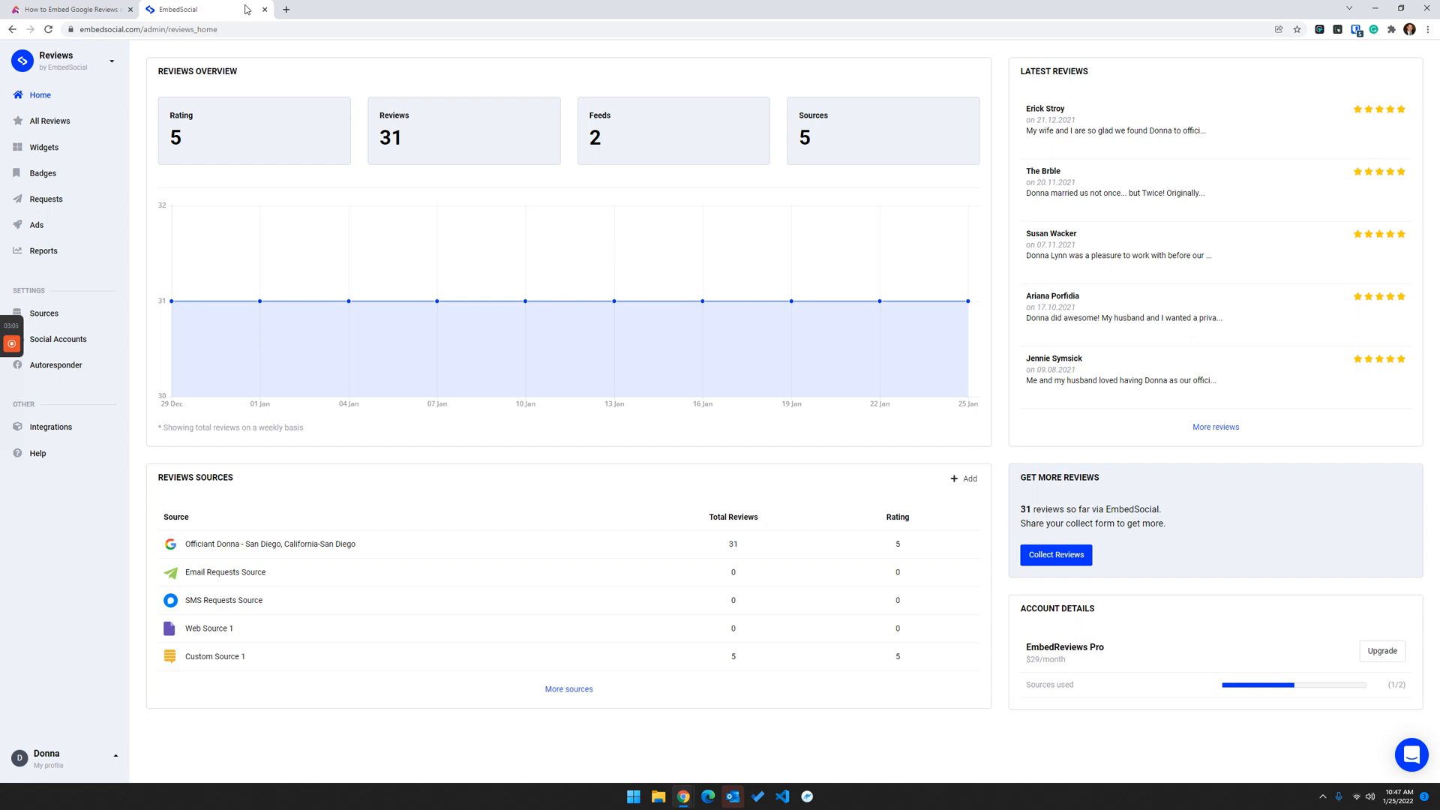
mouse_move(576, 264)
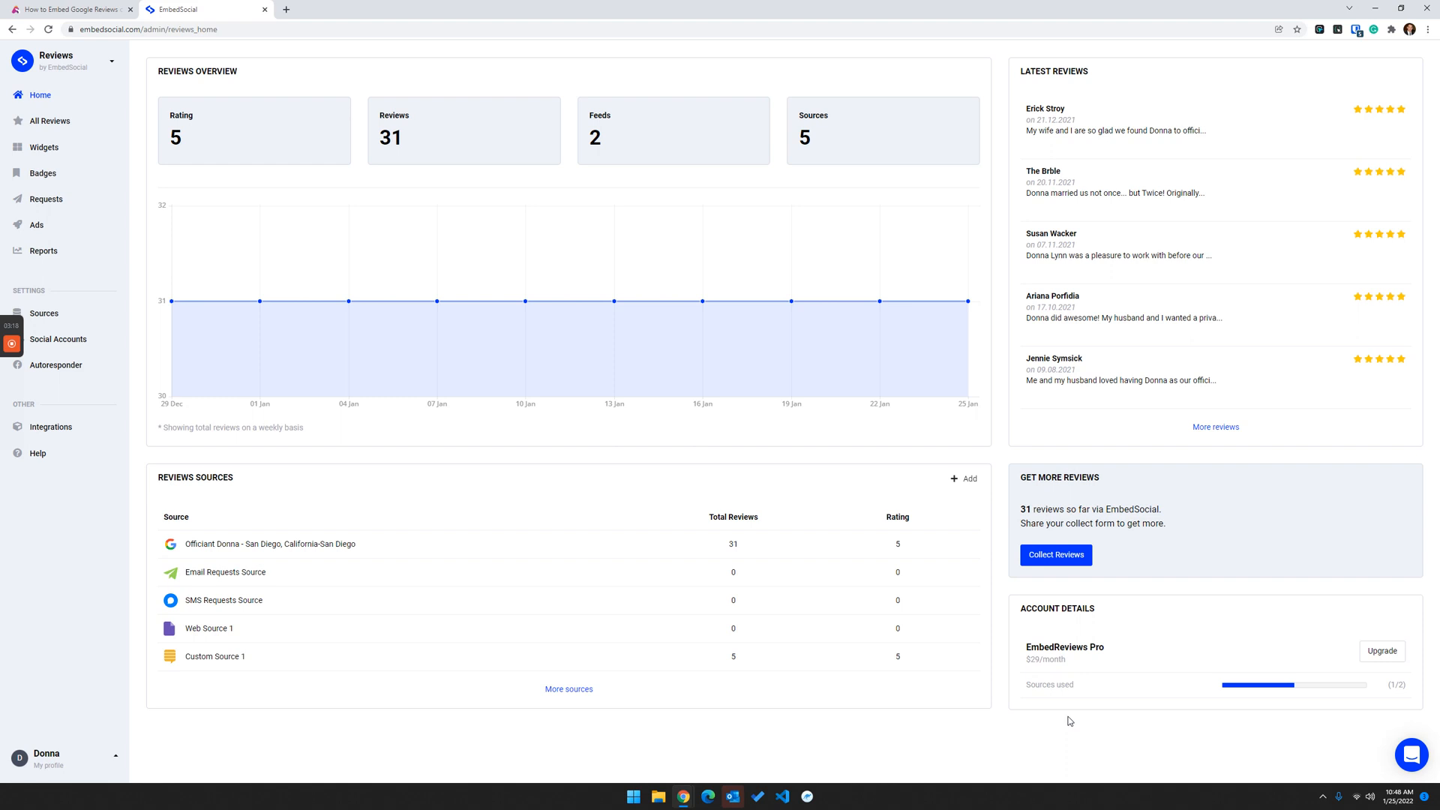
mouse_move(703, 759)
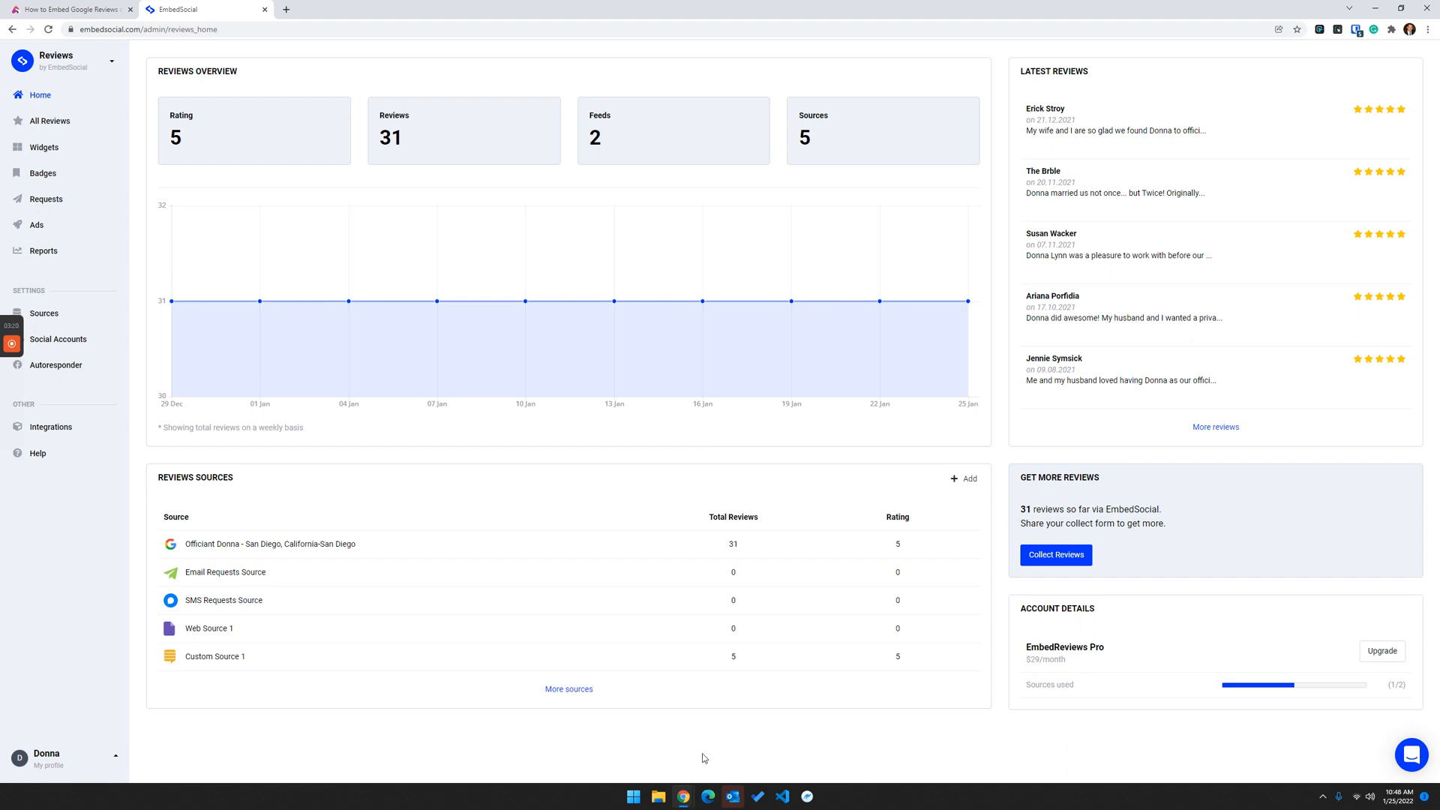
mouse_move(575, 520)
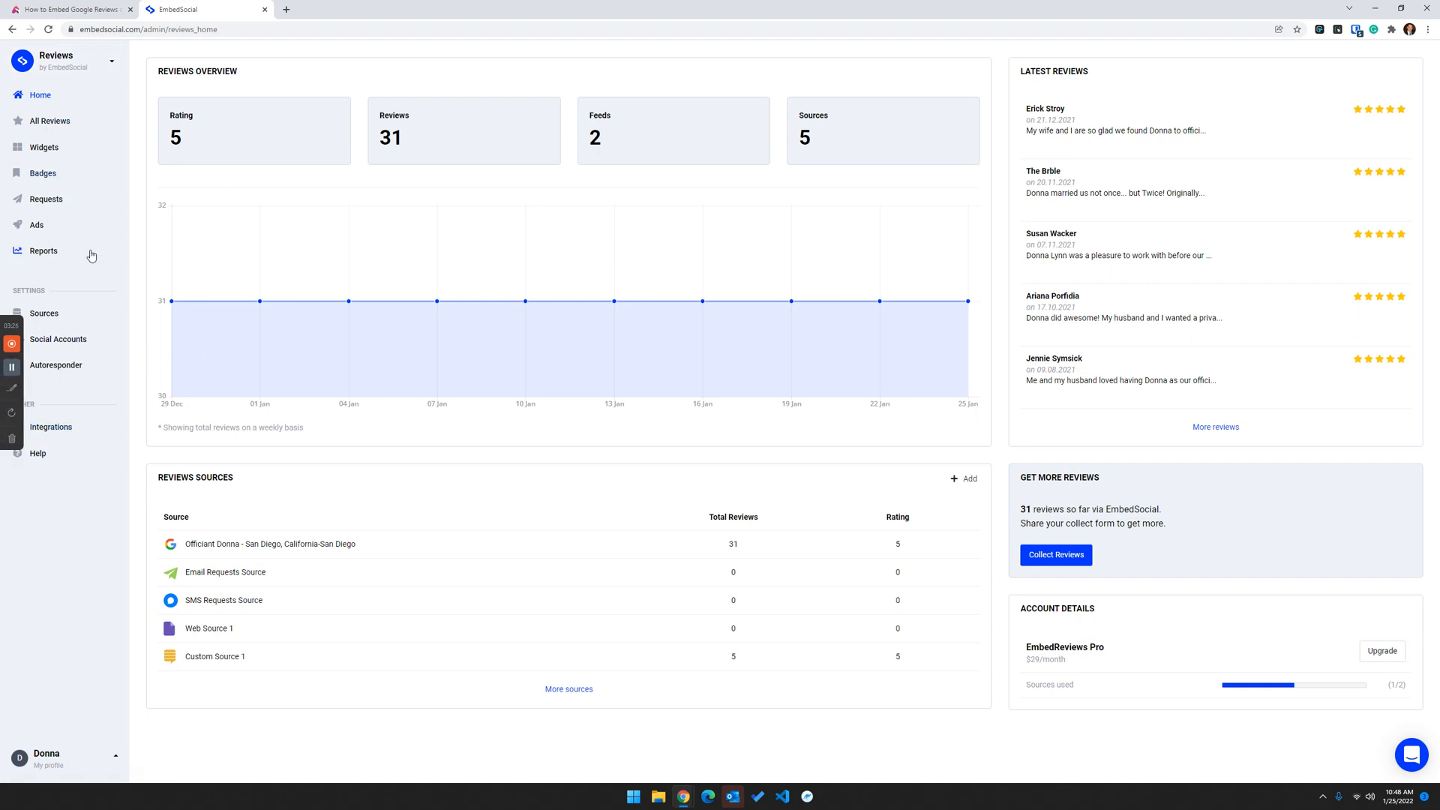
mouse_move(234, 223)
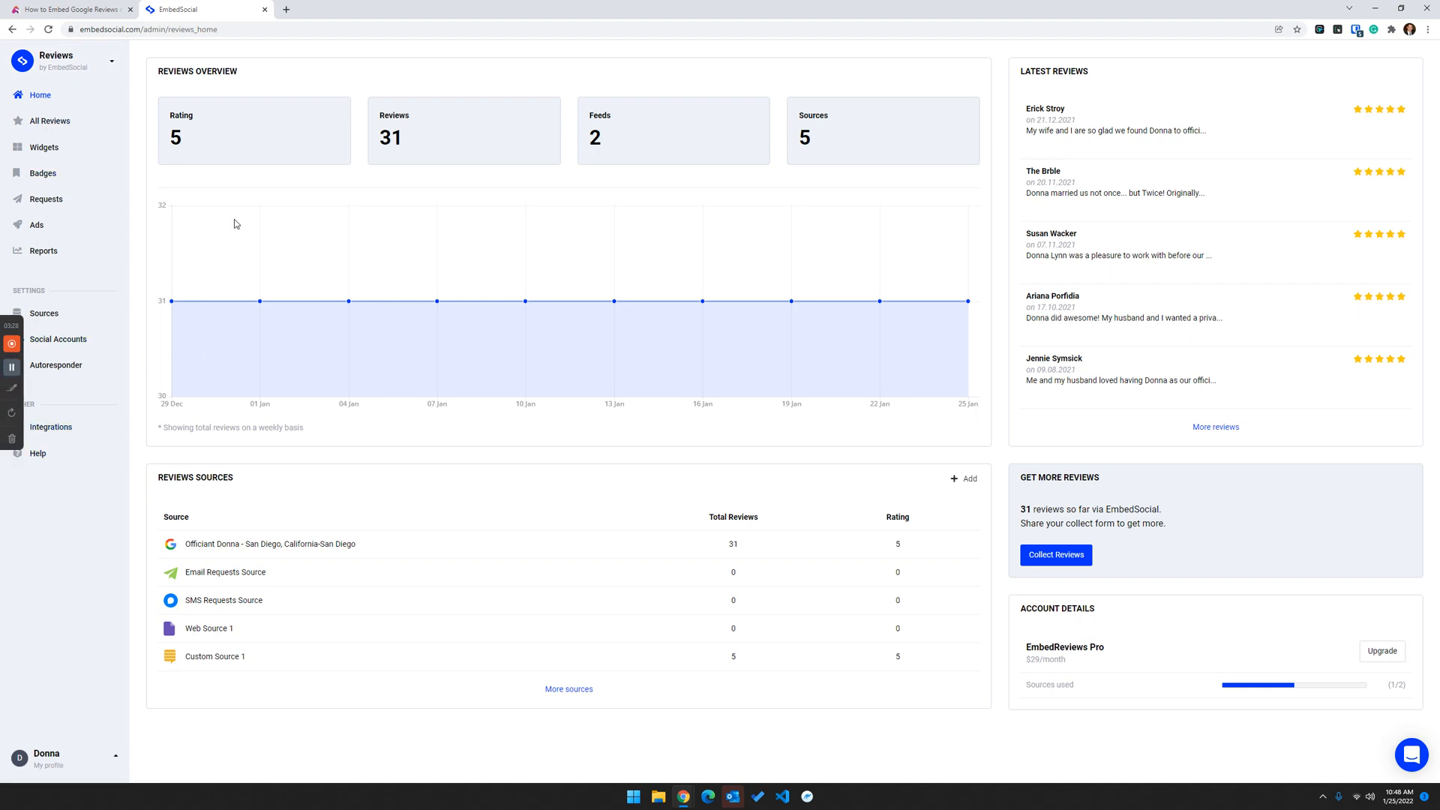
mouse_move(632, 546)
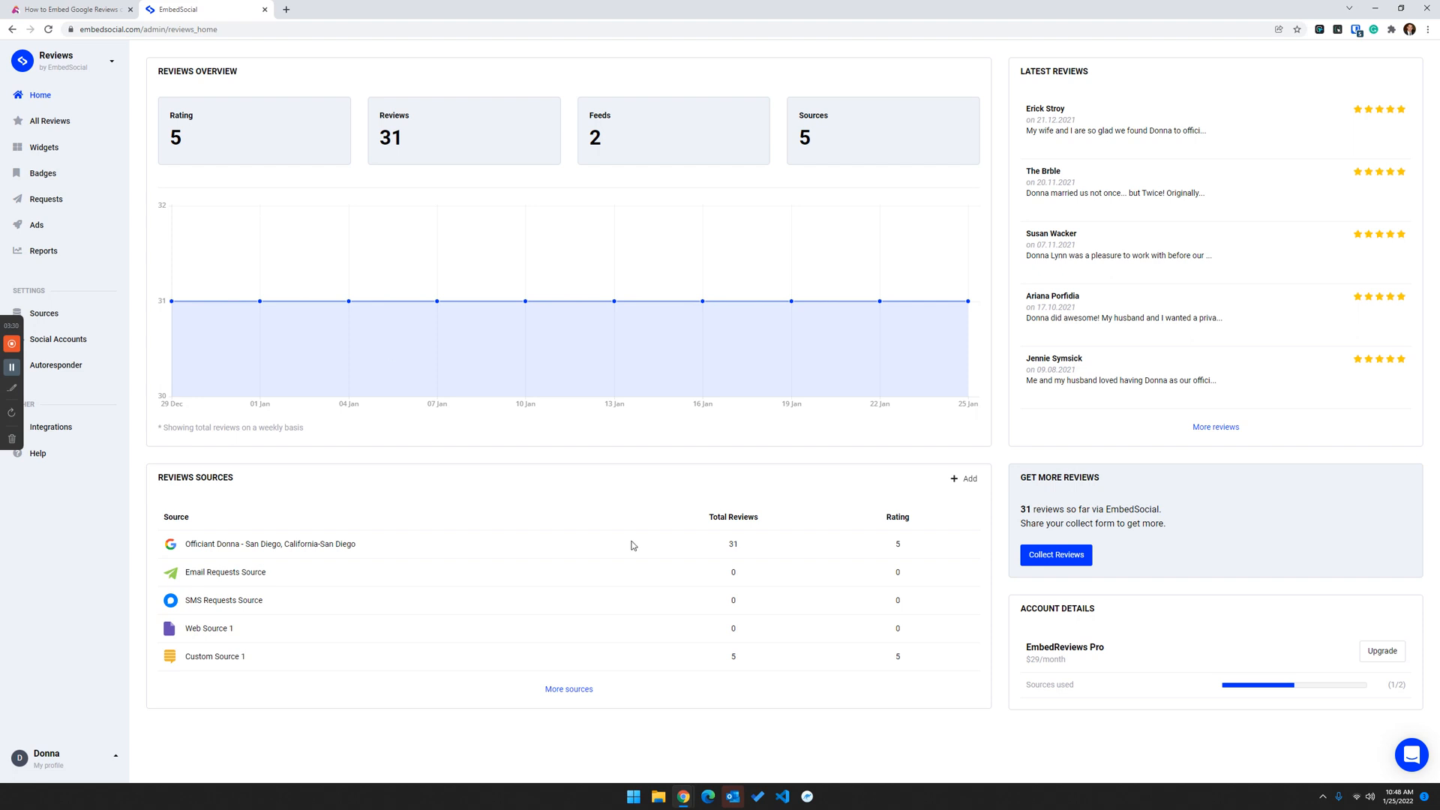
mouse_move(177, 186)
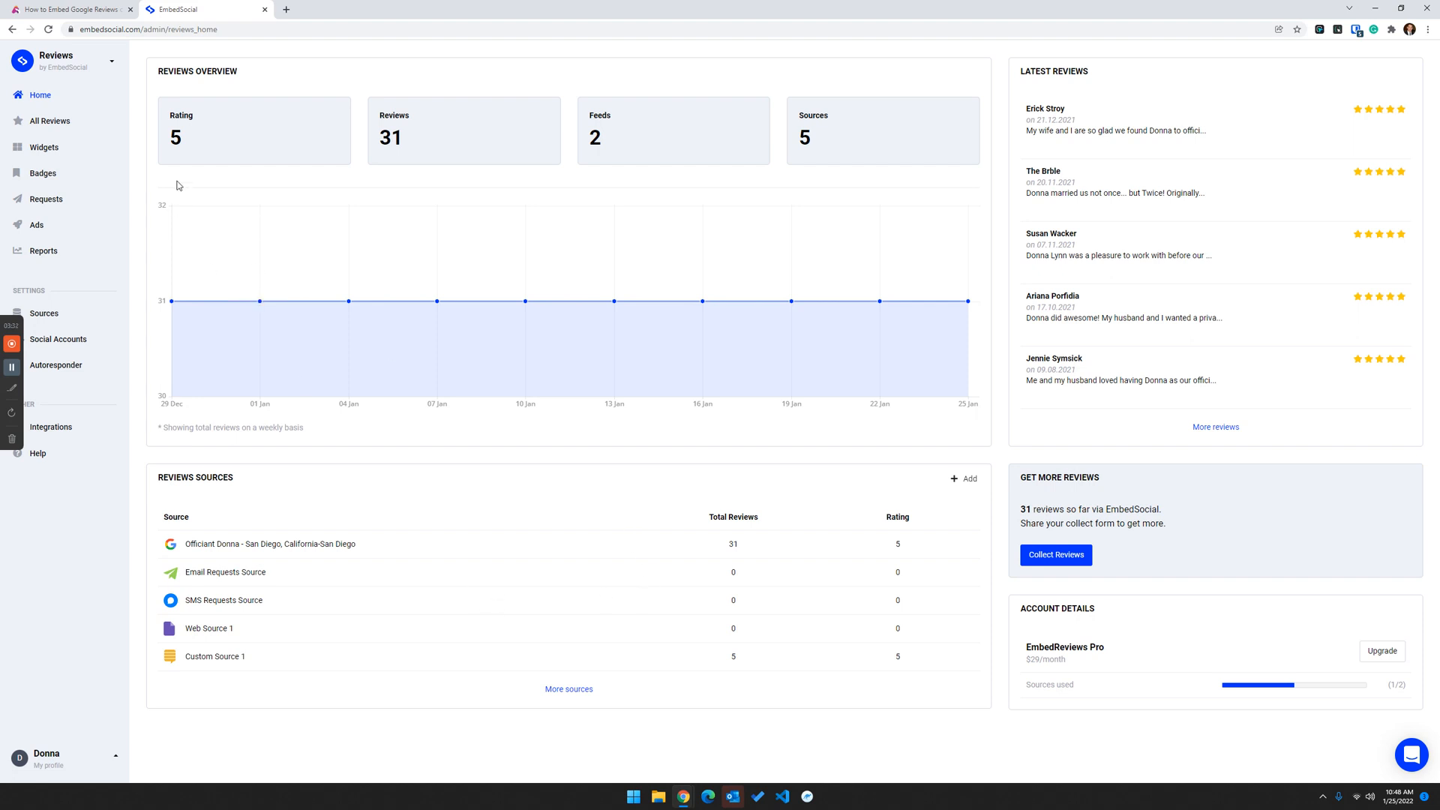
mouse_move(684, 796)
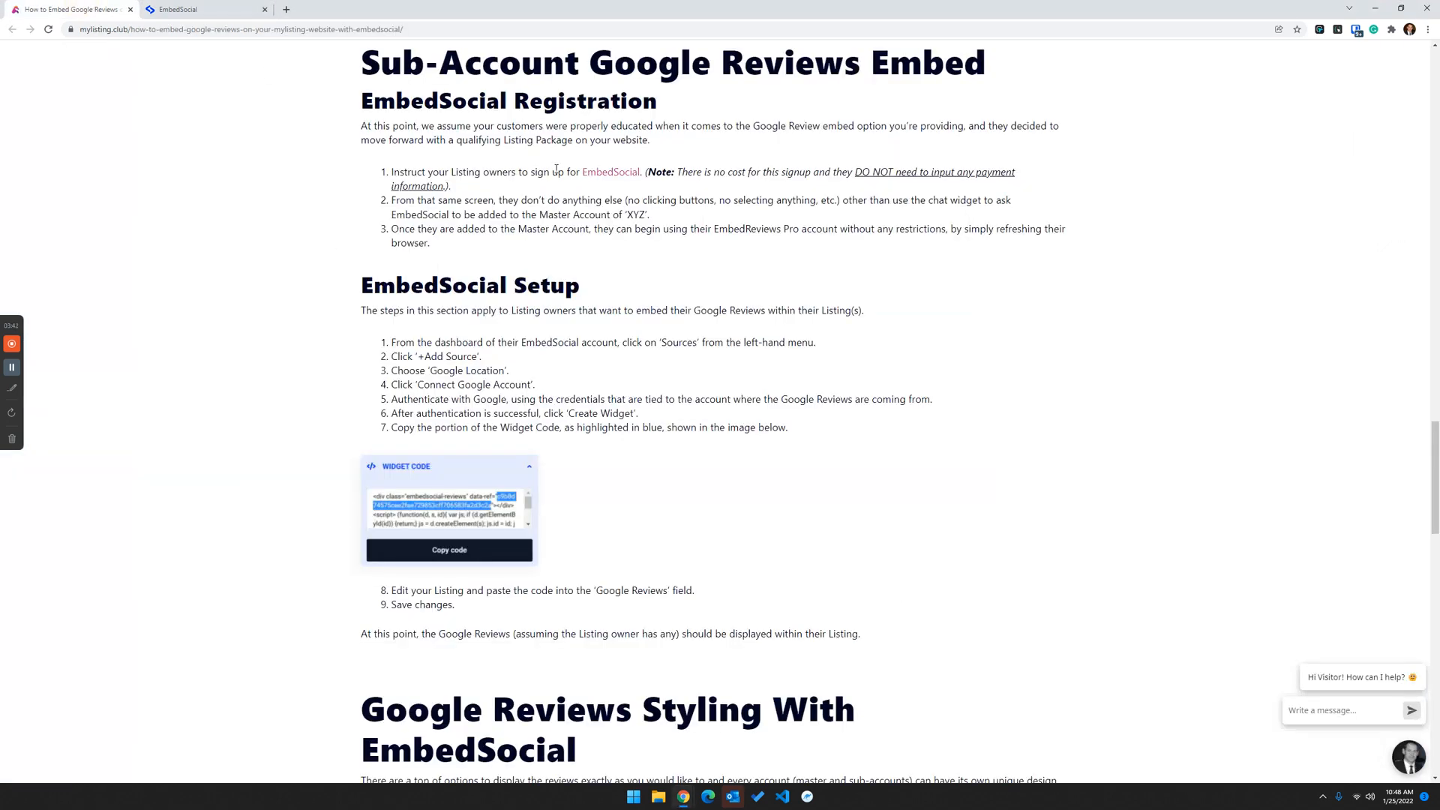
right_click(610, 171)
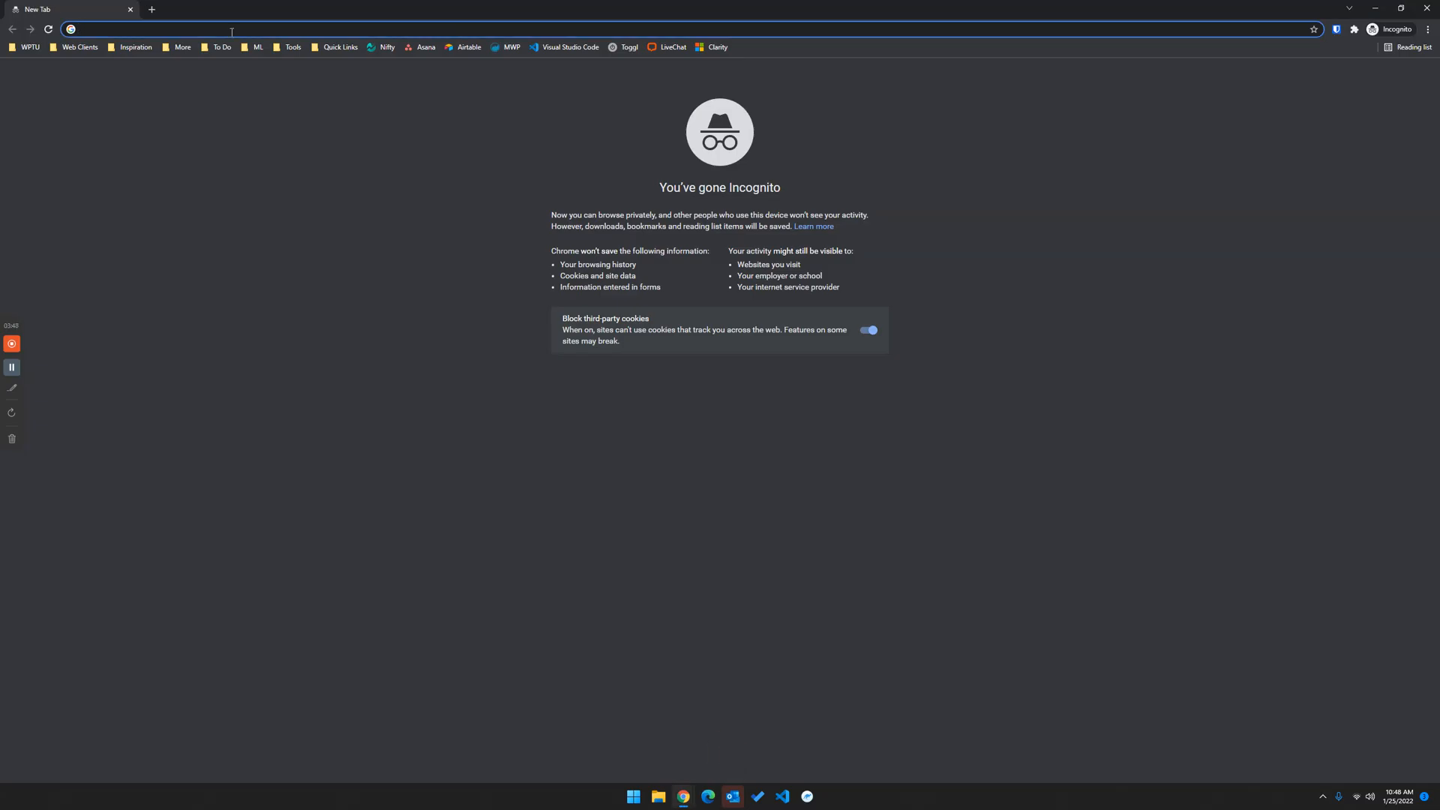
type("https://embedsocial.com/admin/register")
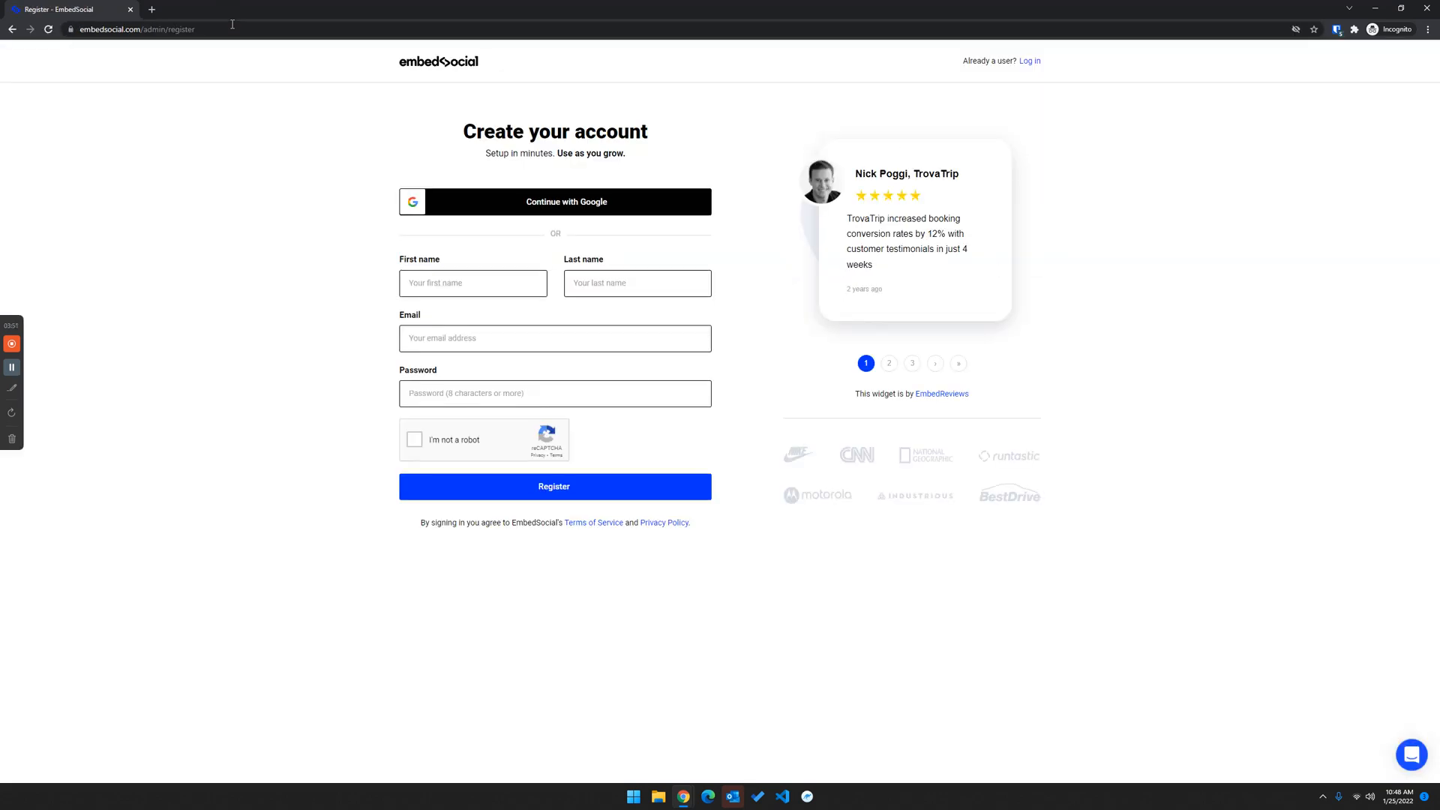
mouse_move(427, 90)
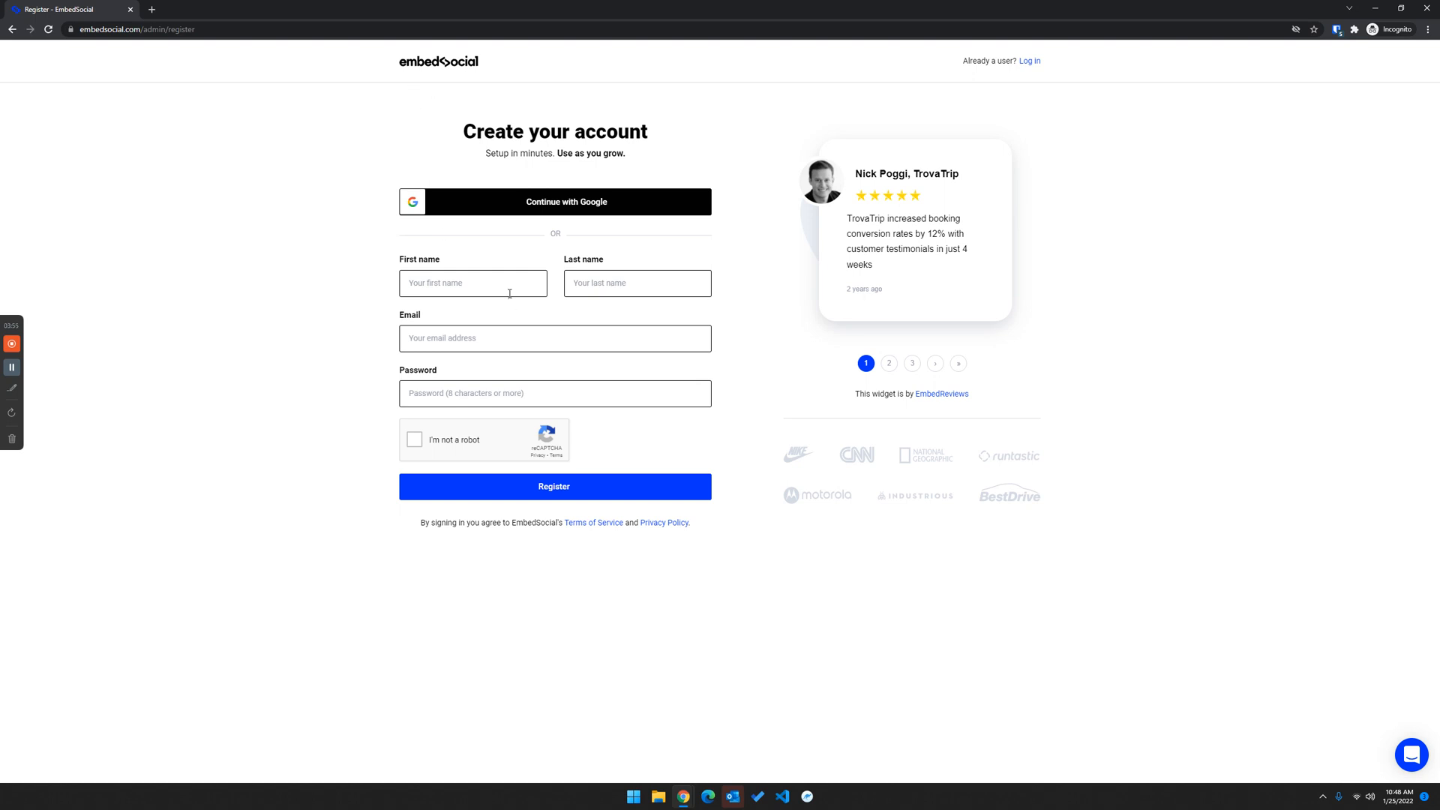
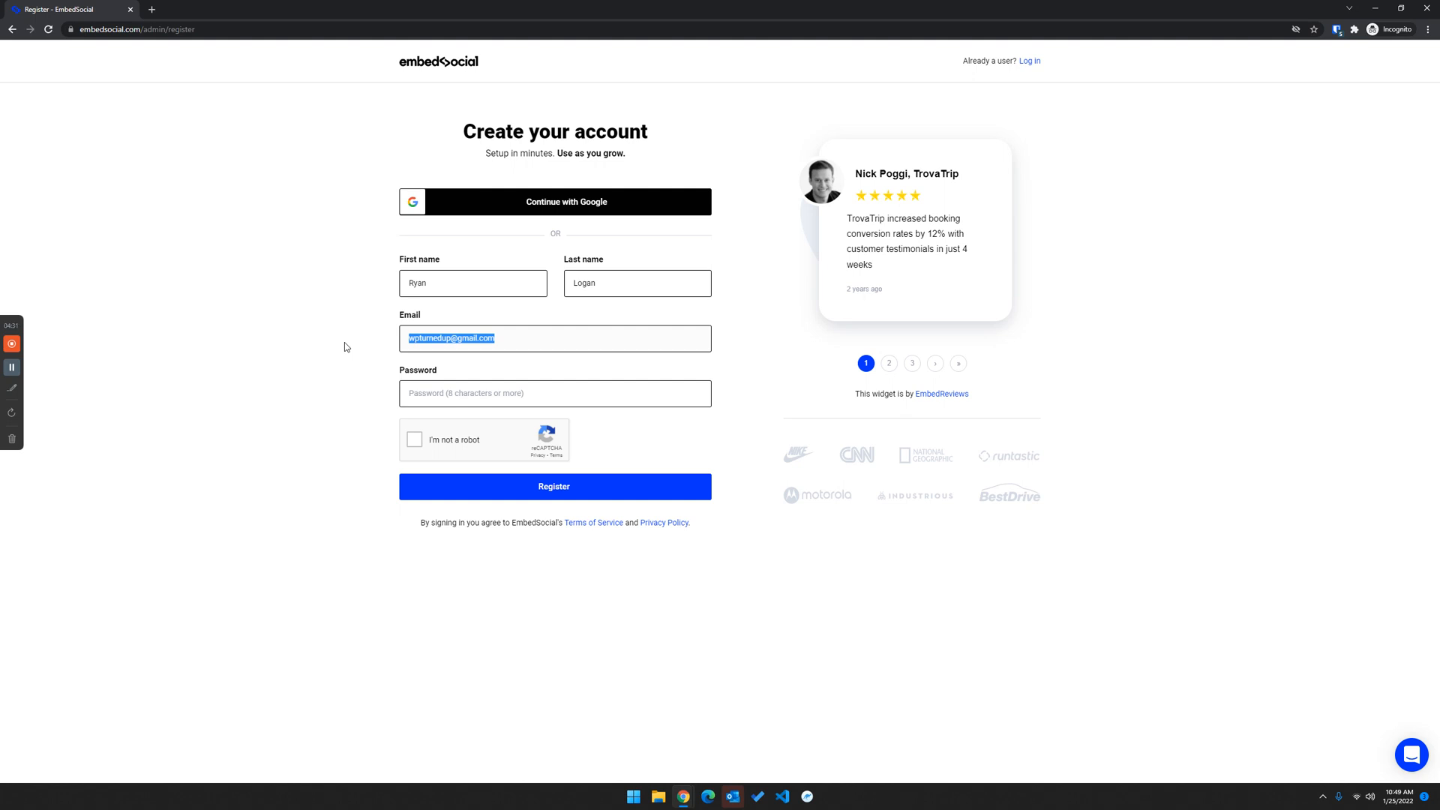
mouse_move(382, 358)
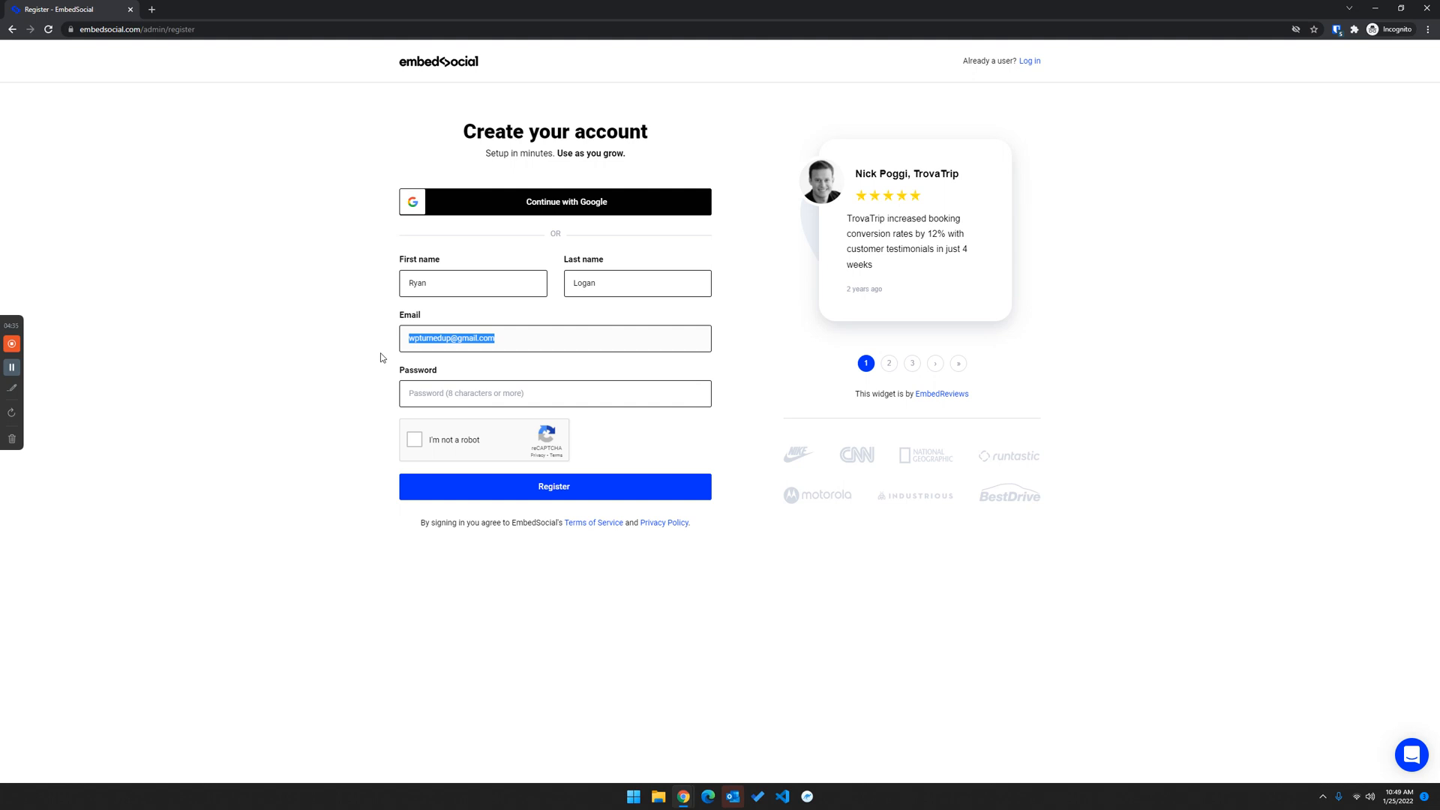
mouse_move(432, 363)
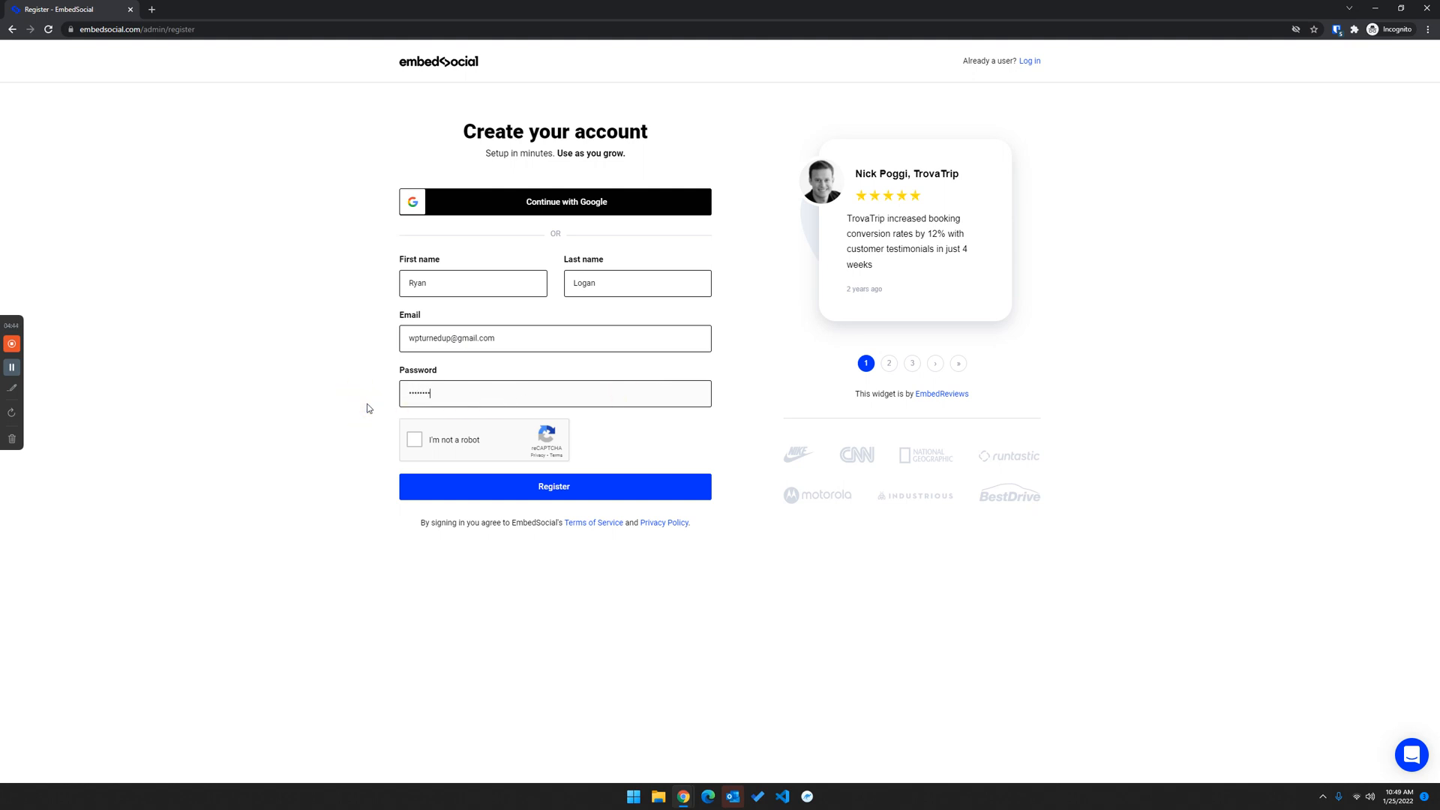
Solve the traffic-light reCAPTCHA and submit the registration form
left_click(414, 439)
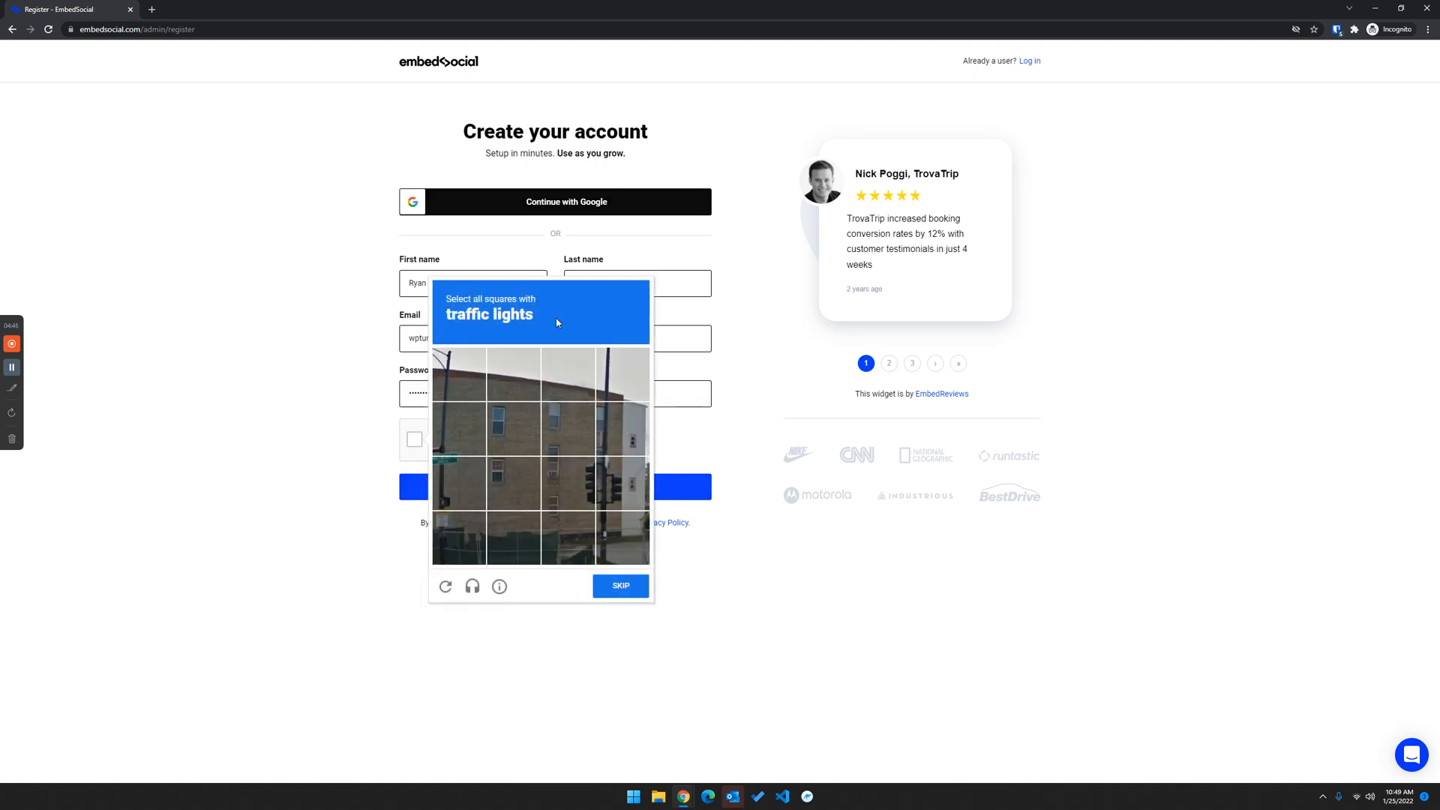
left_click(459, 482)
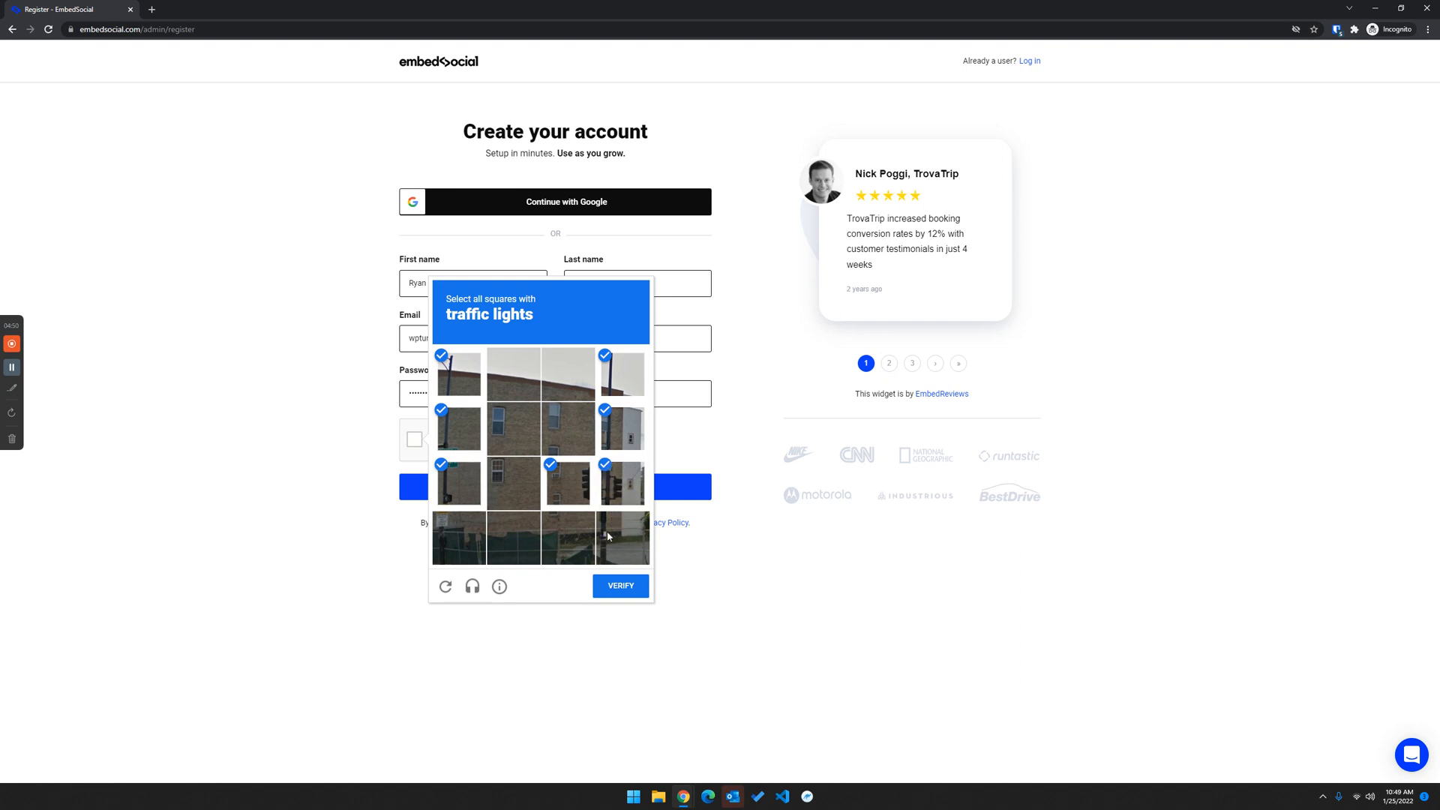
left_click(620, 587)
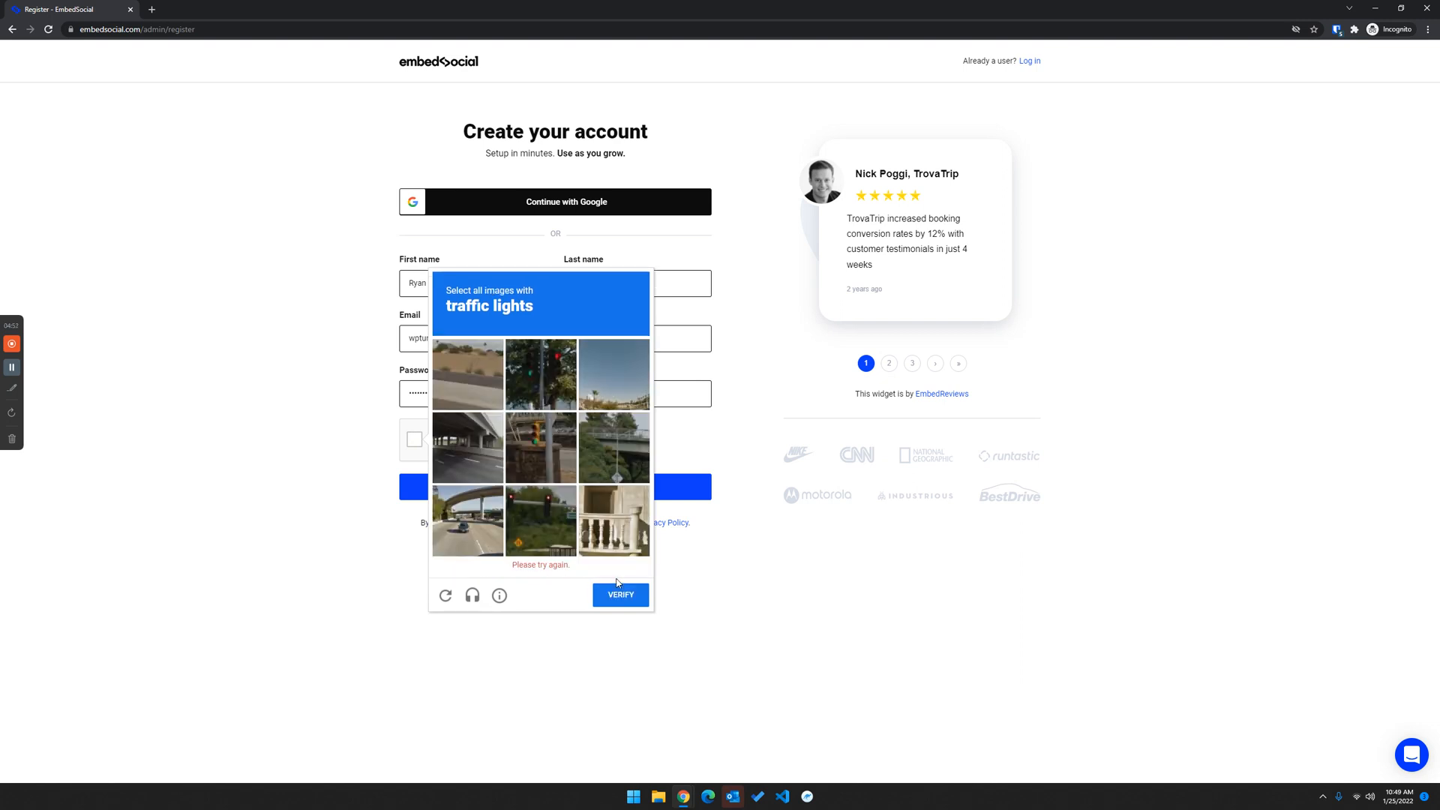
left_click(540, 456)
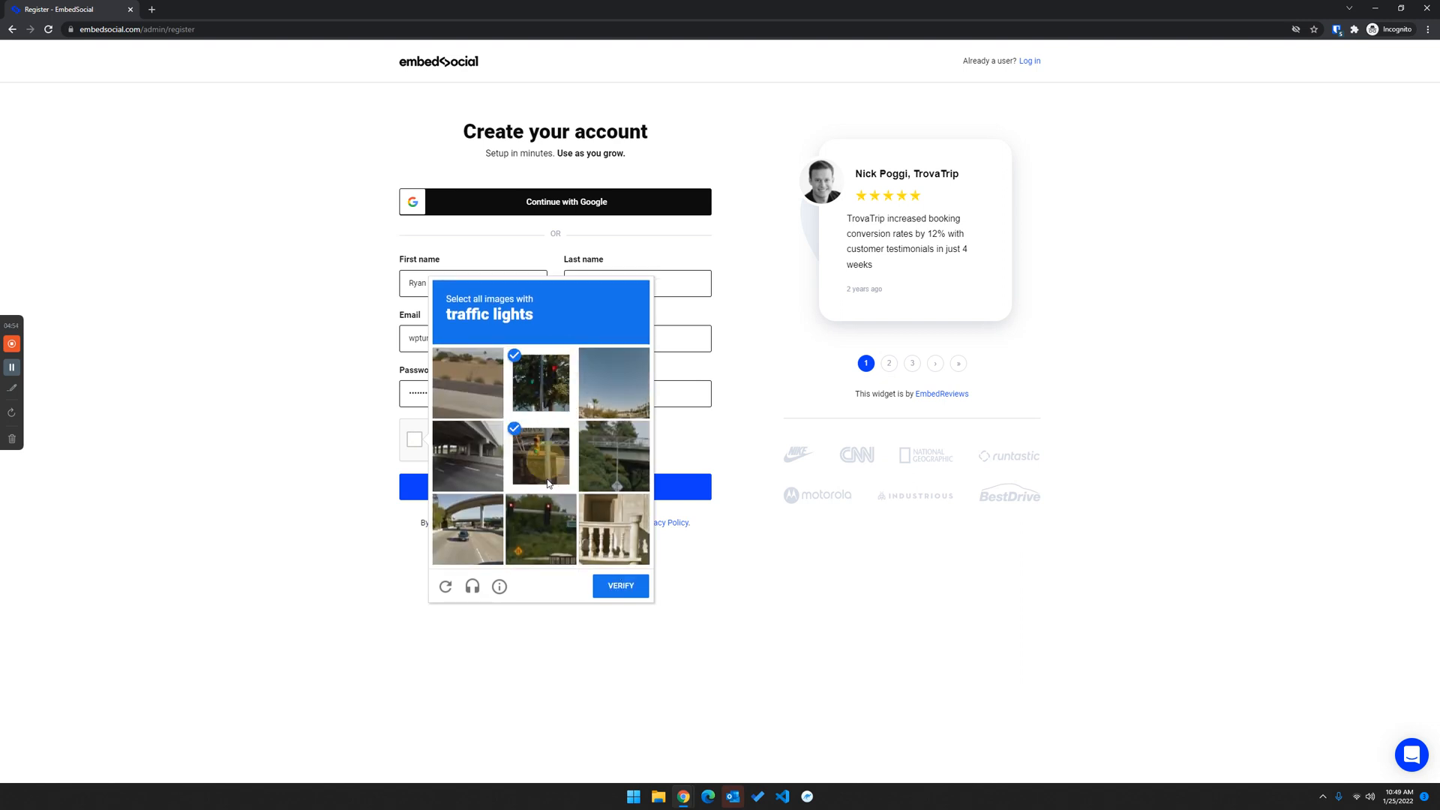
left_click(620, 586)
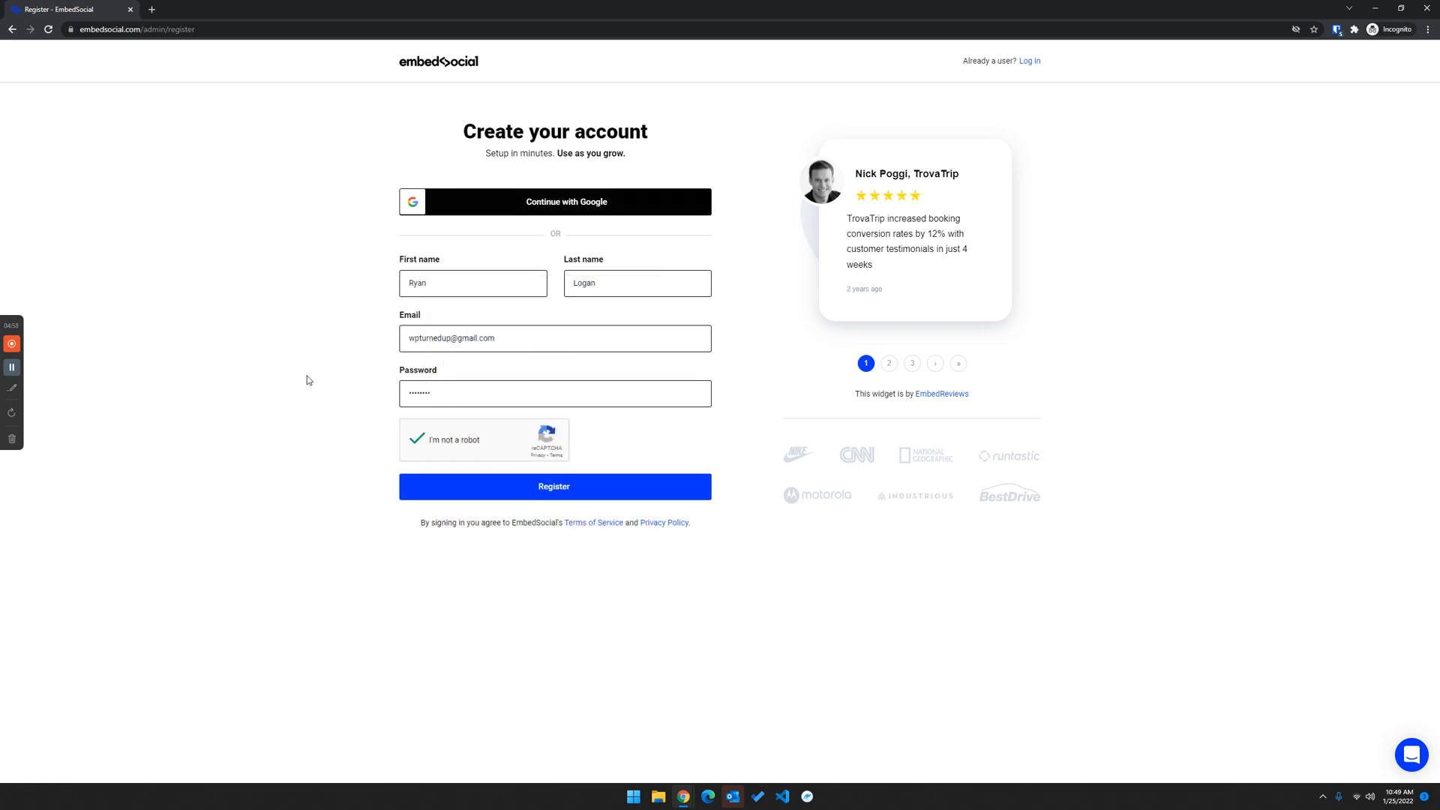
left_click(554, 486)
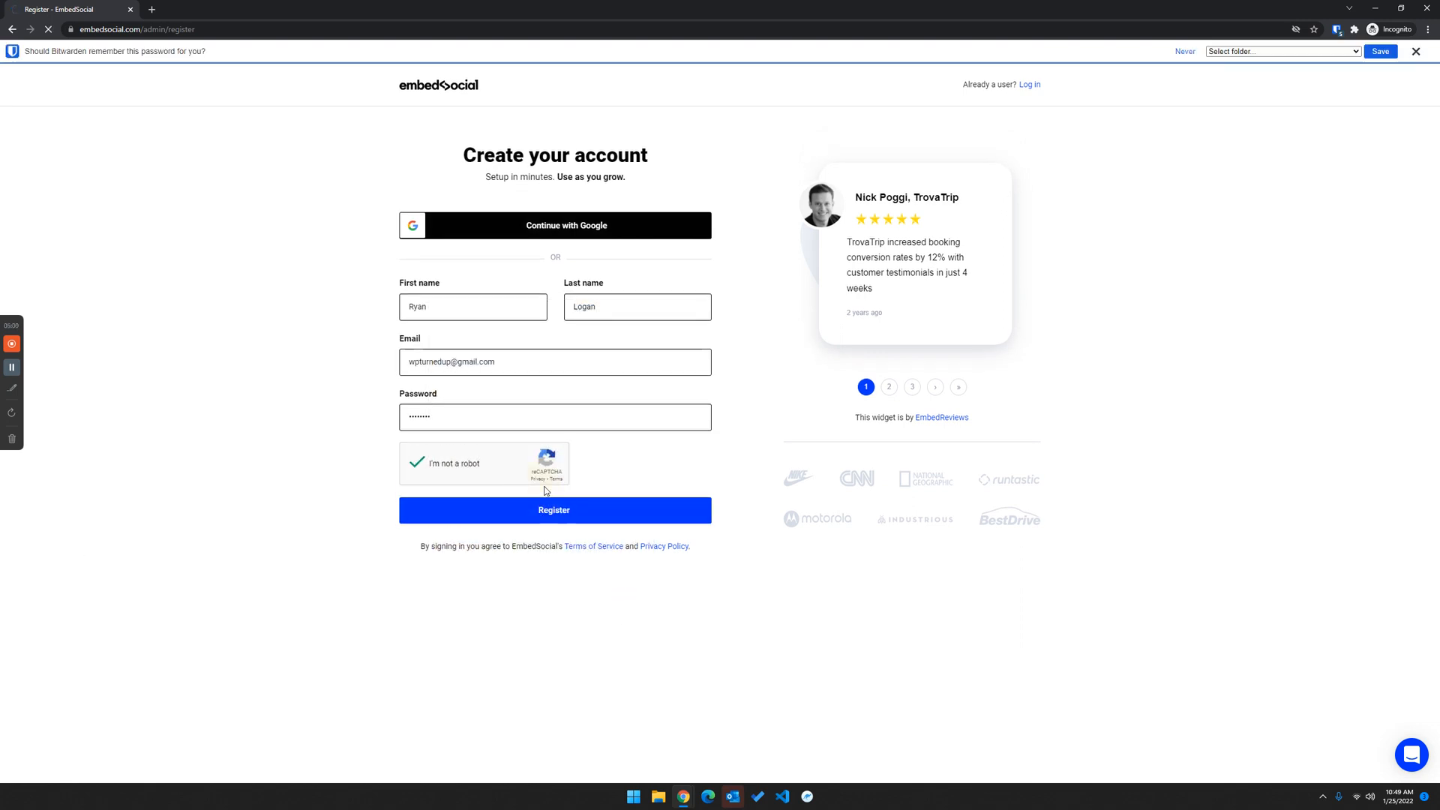
Finish registering to reach the product chooser, then highlight the guide's registration steps
left_click(553, 510)
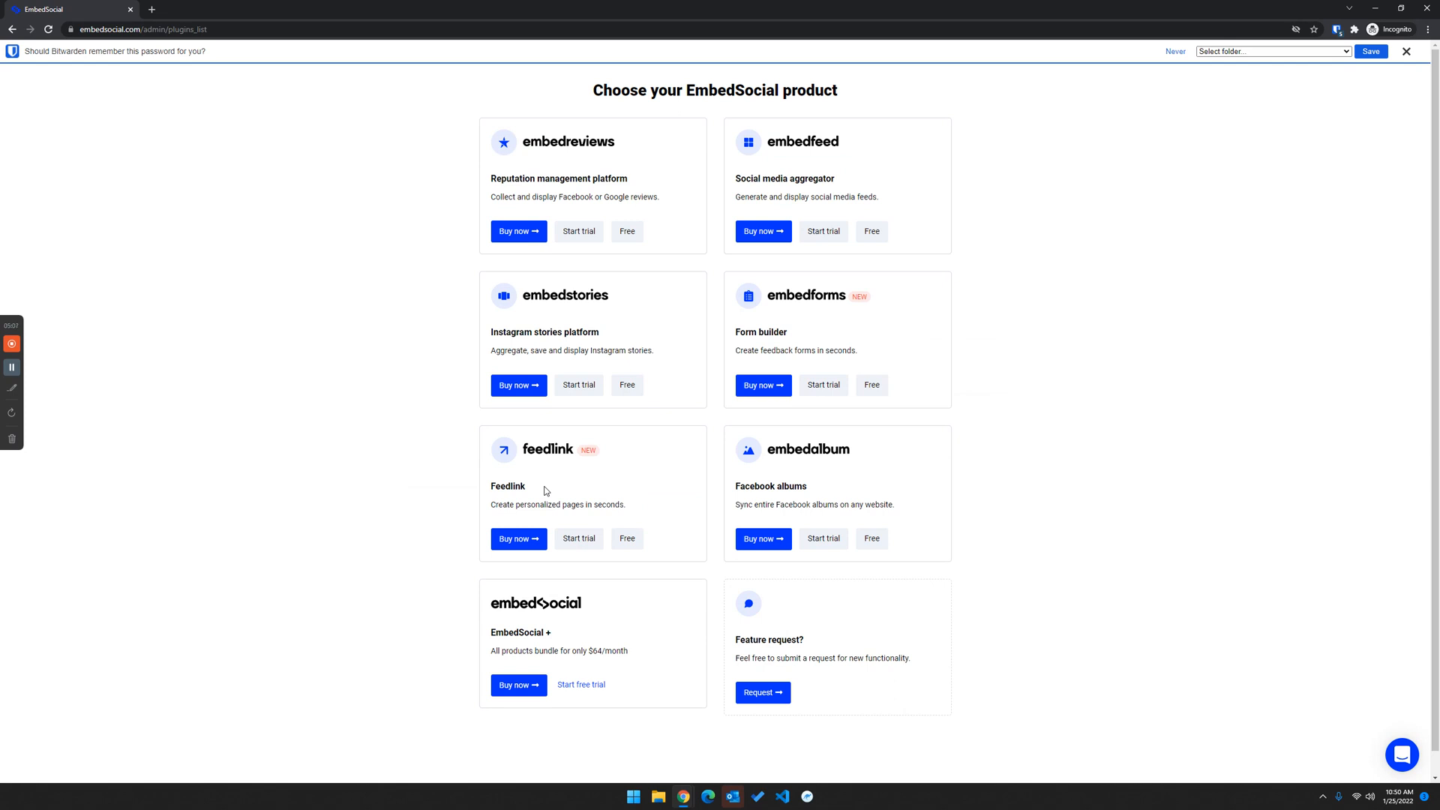
mouse_move(533, 220)
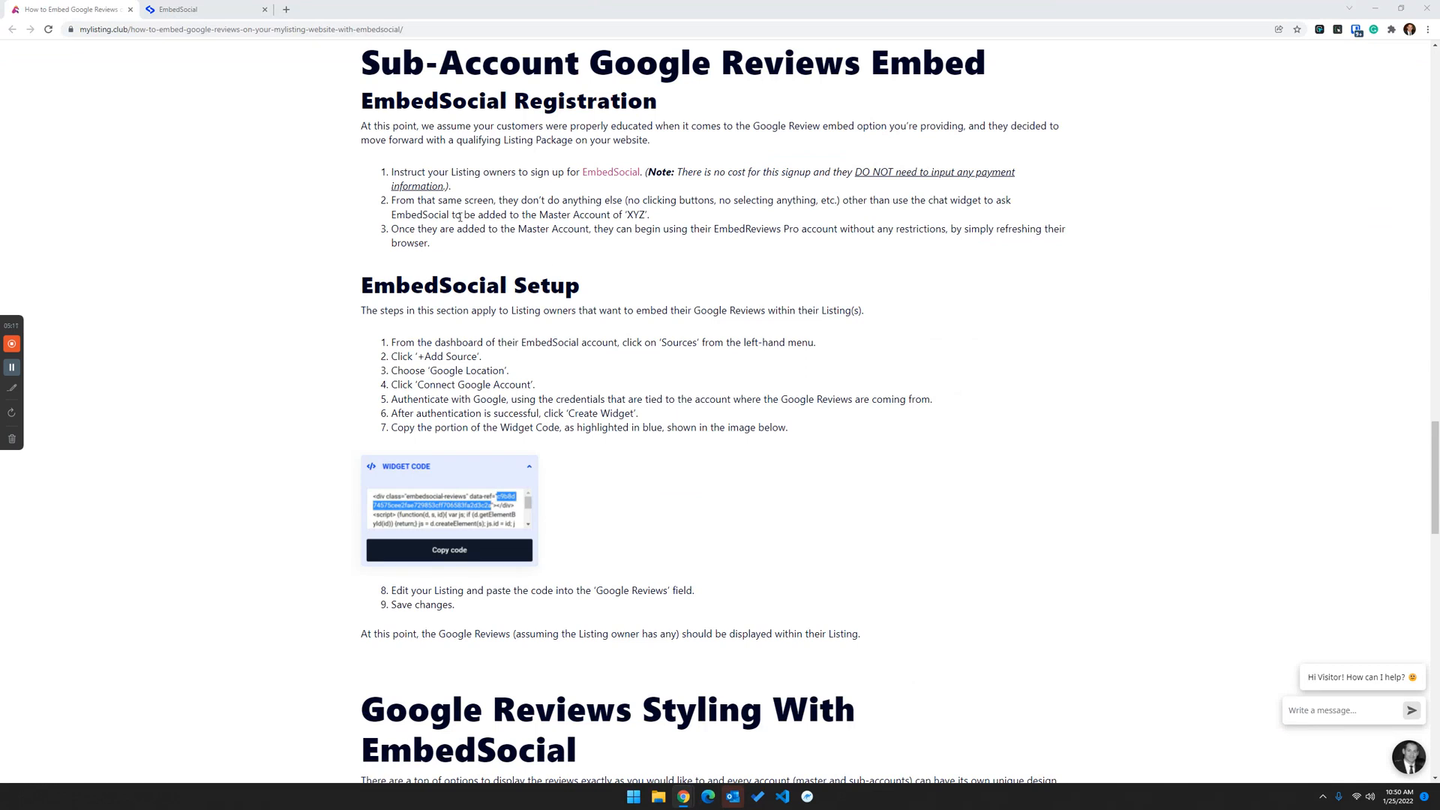
left_click_drag(392, 199, 563, 199)
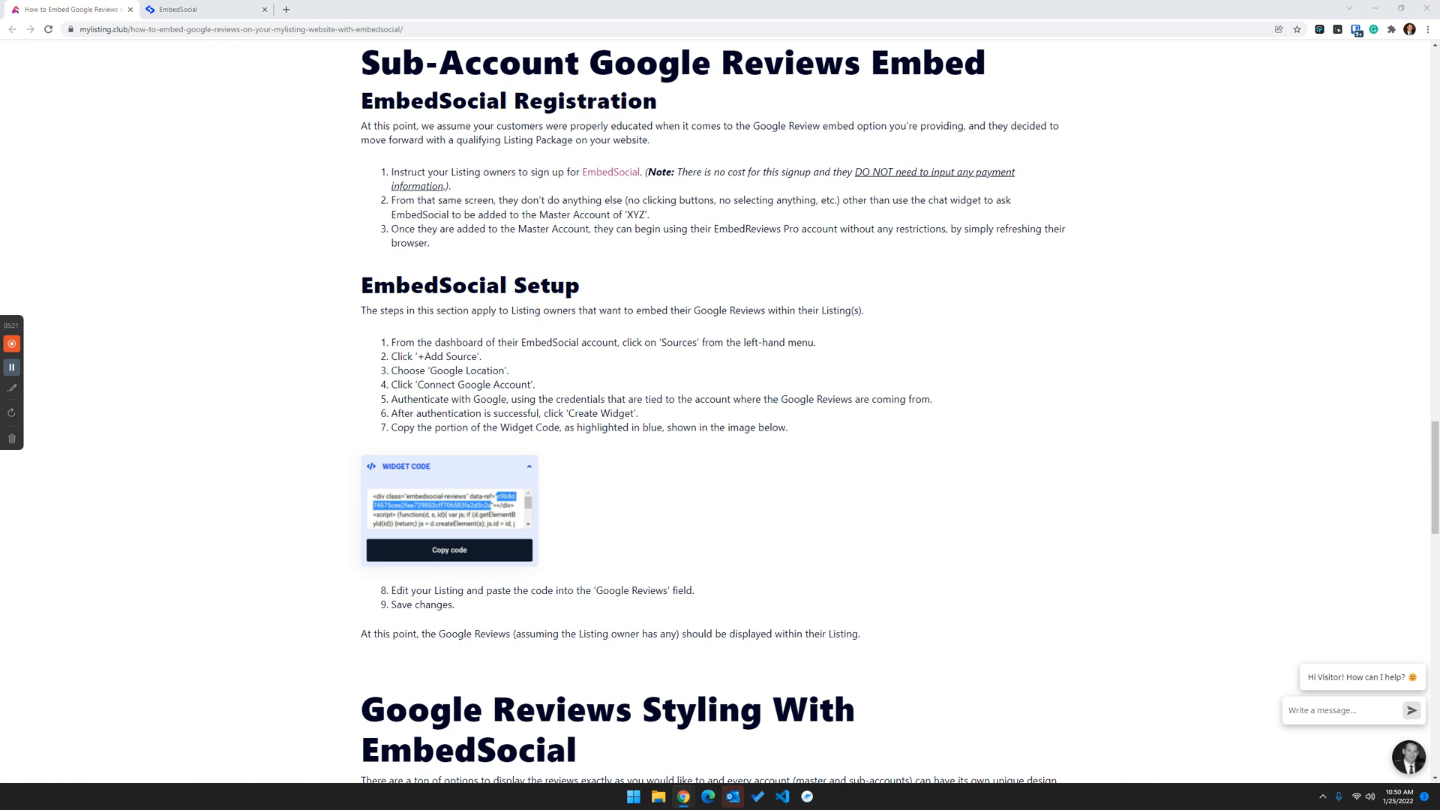
Switch back to the incognito window showing the EmbedSocial product chooser
left_click(195, 9)
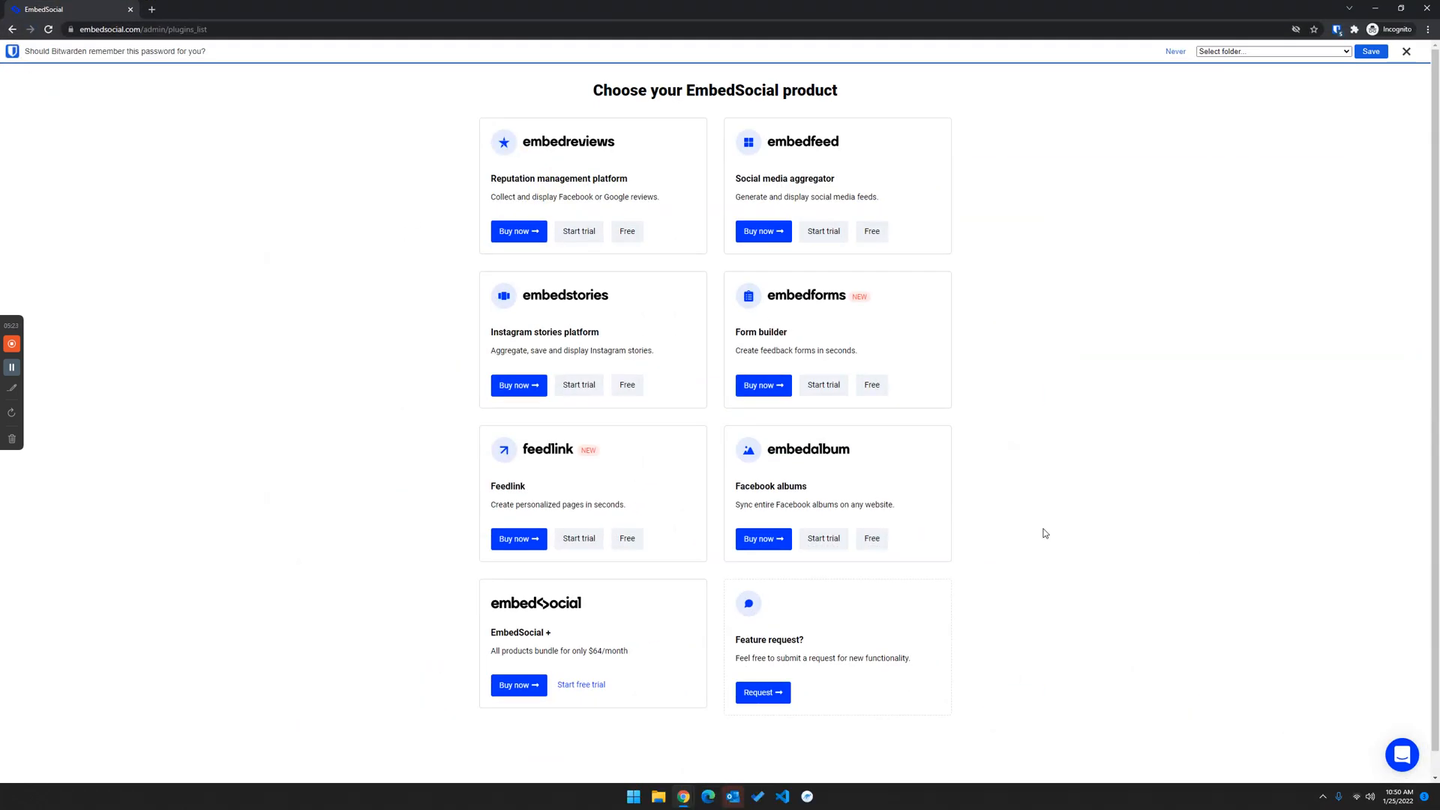
mouse_move(889, 441)
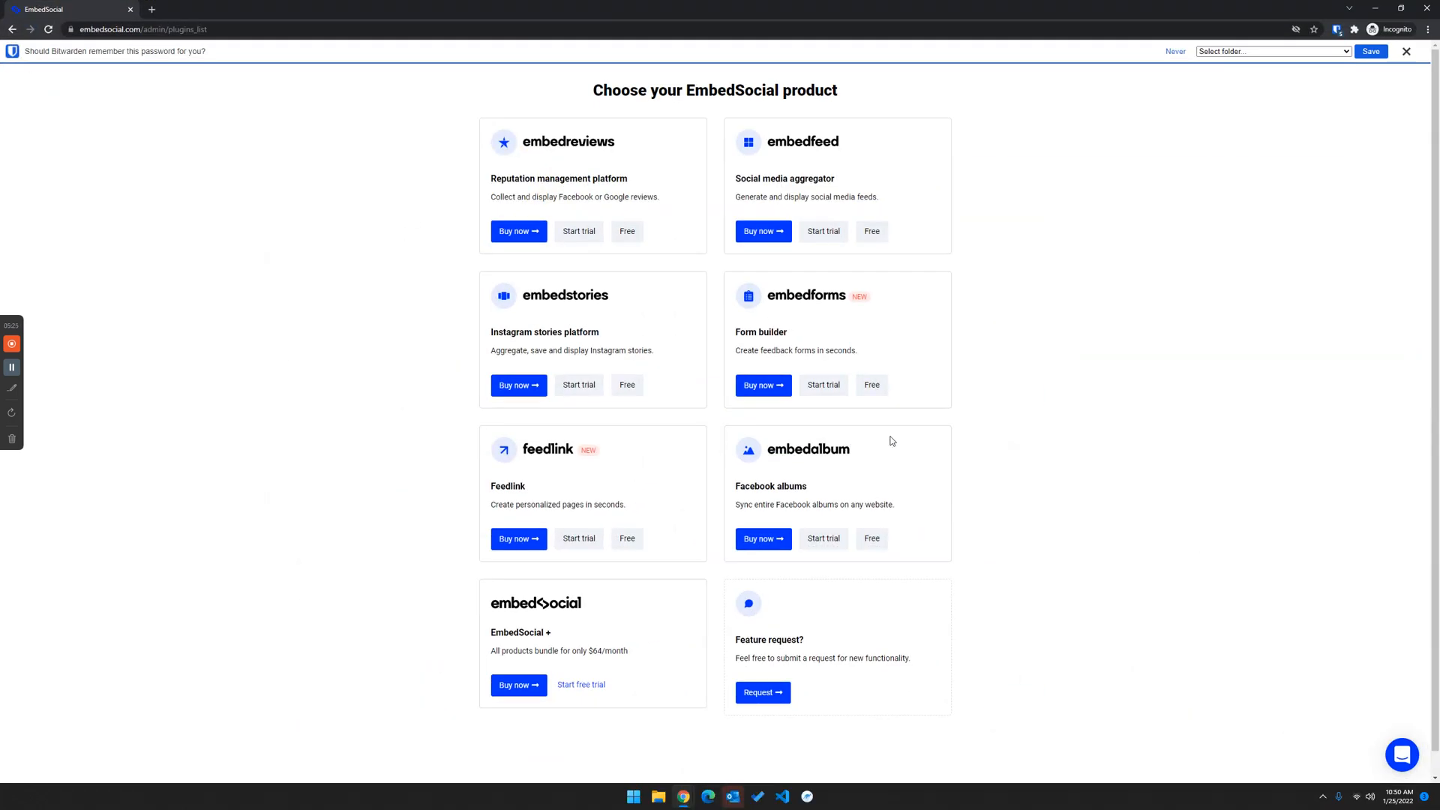
Start a new support chat conversation from the chat bubble
left_click(1402, 754)
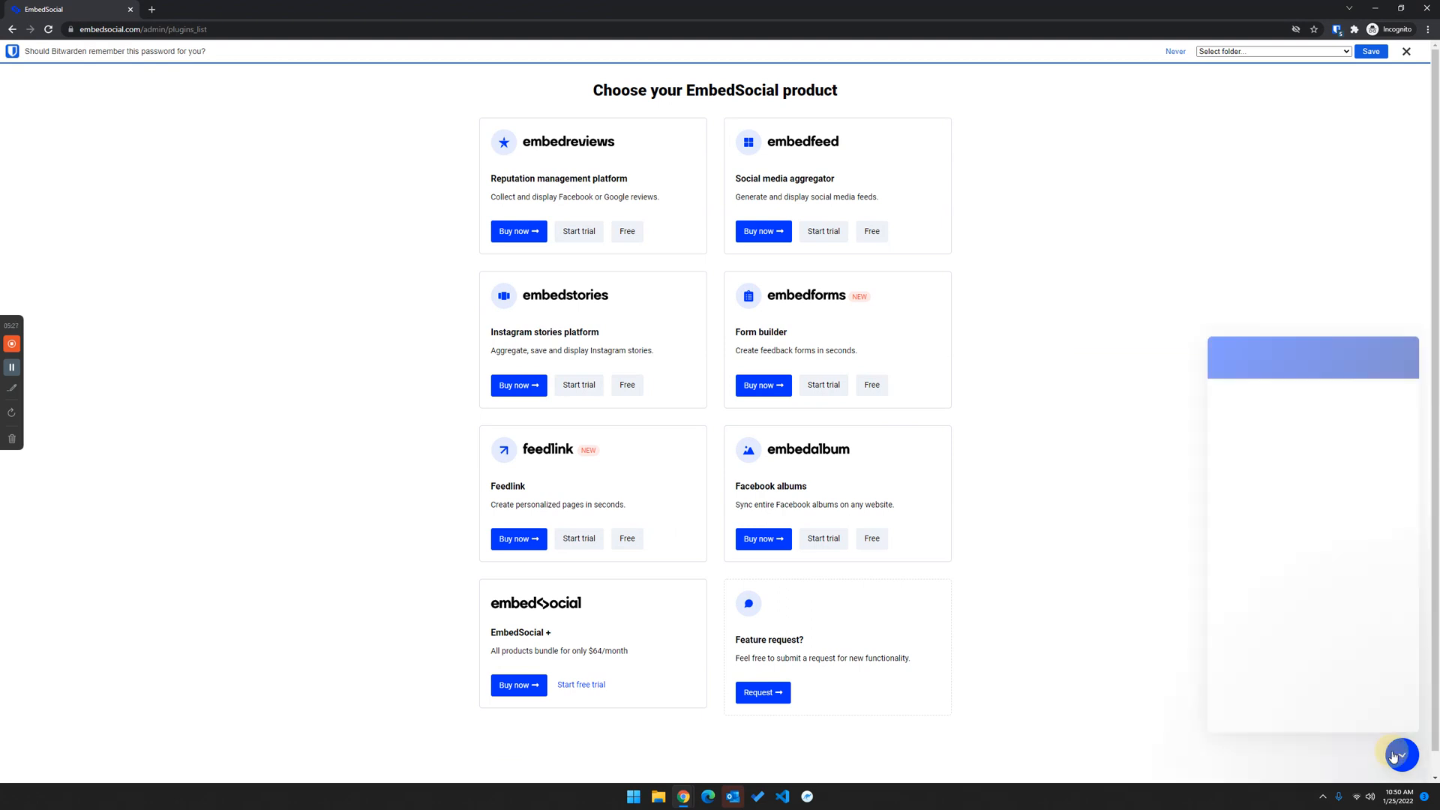
left_click(1393, 755)
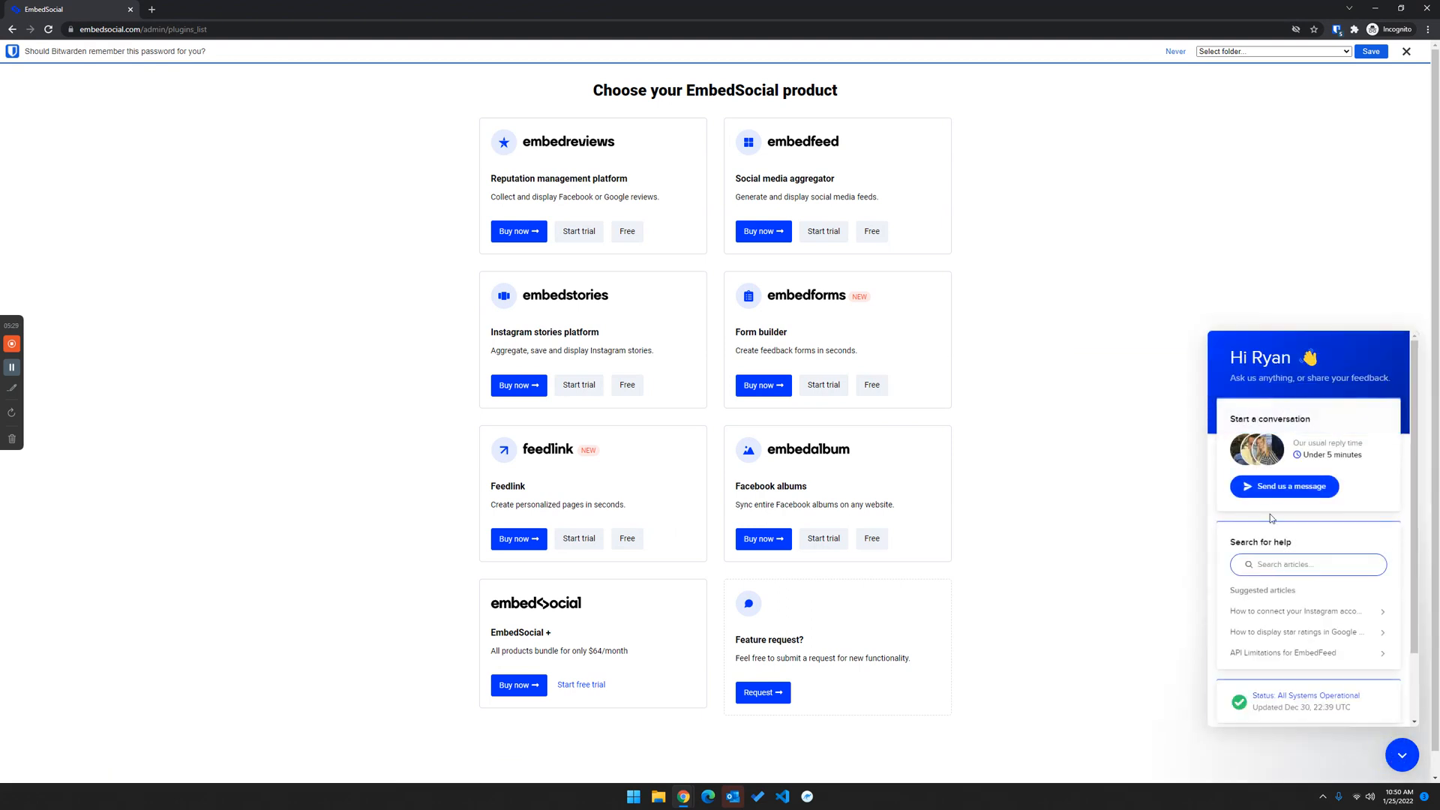
left_click(1283, 486)
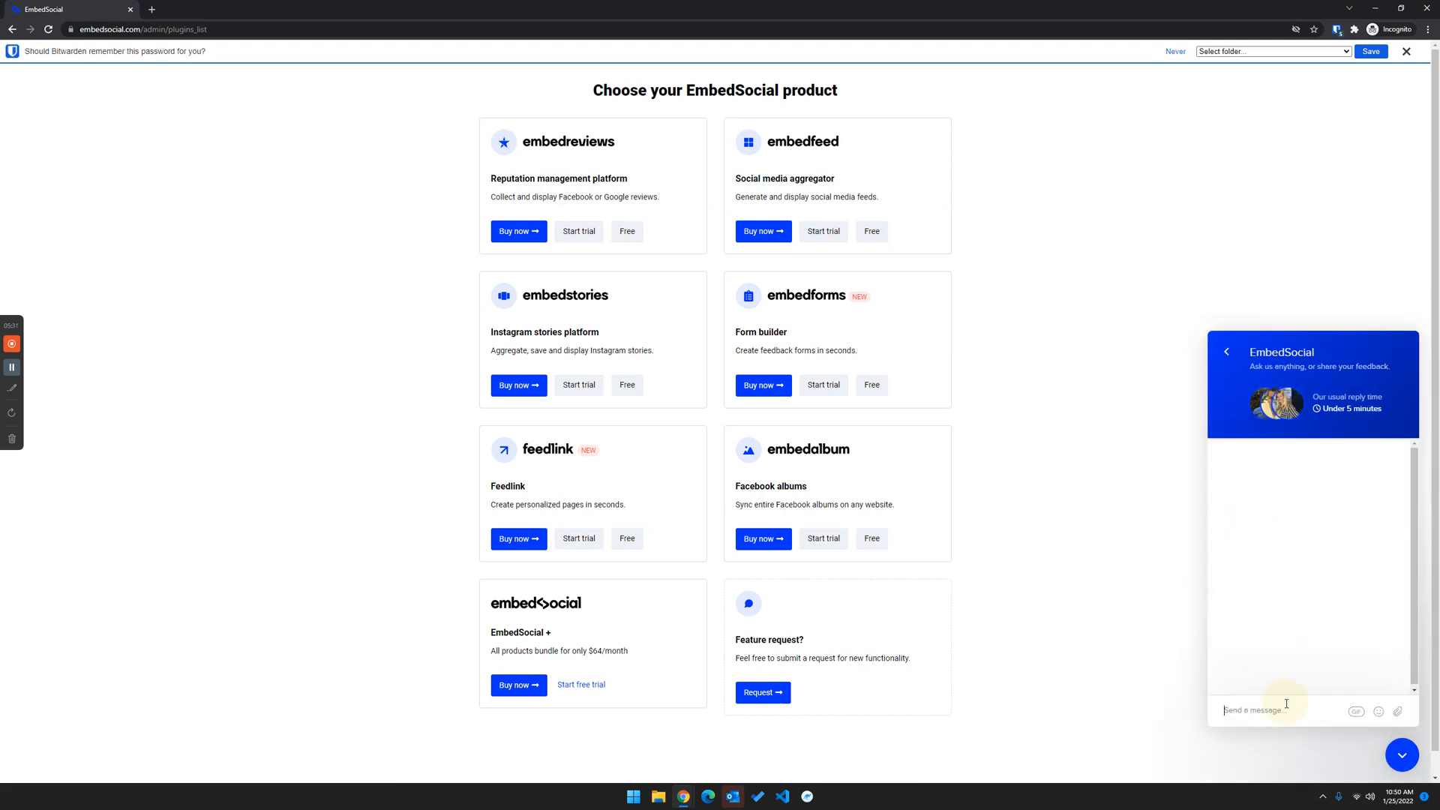
type("H")
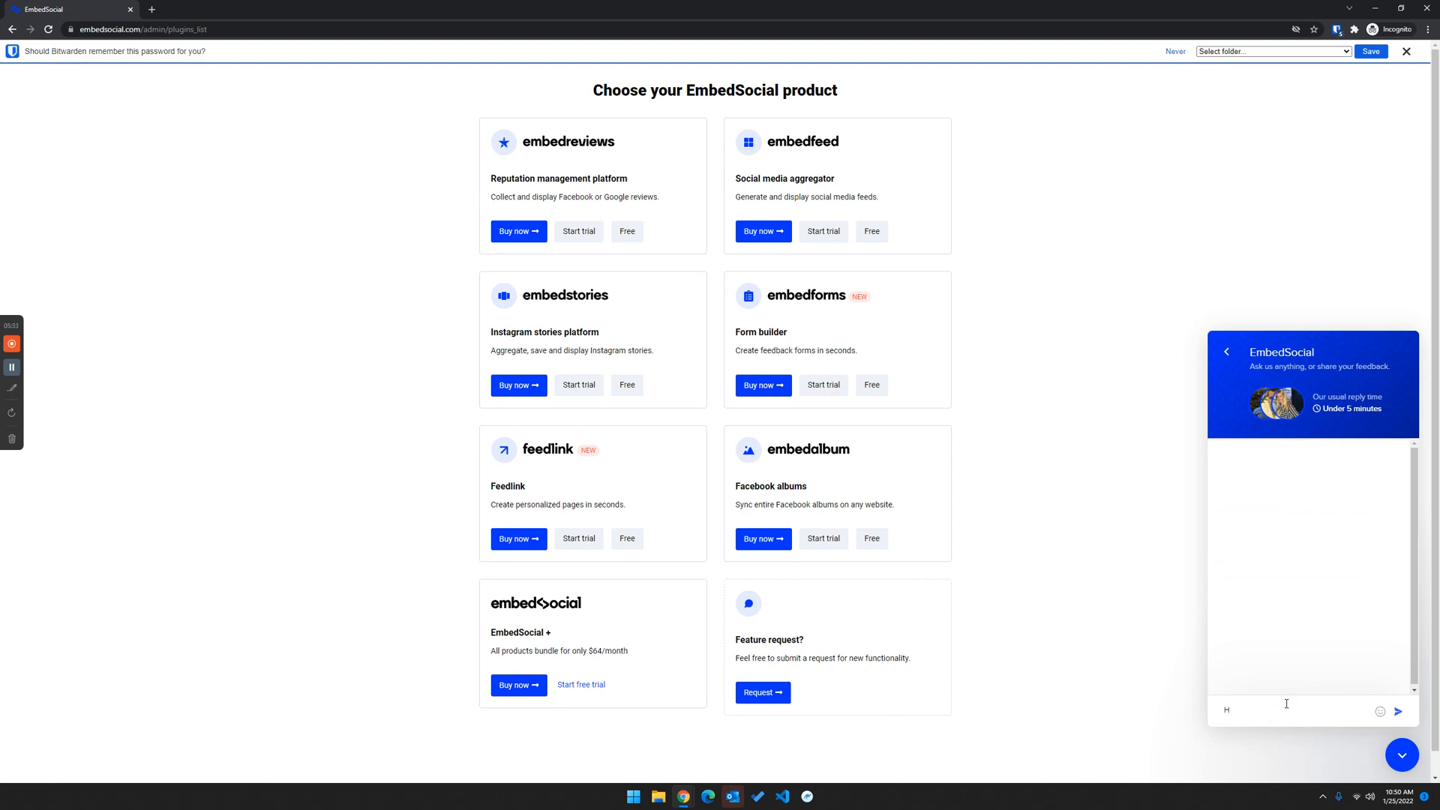
type("i, I would")
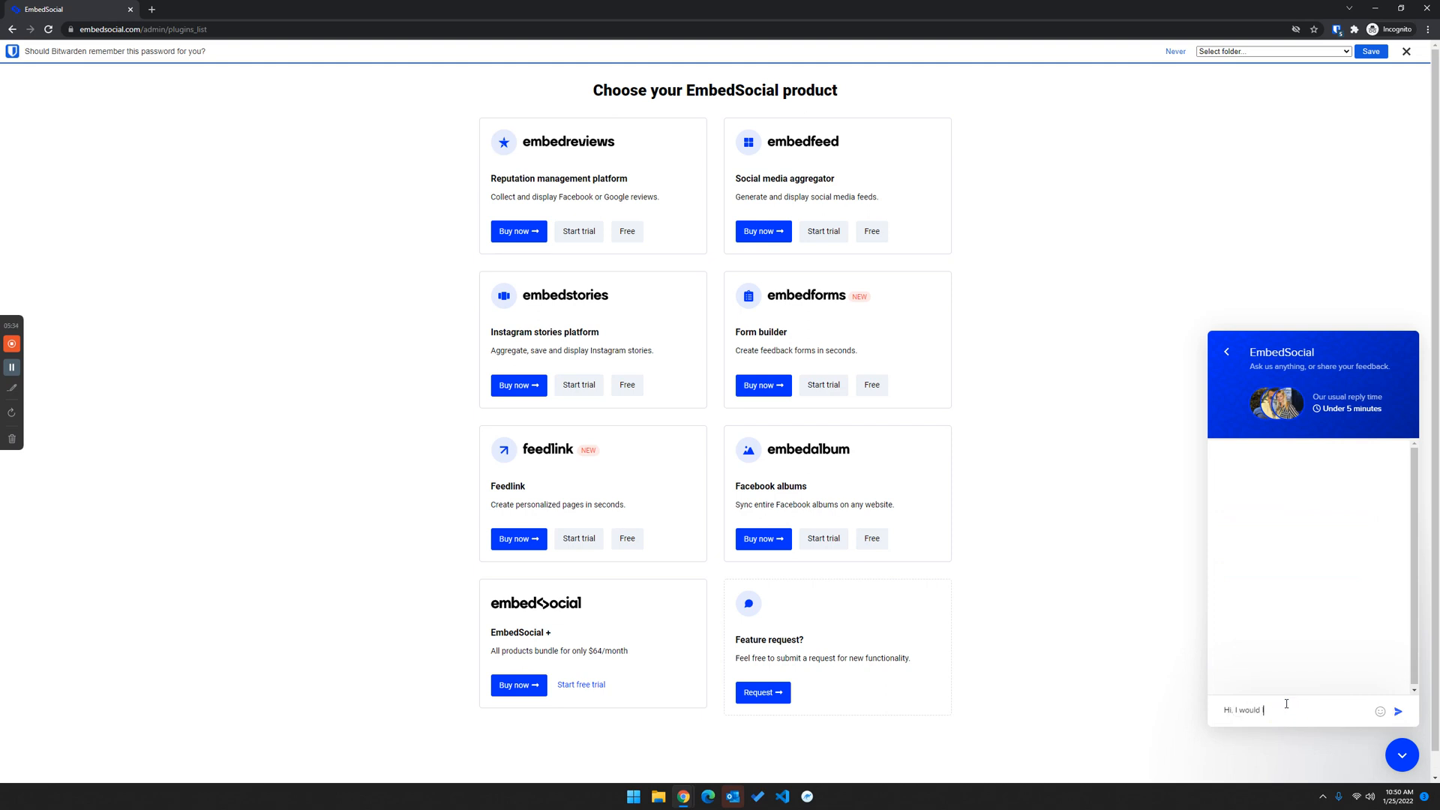
type("like to be added")
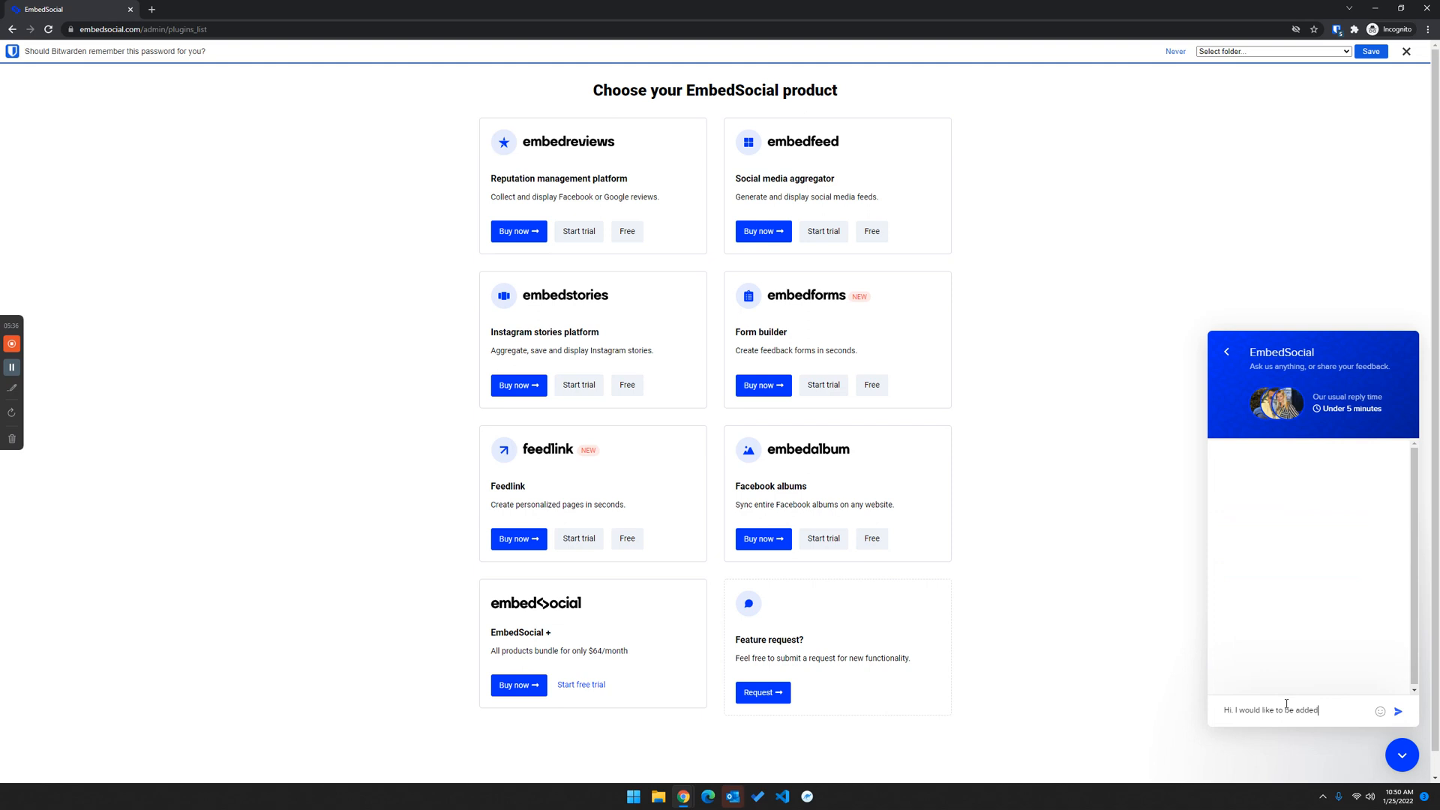
type("Donne's c")
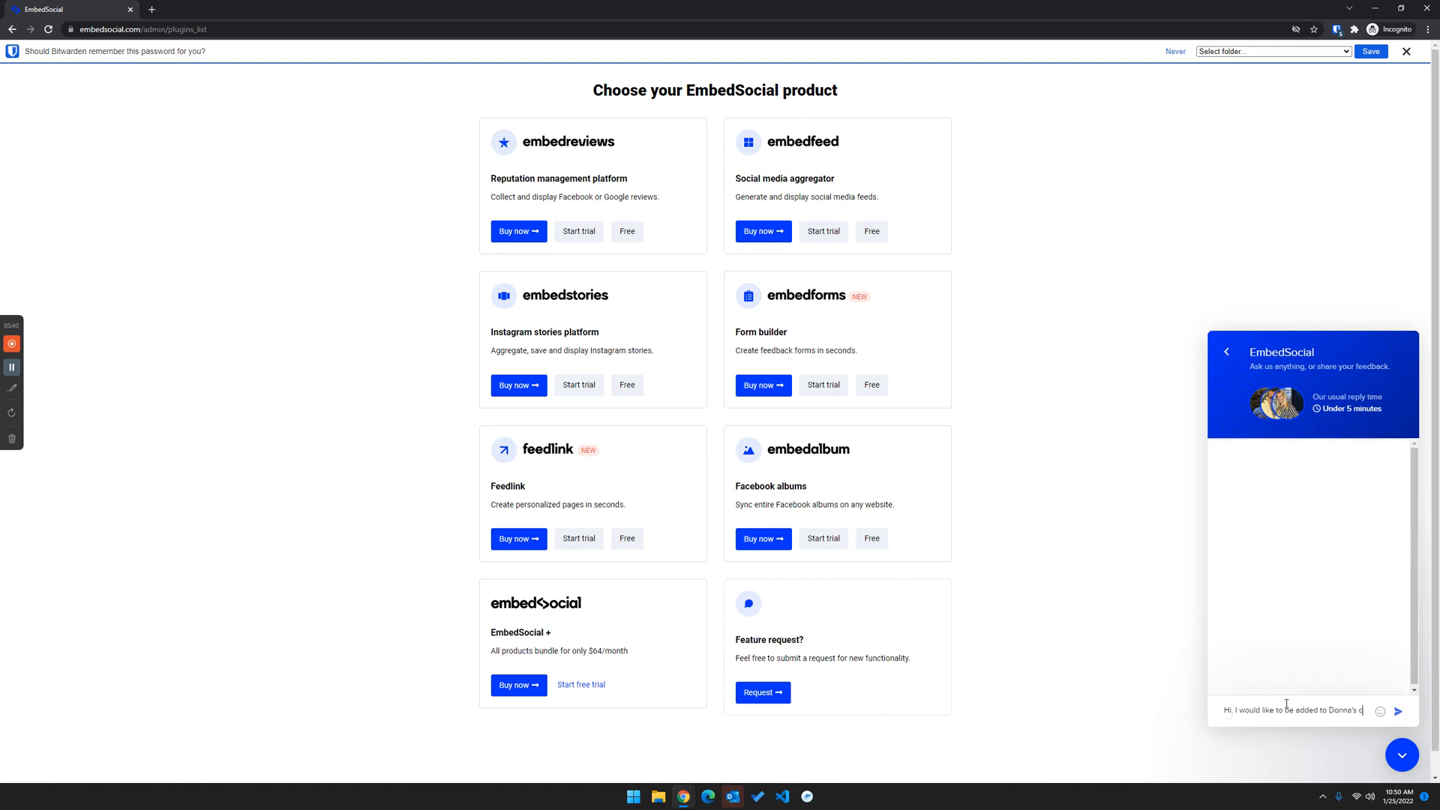
type("account")
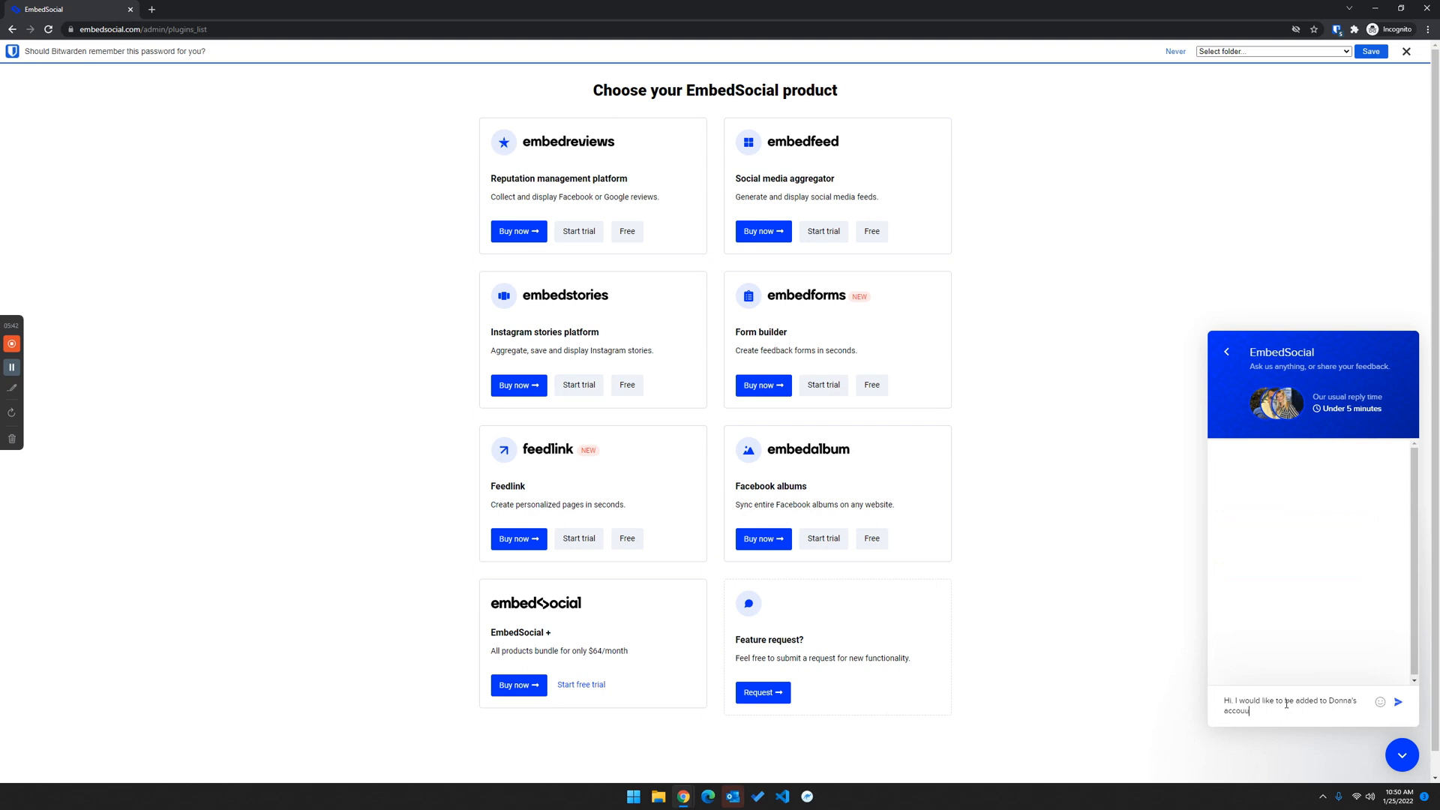
type("t")
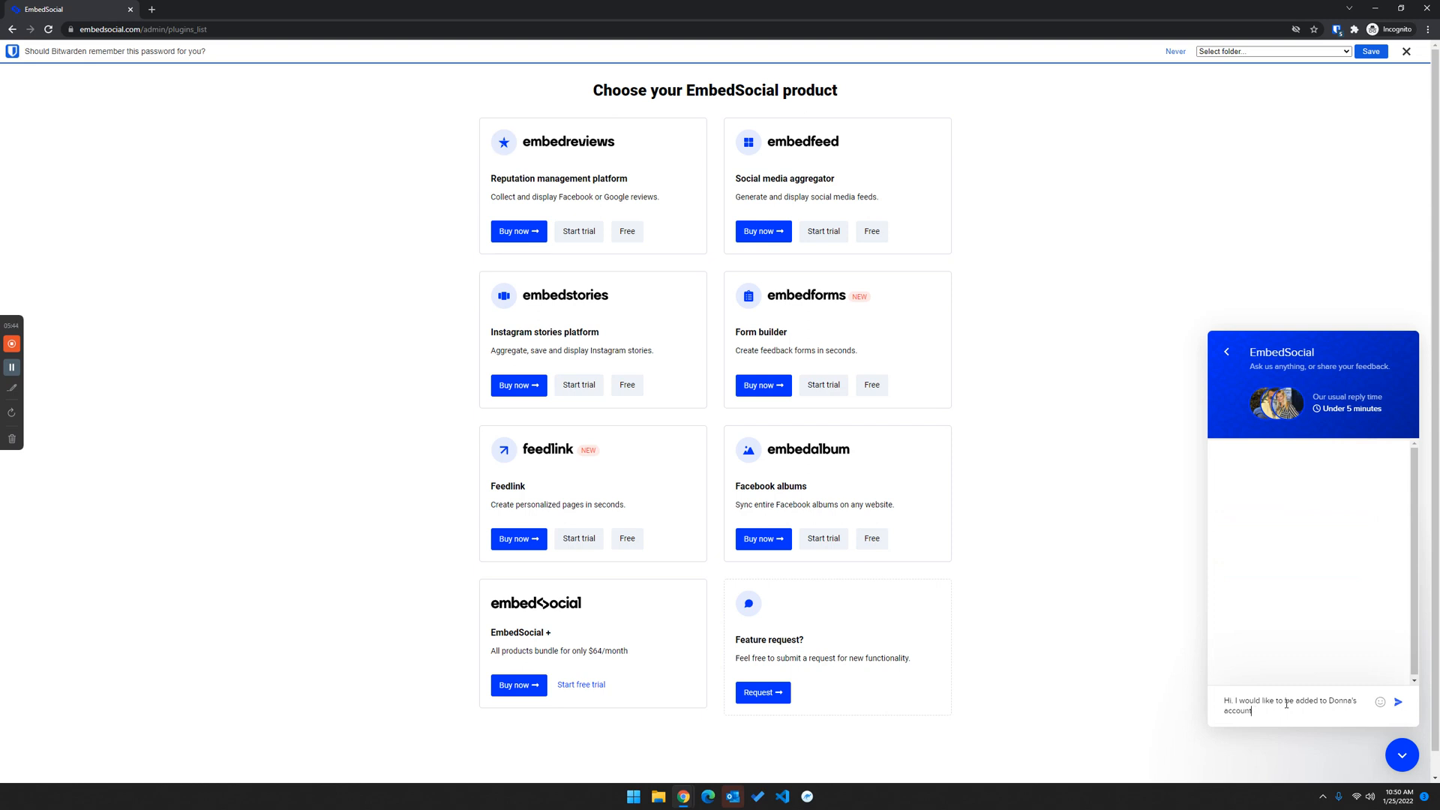
type(".")
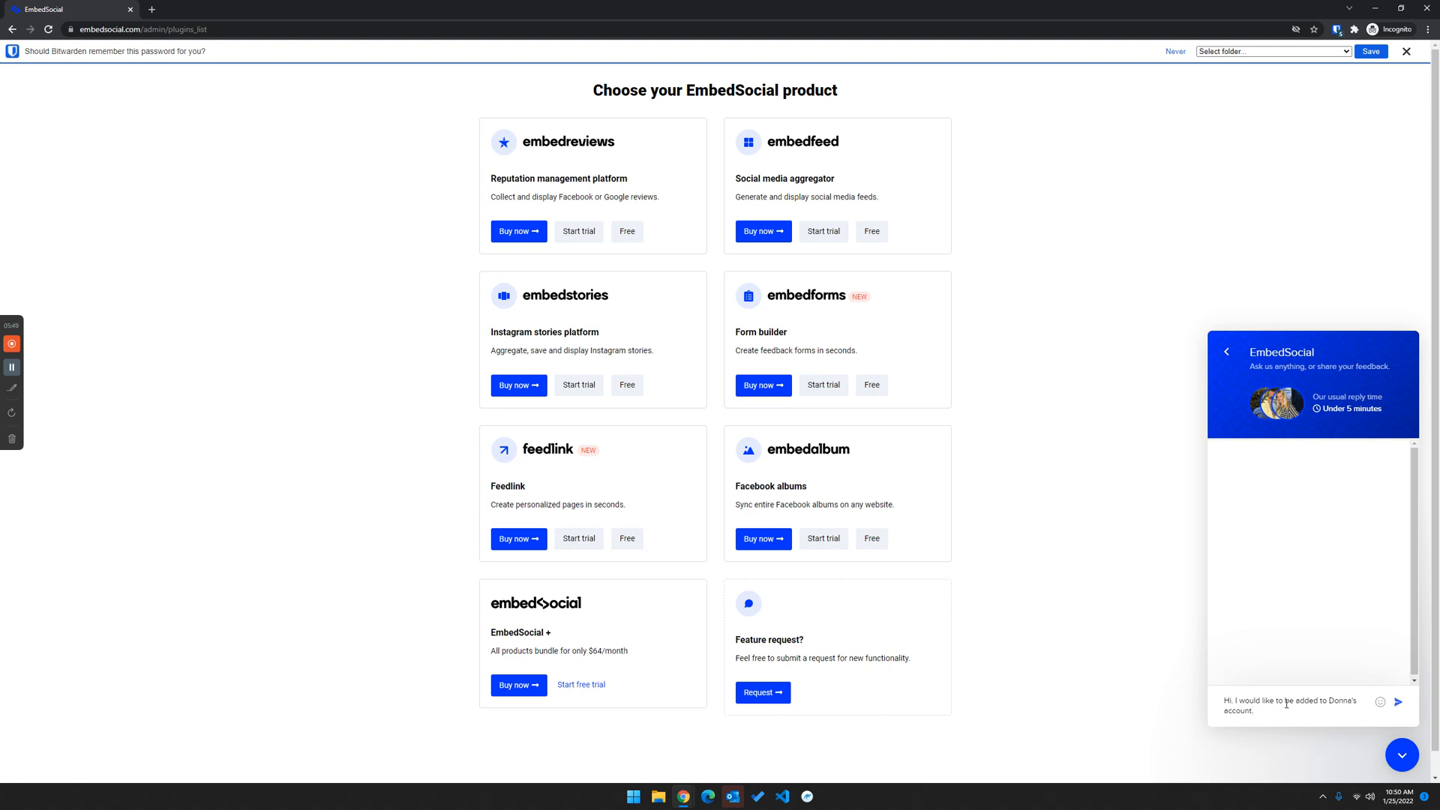
left_click(1396, 702)
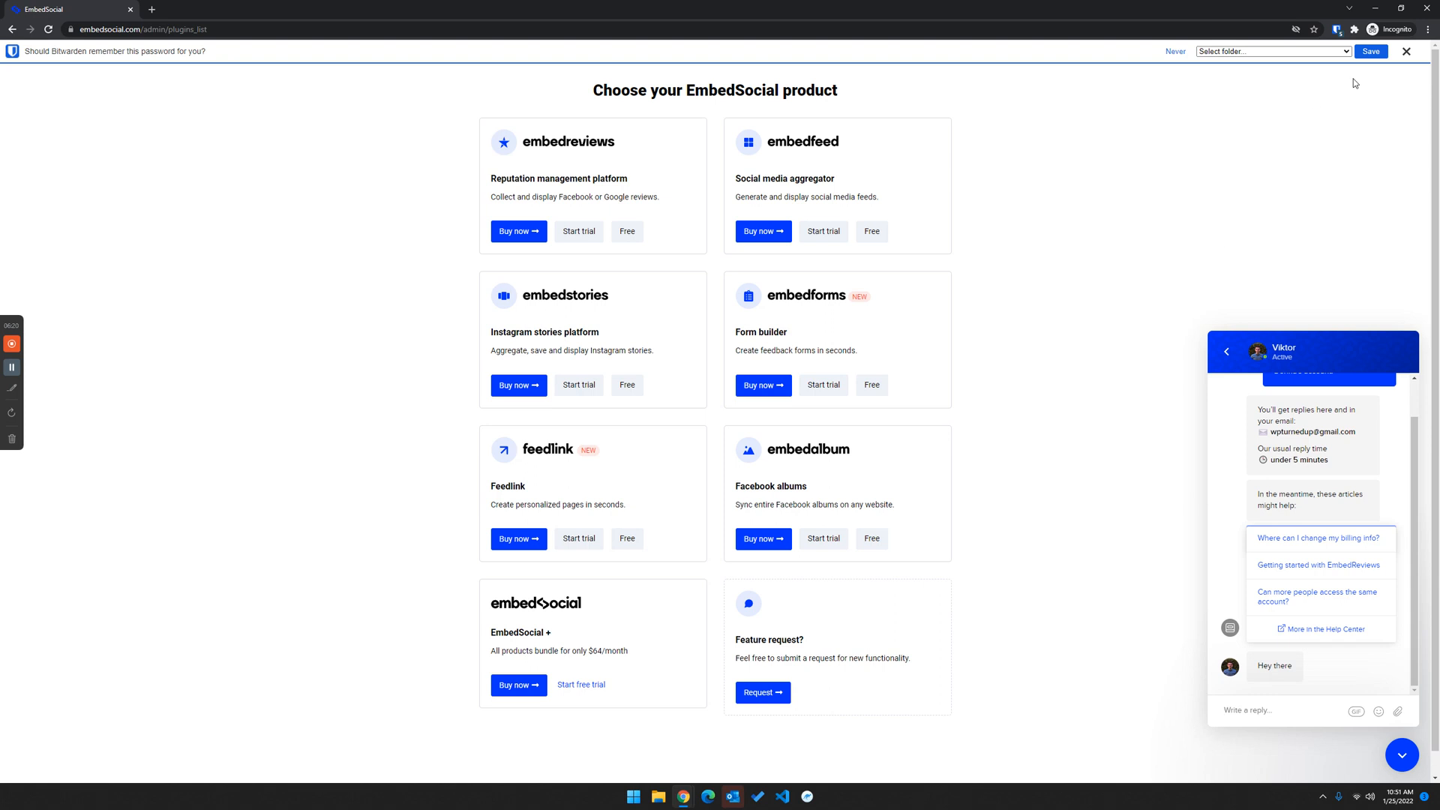
Dismiss the browser's password-save prompt over the support chat
left_click(1405, 51)
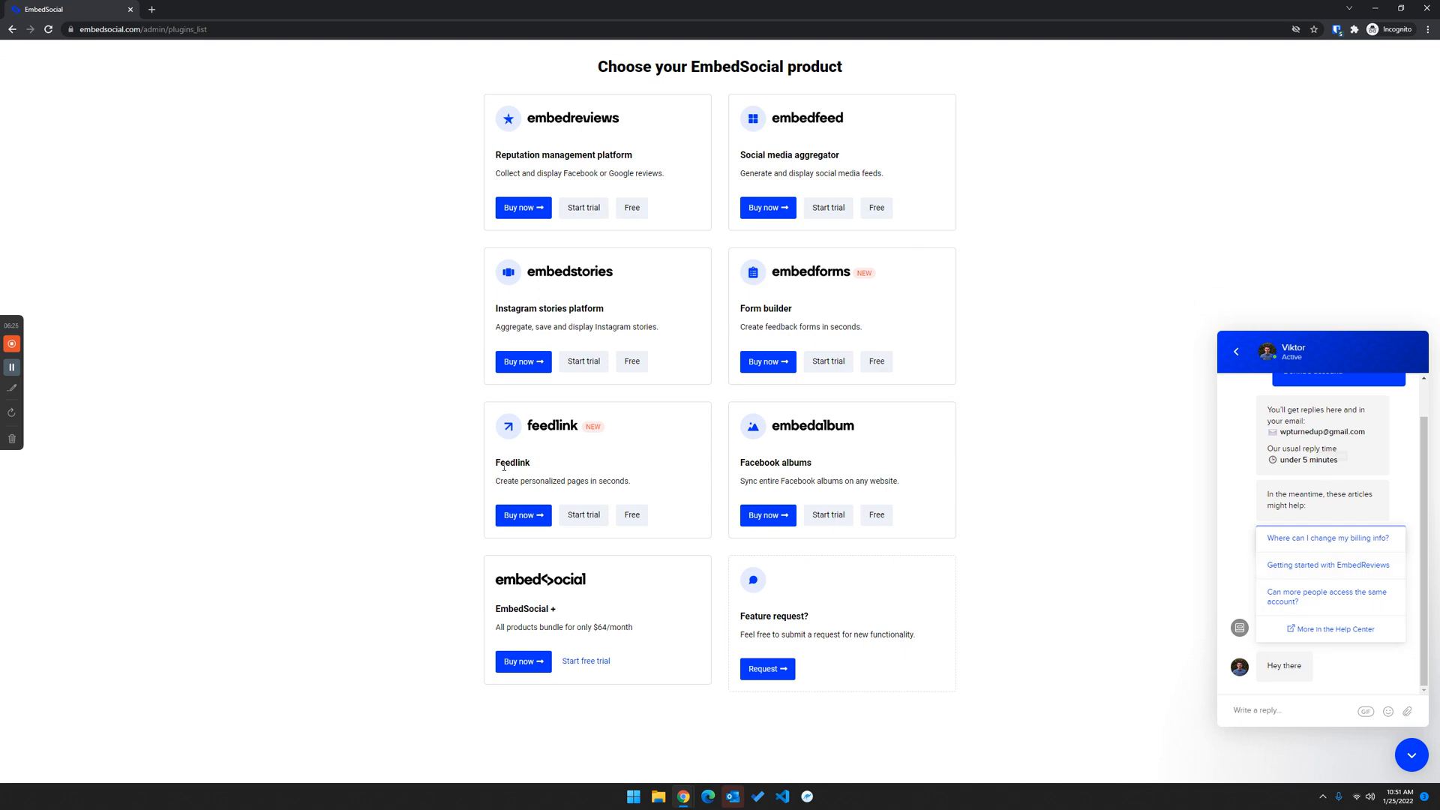
mouse_move(480, 471)
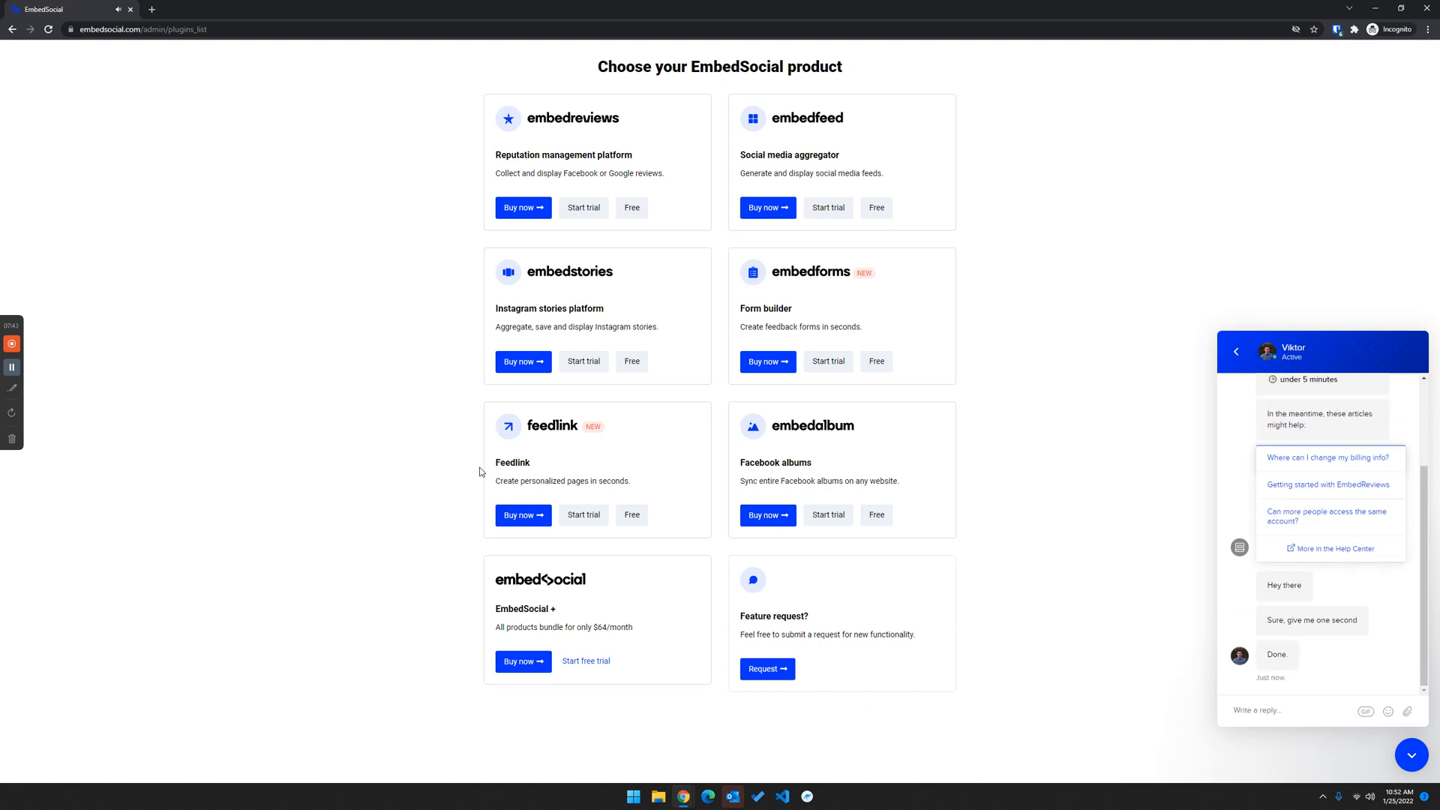
mouse_move(485, 459)
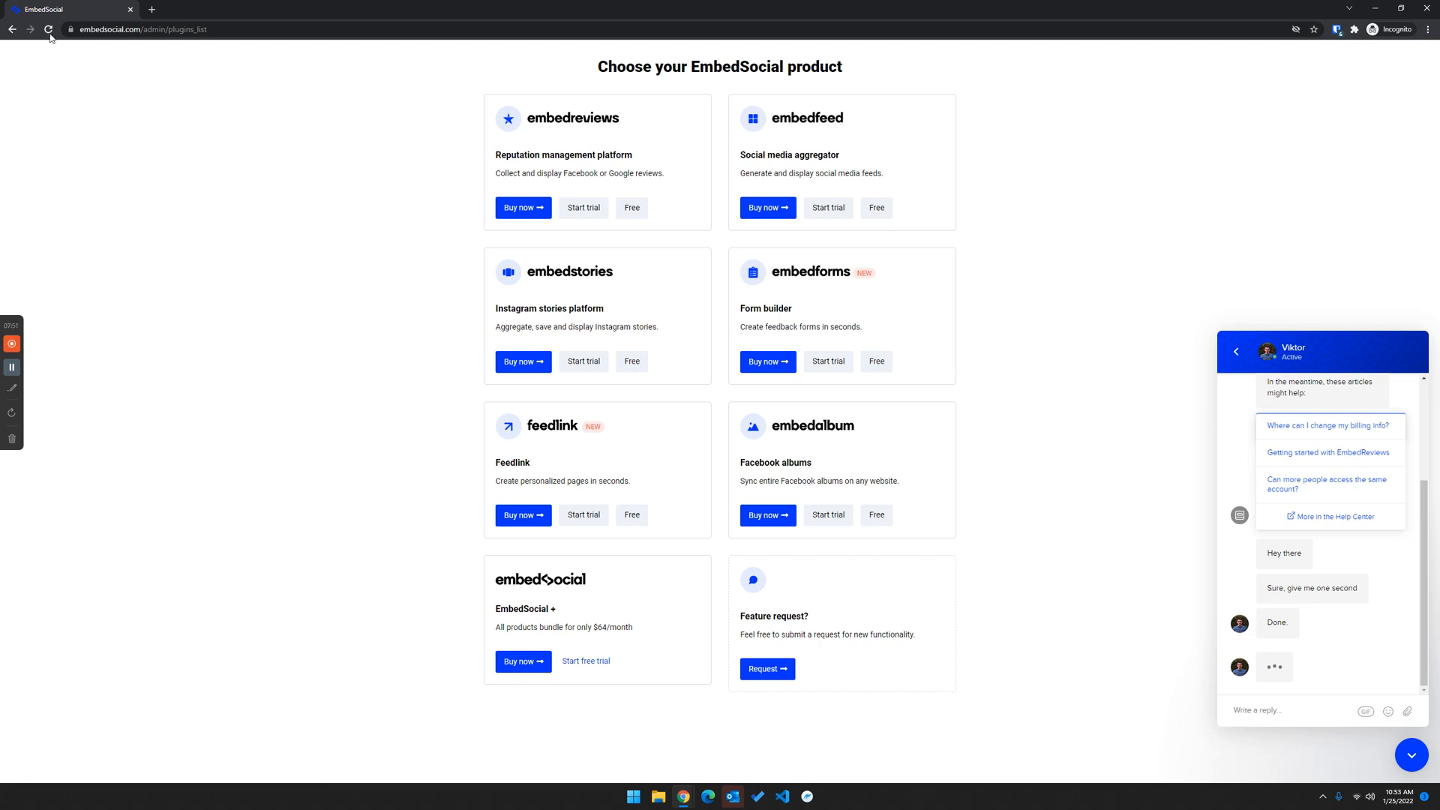
Reload EmbedSocial to pick up the EmbedReviews Pro plan and begin a thank-you reply
left_click(48, 28)
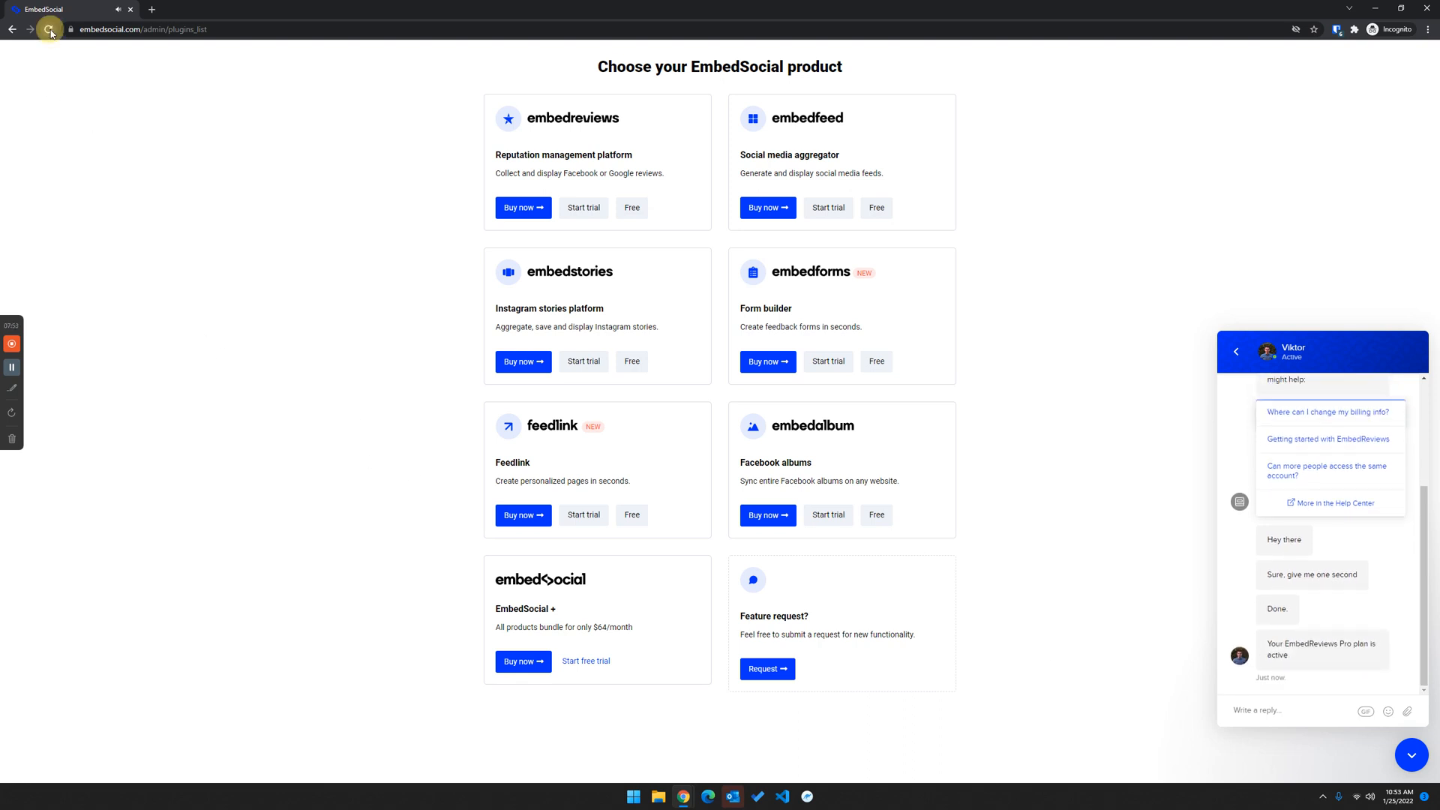
left_click(49, 30)
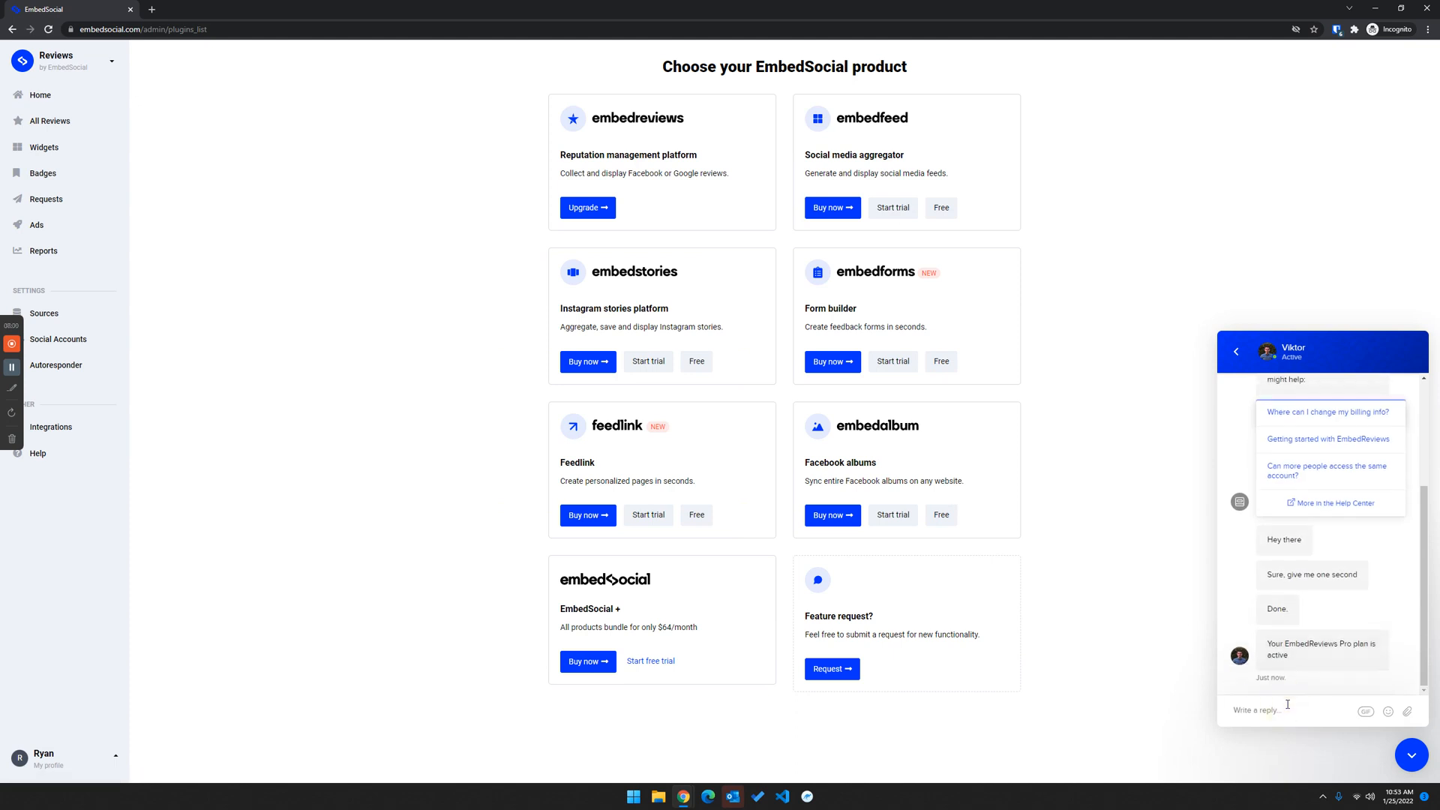
type("Th")
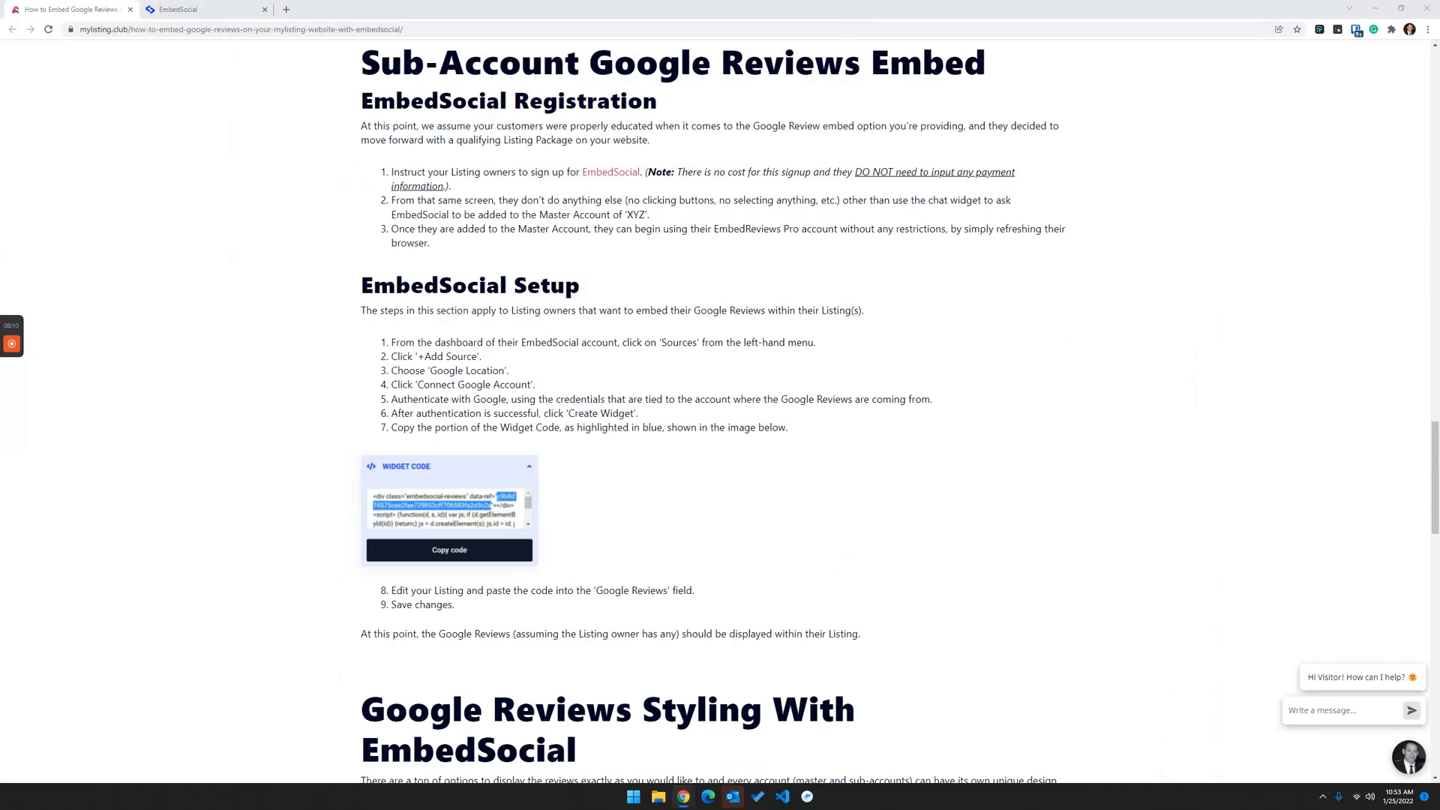
mouse_move(219, 225)
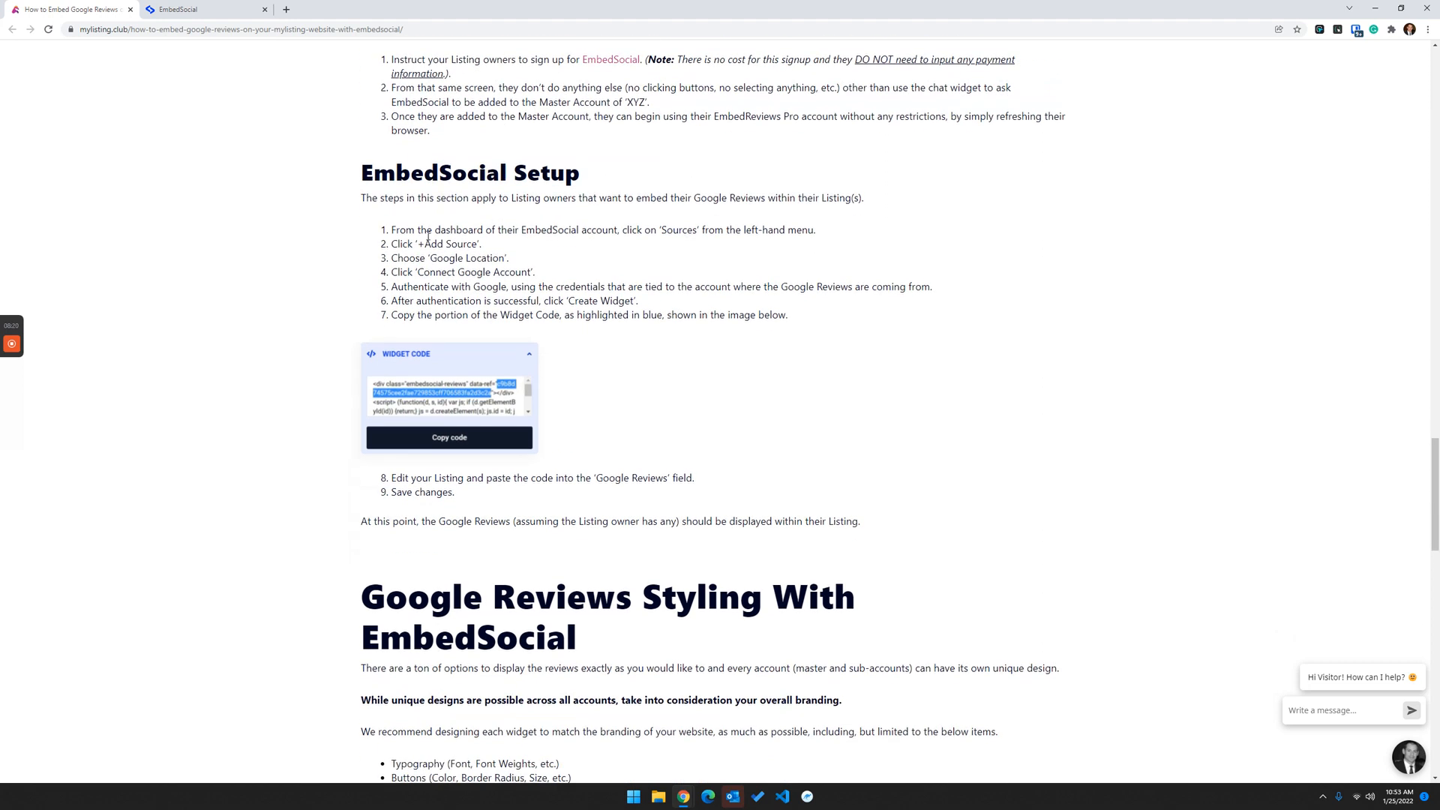
Scroll the MyListing Club guide down to the EmbedSocial Setup steps
scroll("down", 3)
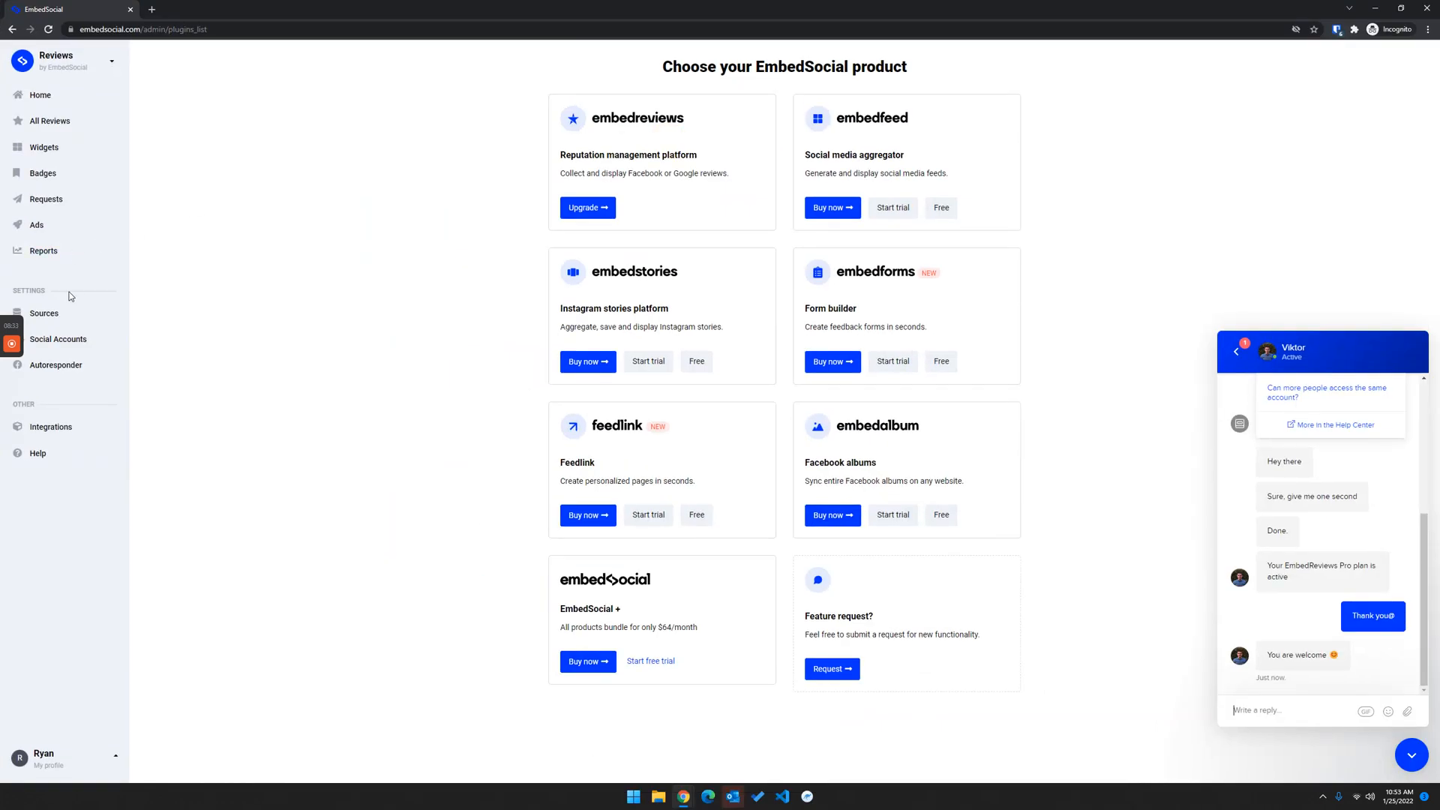
Go to Sources and start adding a new Google Location review source
left_click(43, 314)
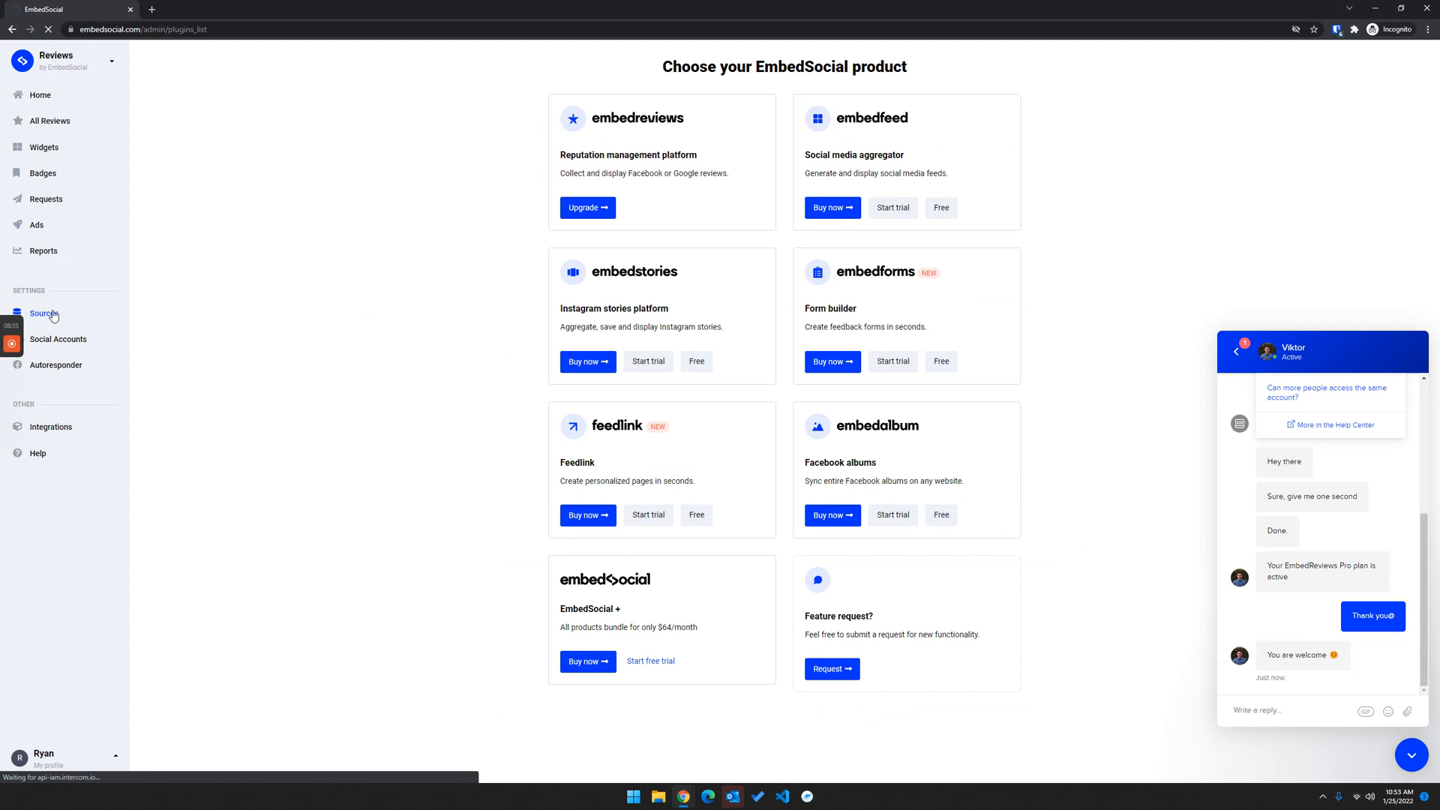
mouse_move(52, 315)
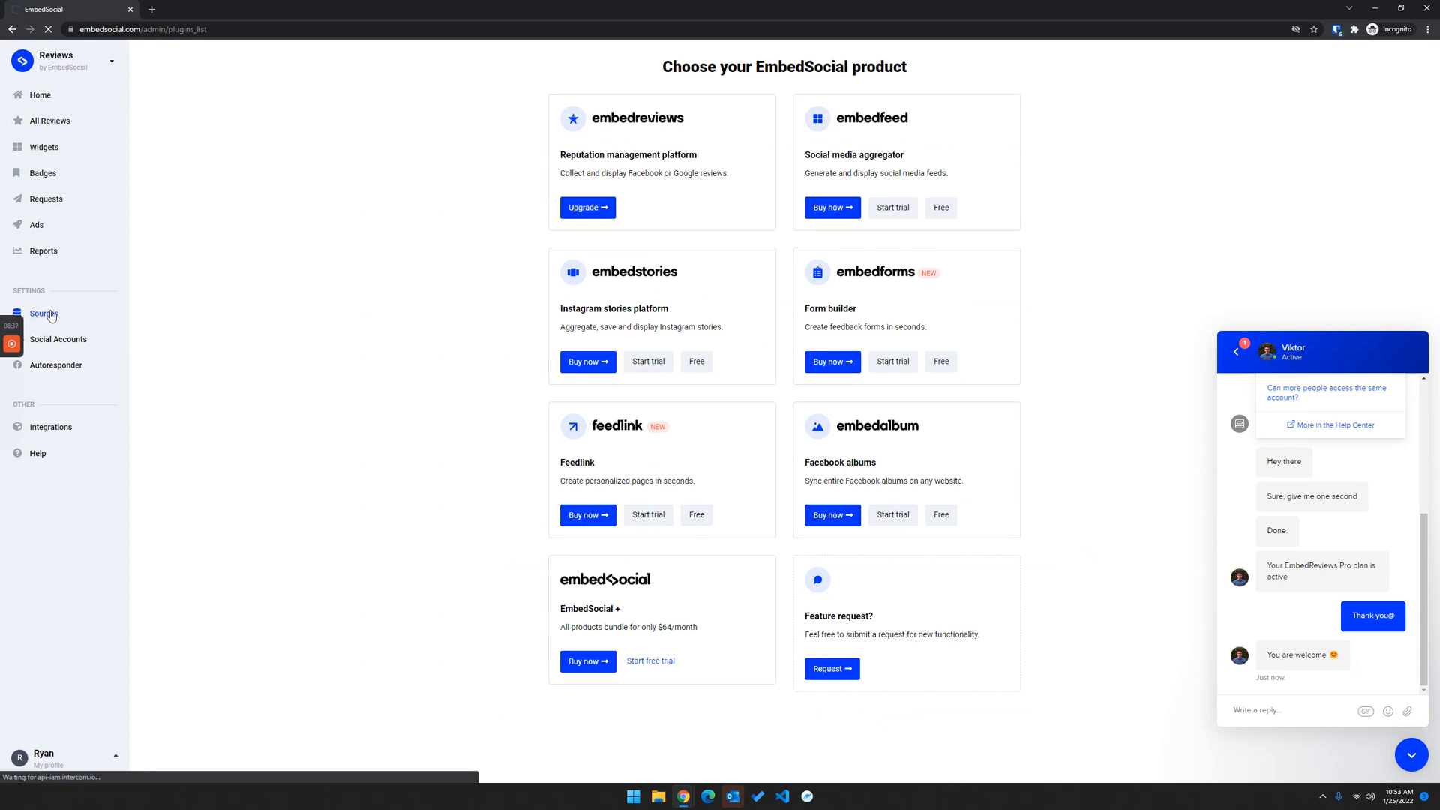
left_click(44, 313)
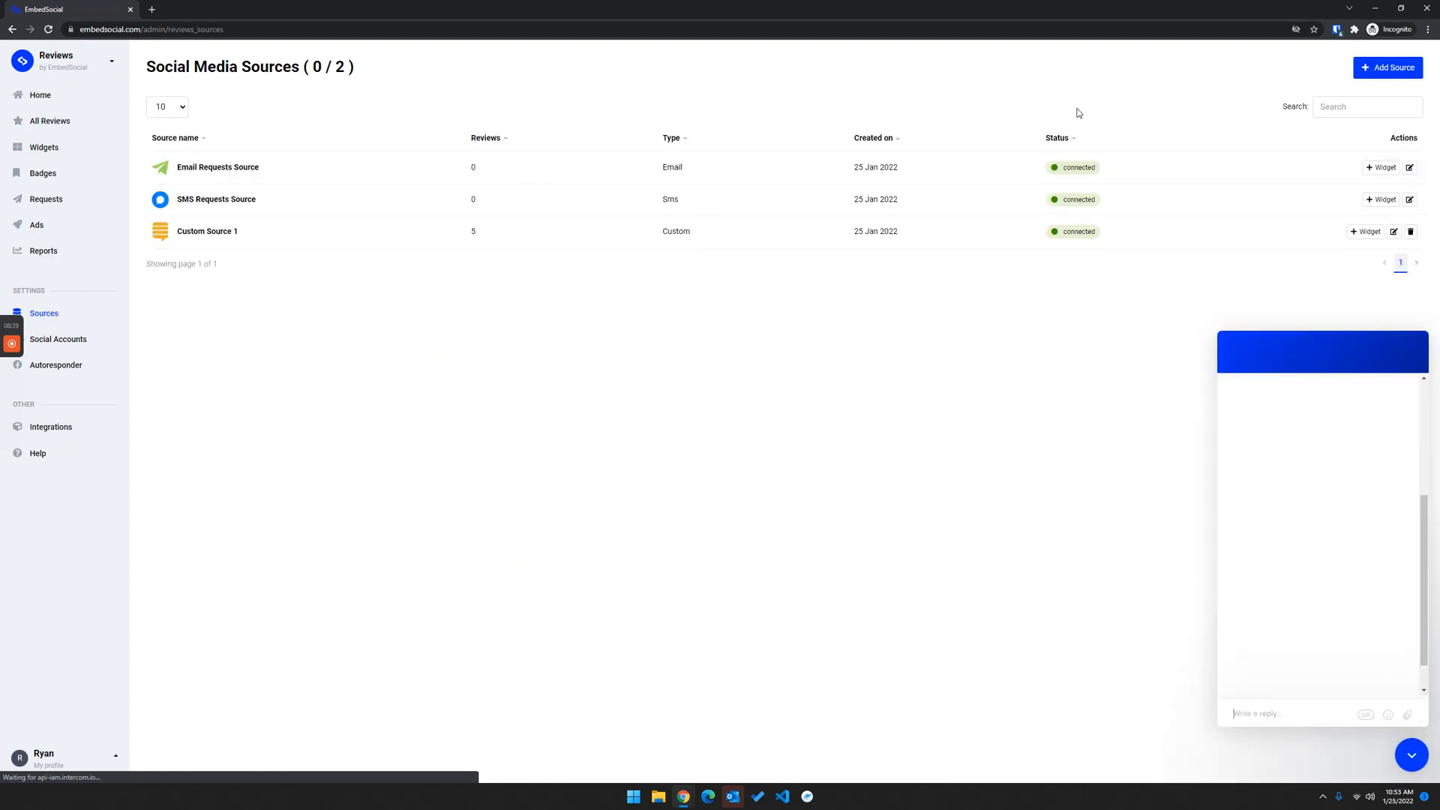
left_click(1388, 68)
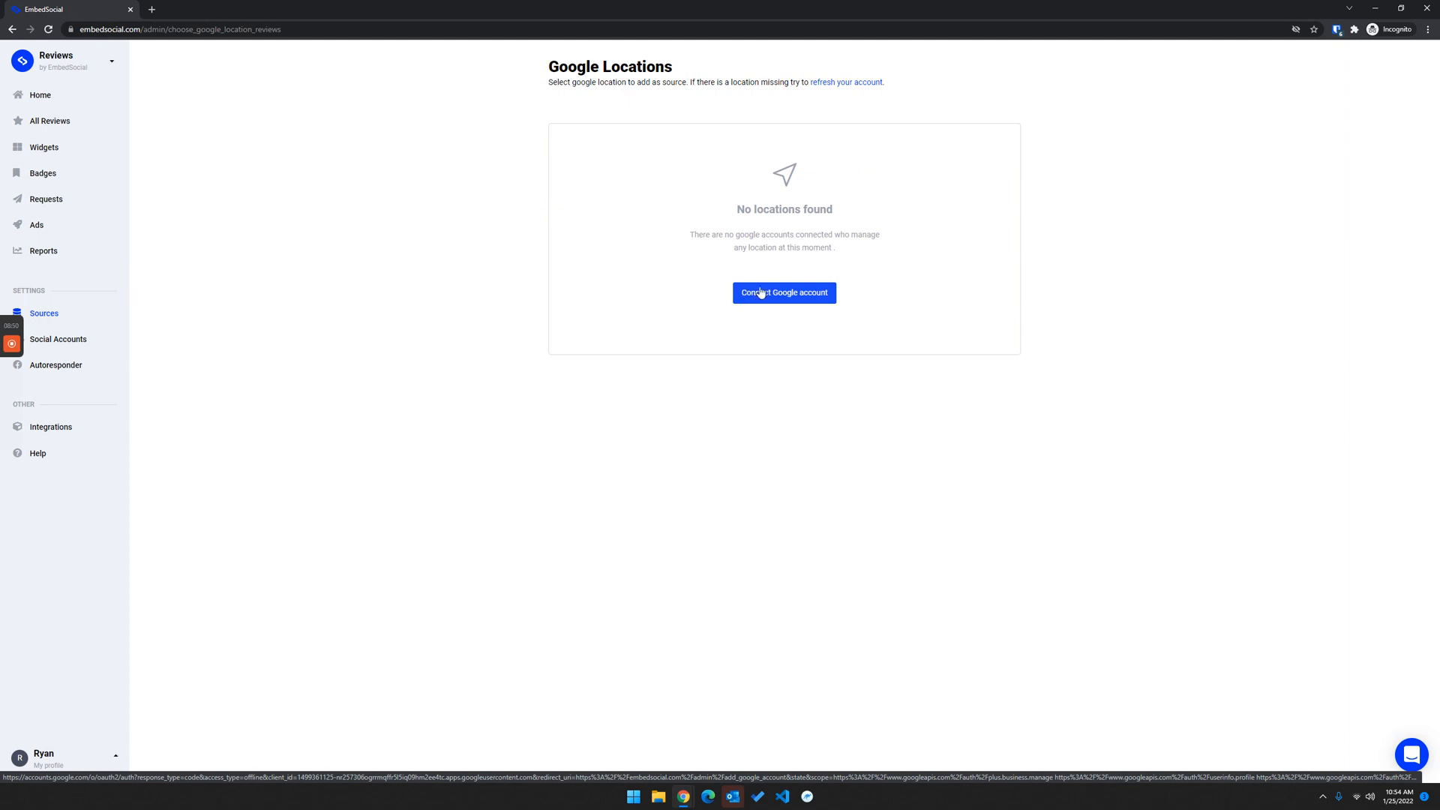
Connect the Google account by entering the email and password
left_click(783, 293)
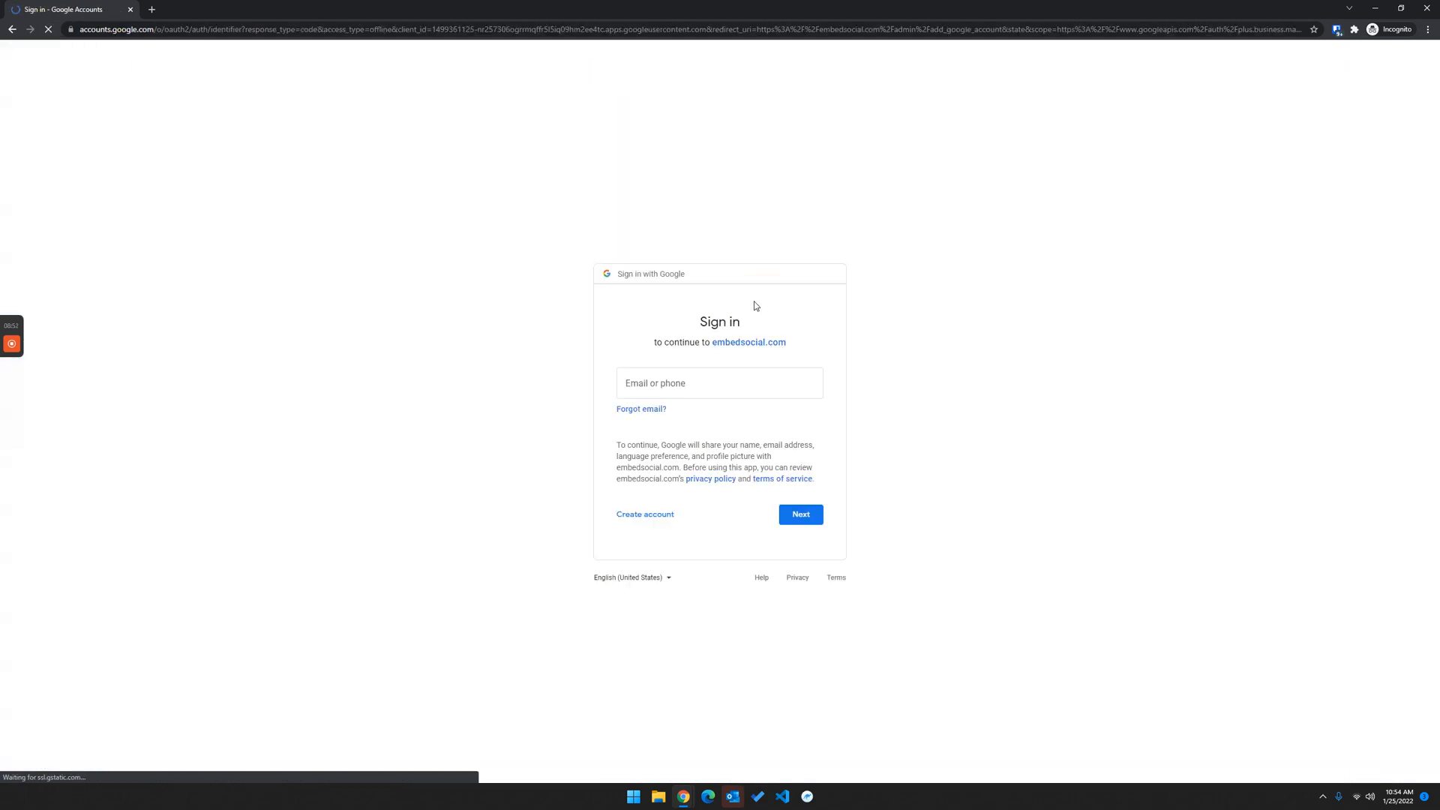
left_click(719, 382)
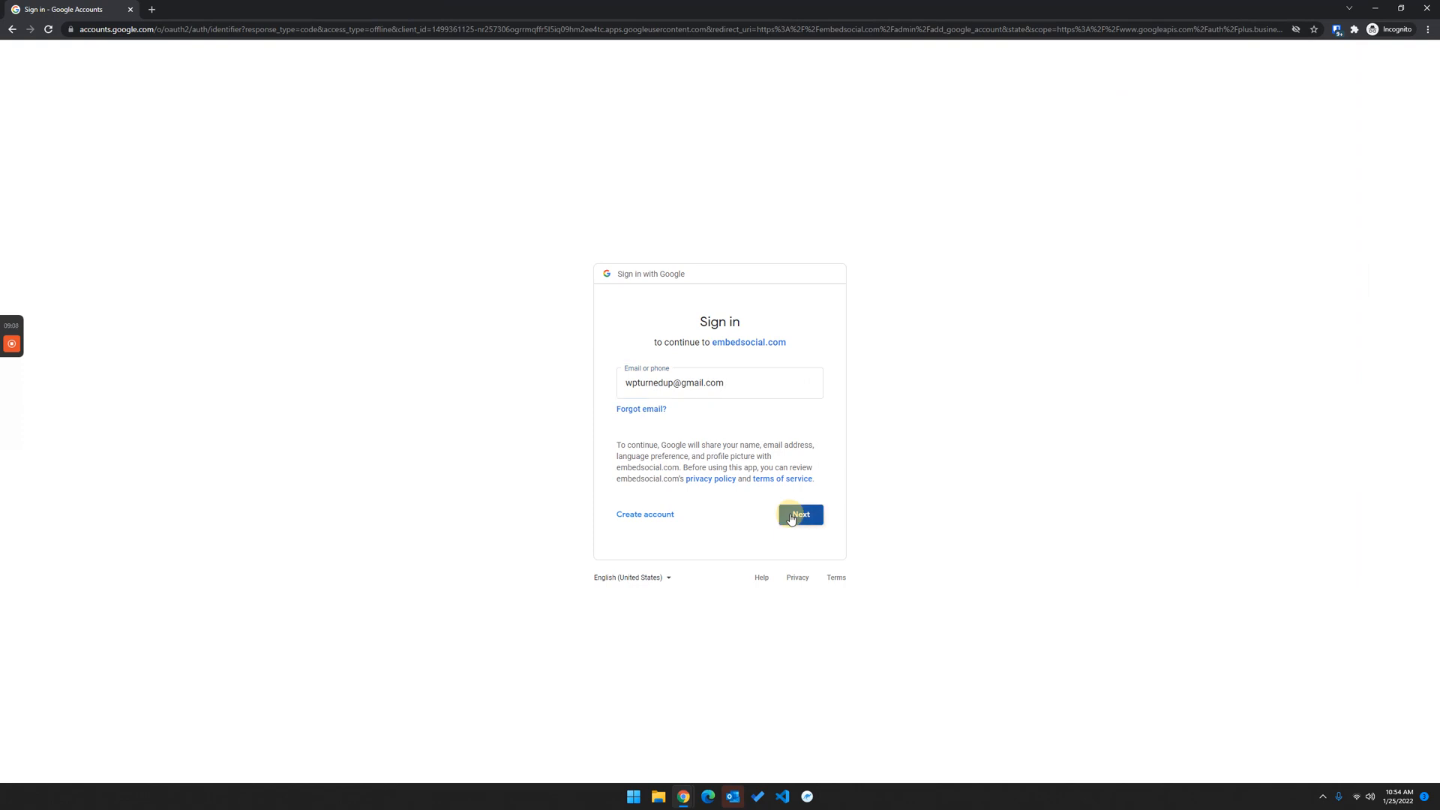
left_click(798, 515)
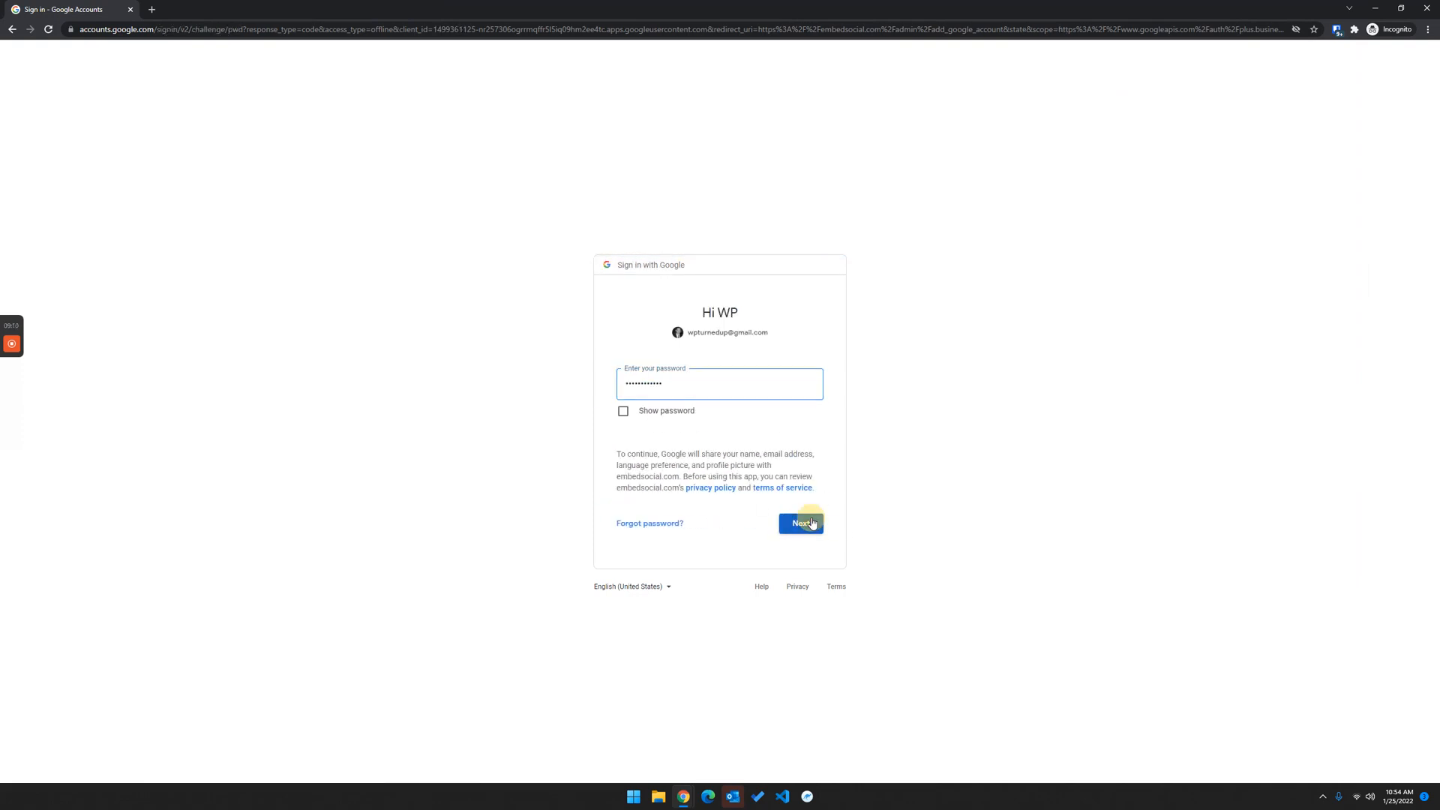
left_click(800, 522)
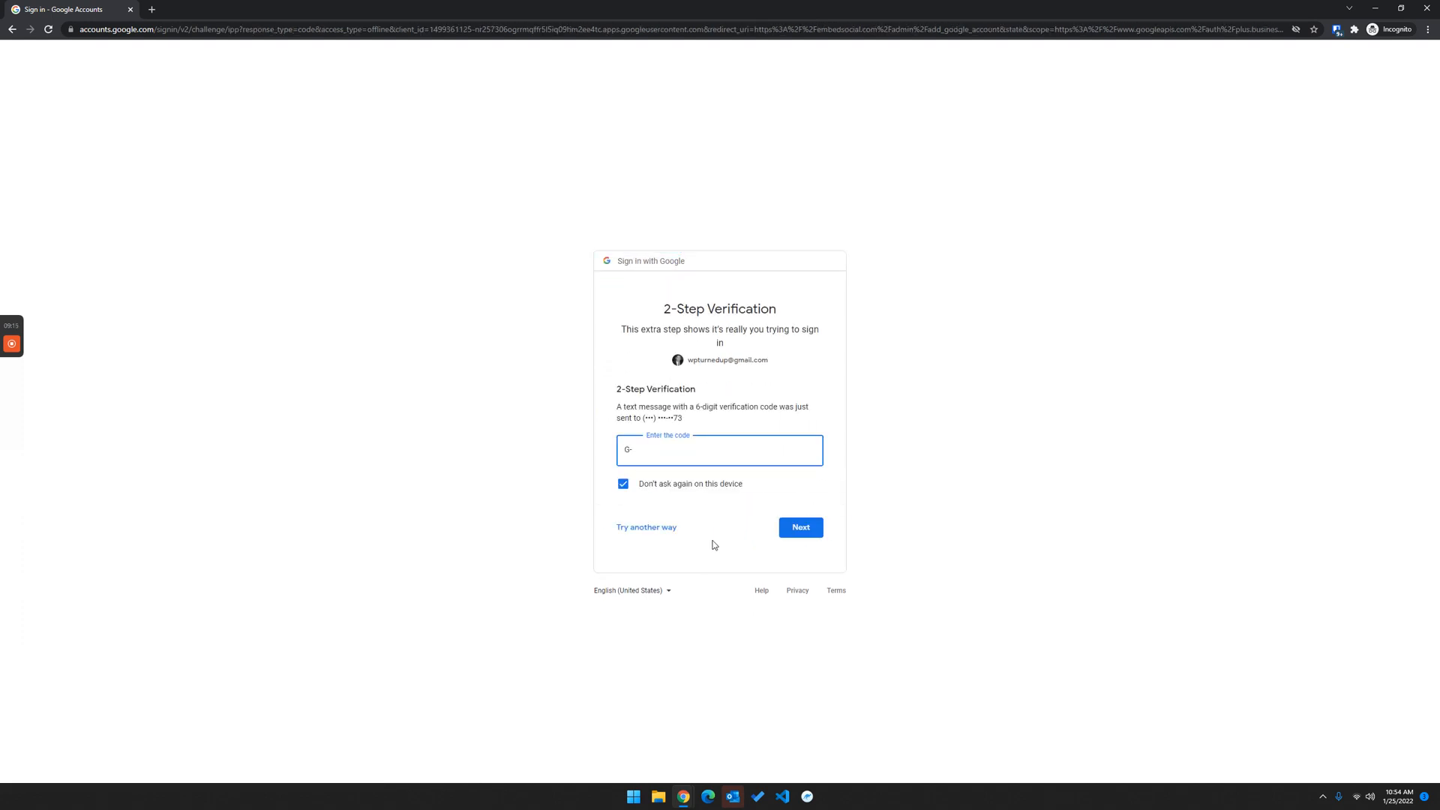
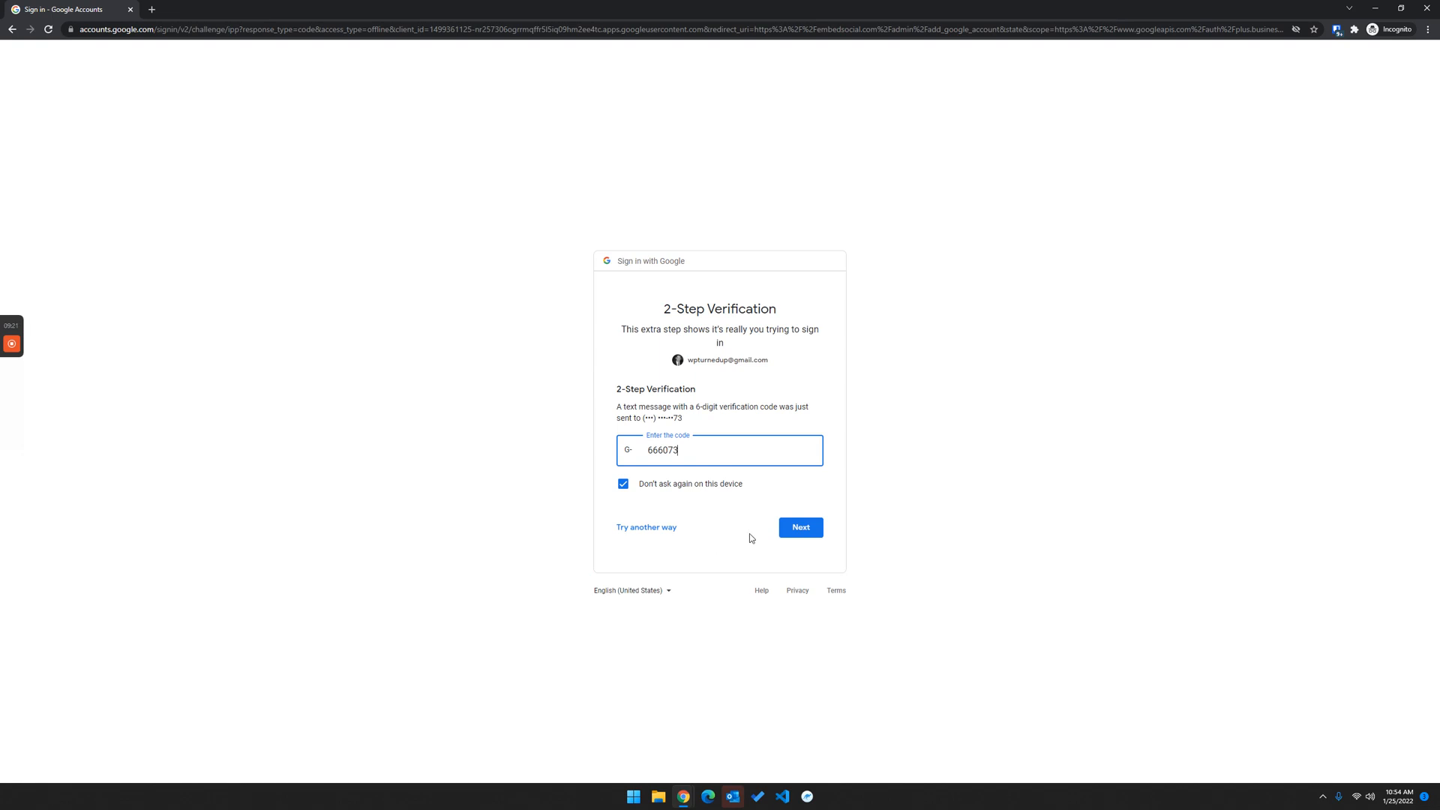
left_click(799, 526)
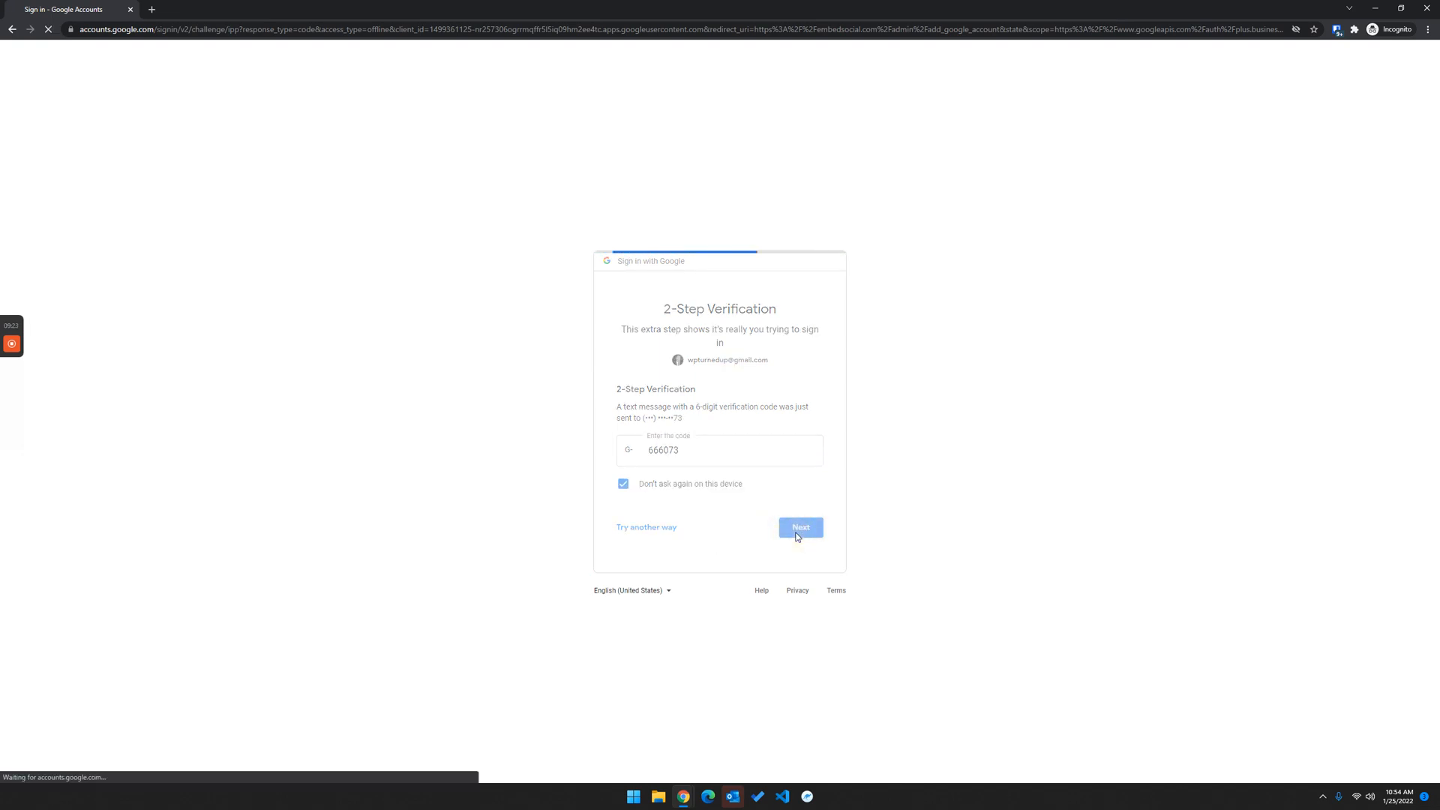
left_click(800, 526)
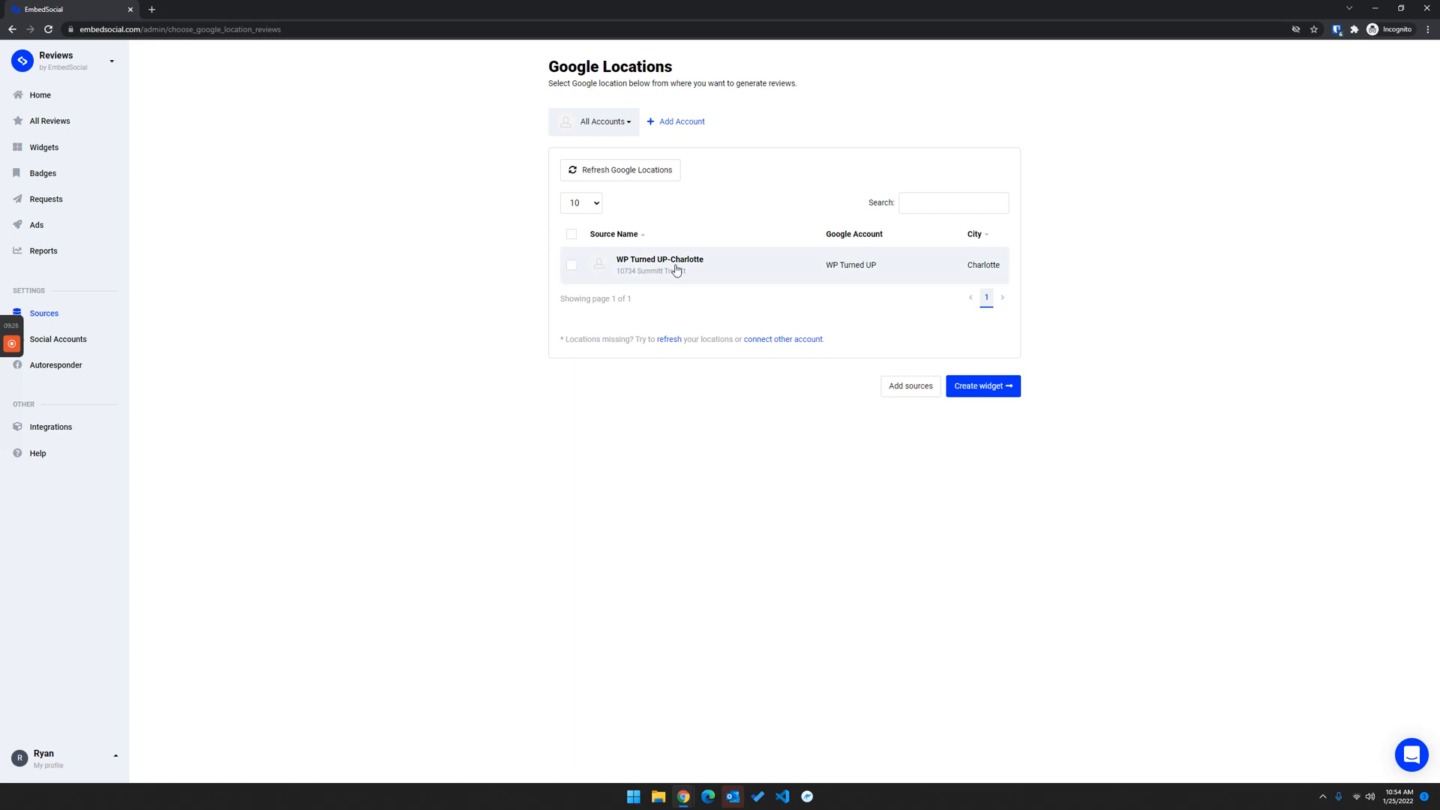
Create a Google review widget from the WP Turned UP-Charlotte location, then return to the guide
left_click(571, 264)
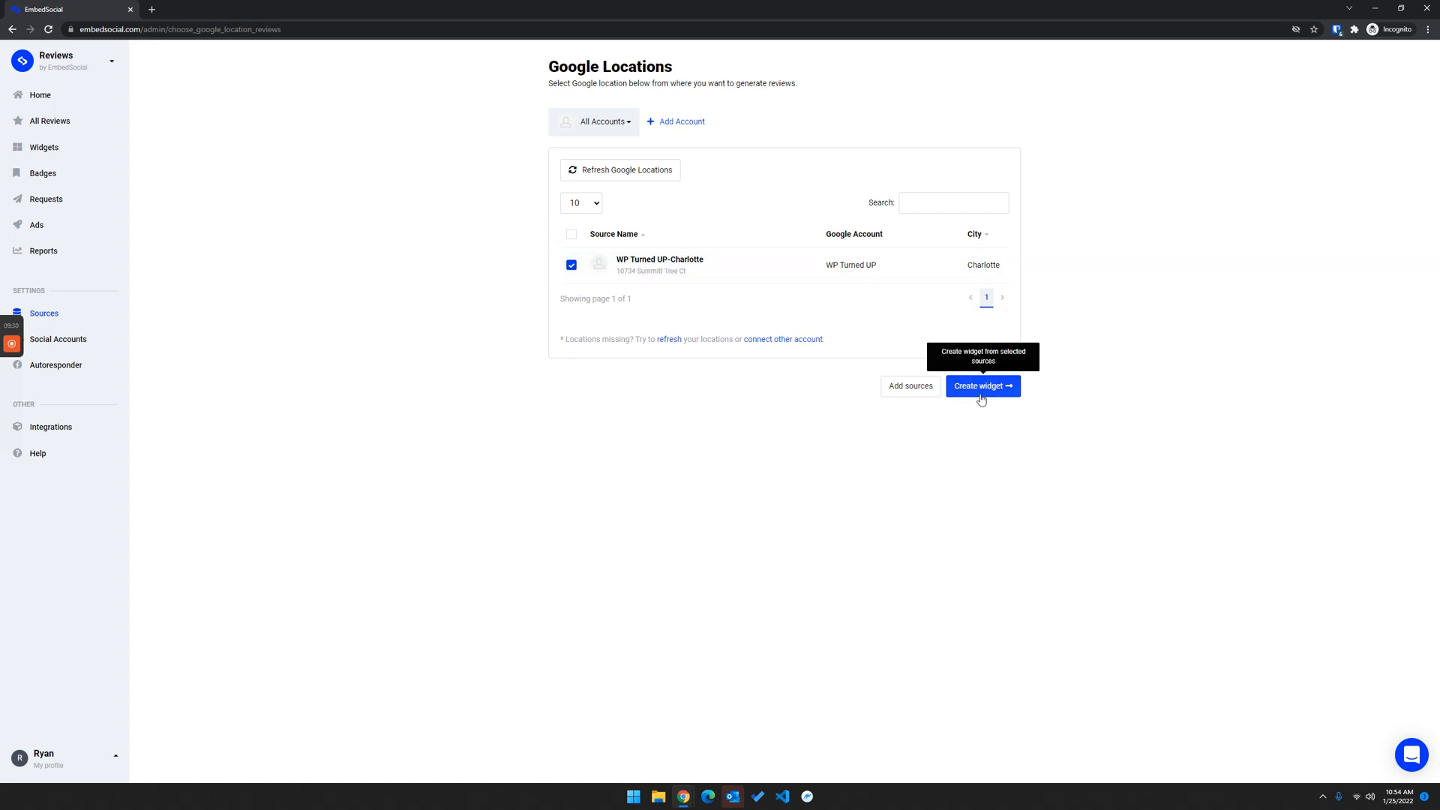
left_click(981, 385)
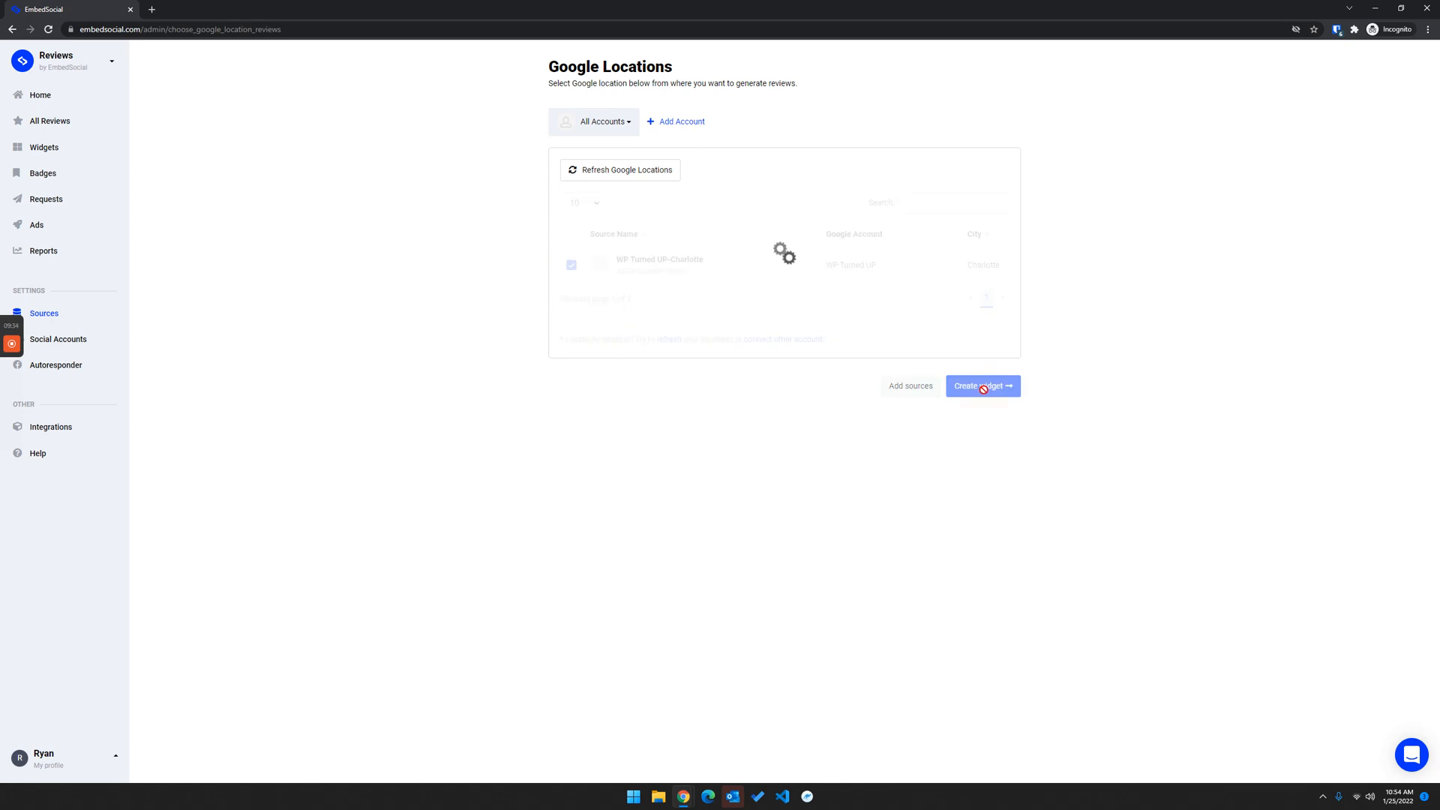
mouse_move(330, 542)
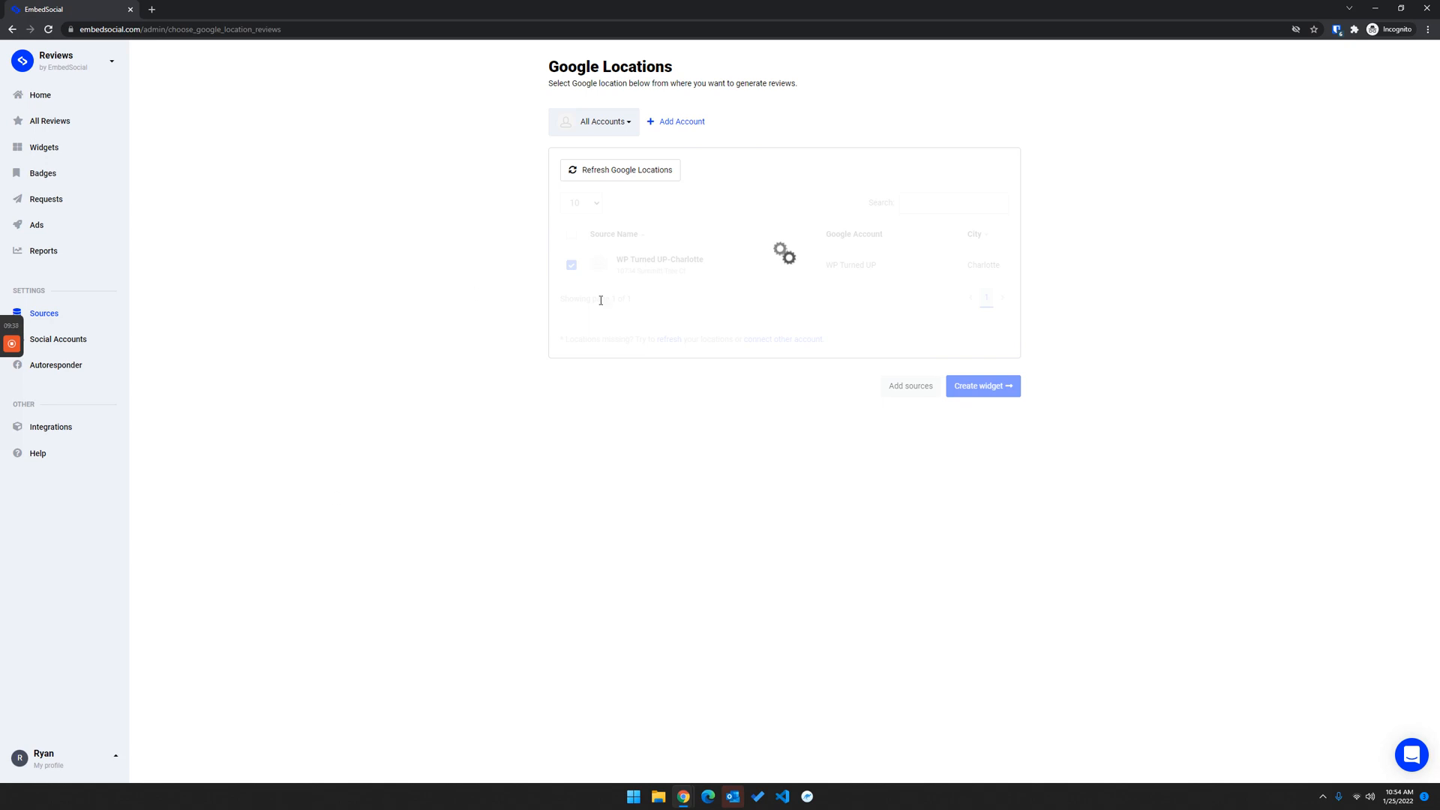
left_click(981, 385)
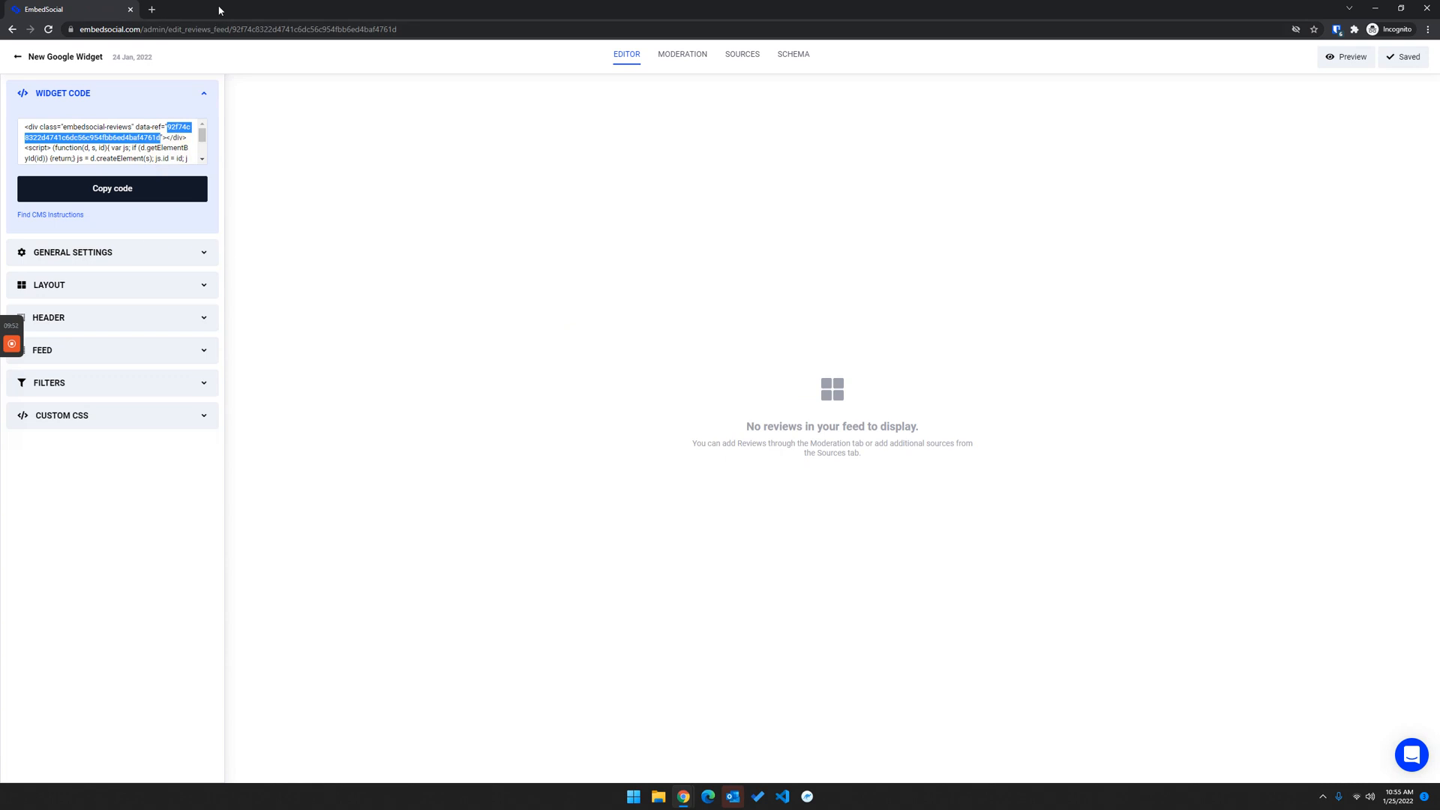
left_click(69, 9)
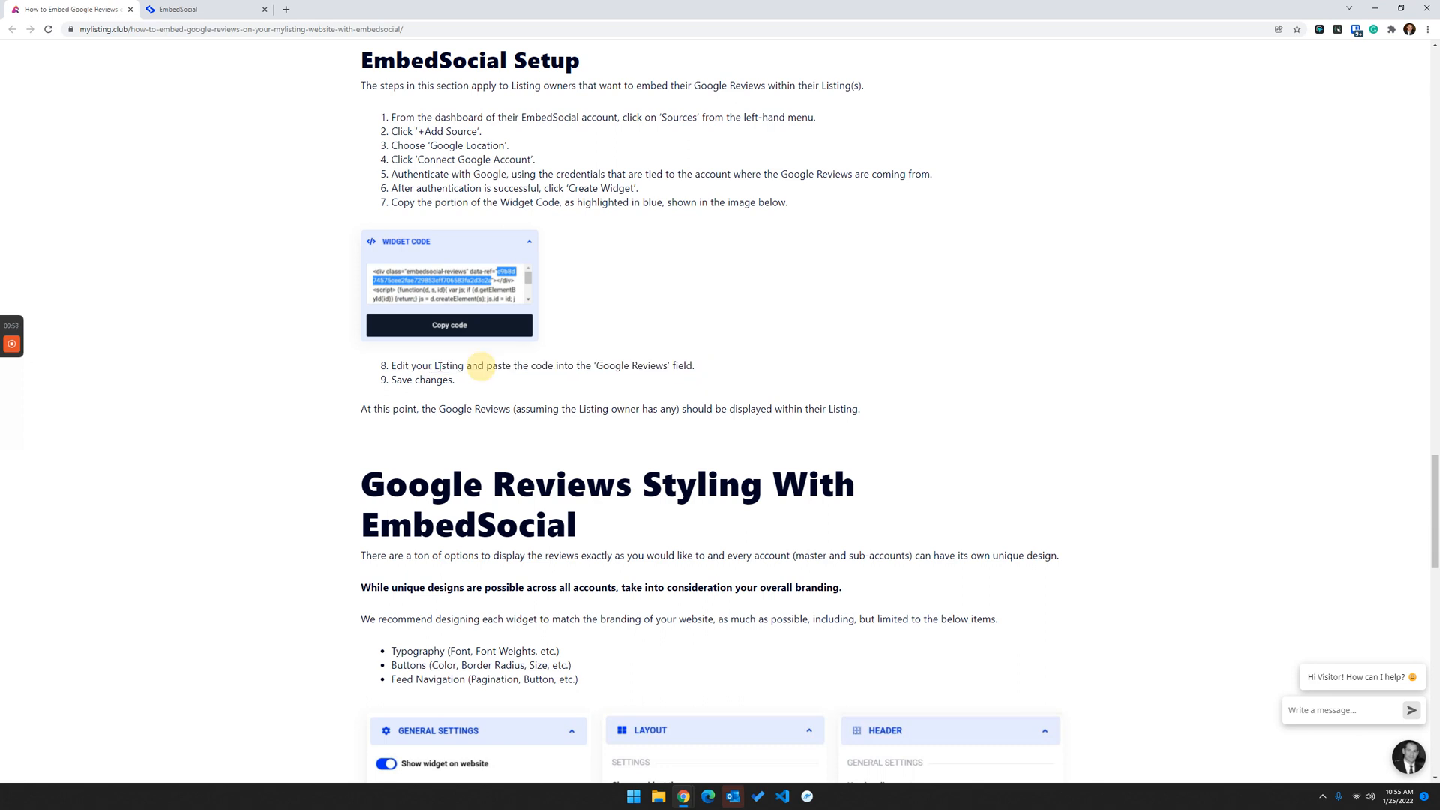
left_click_drag(390, 364, 694, 365)
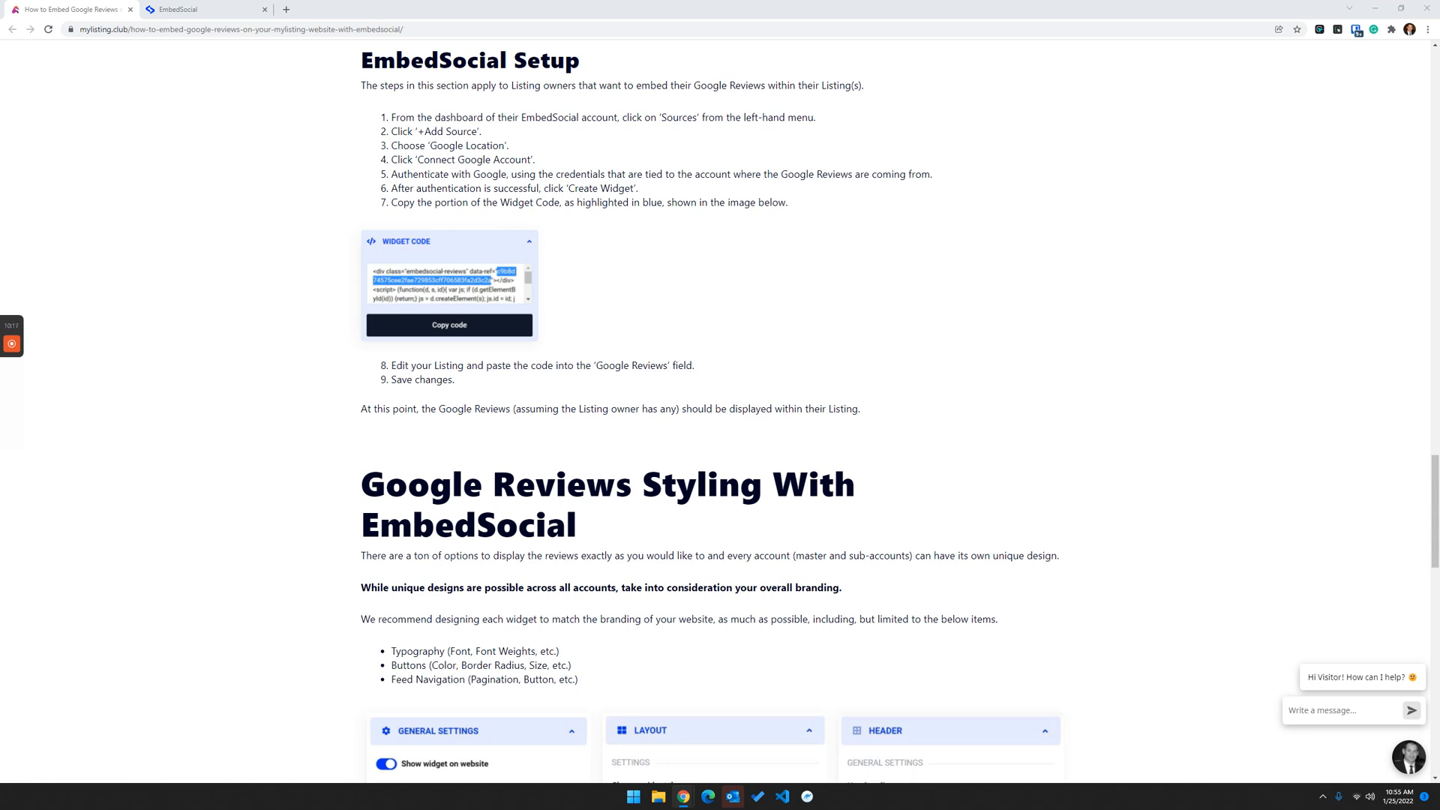
mouse_move(651, 266)
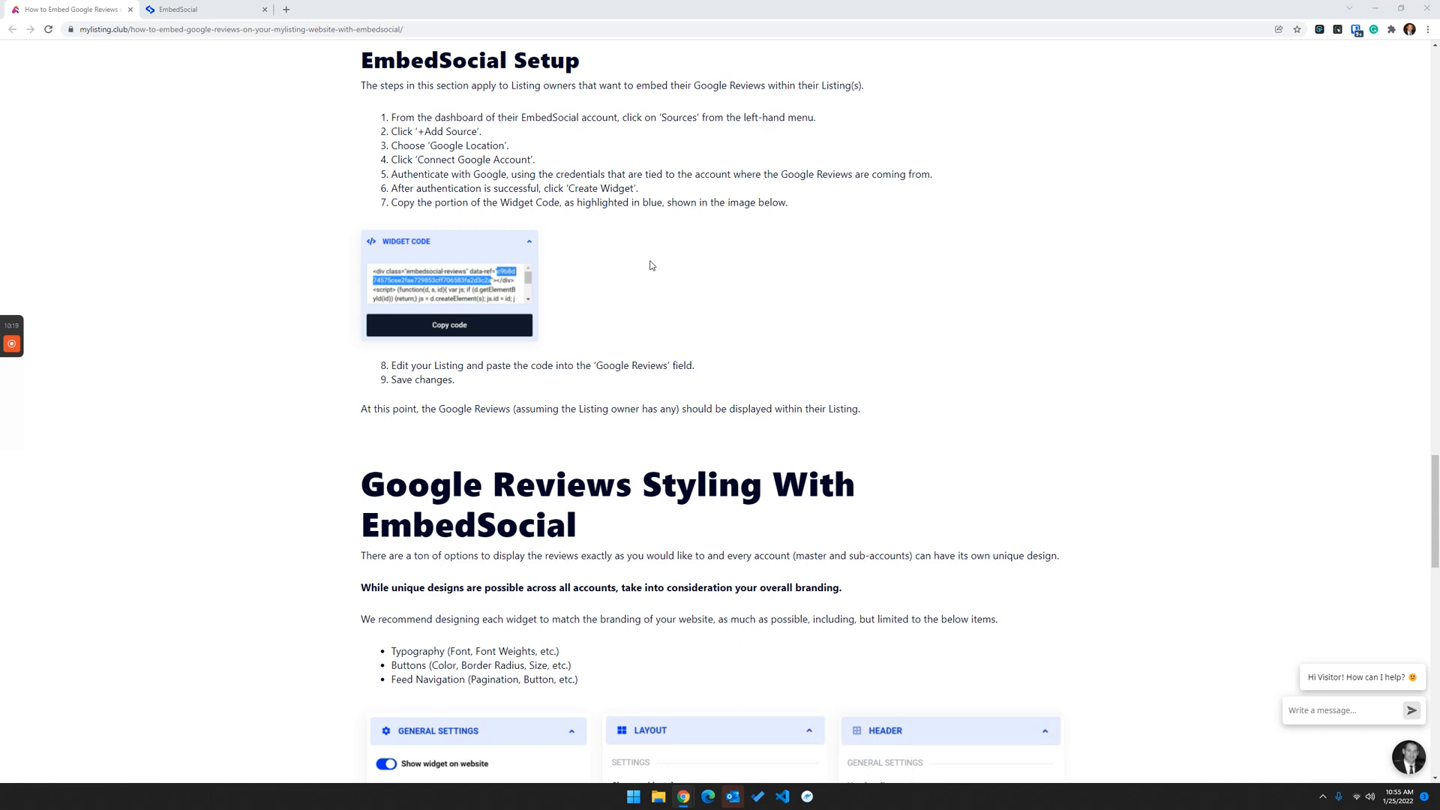